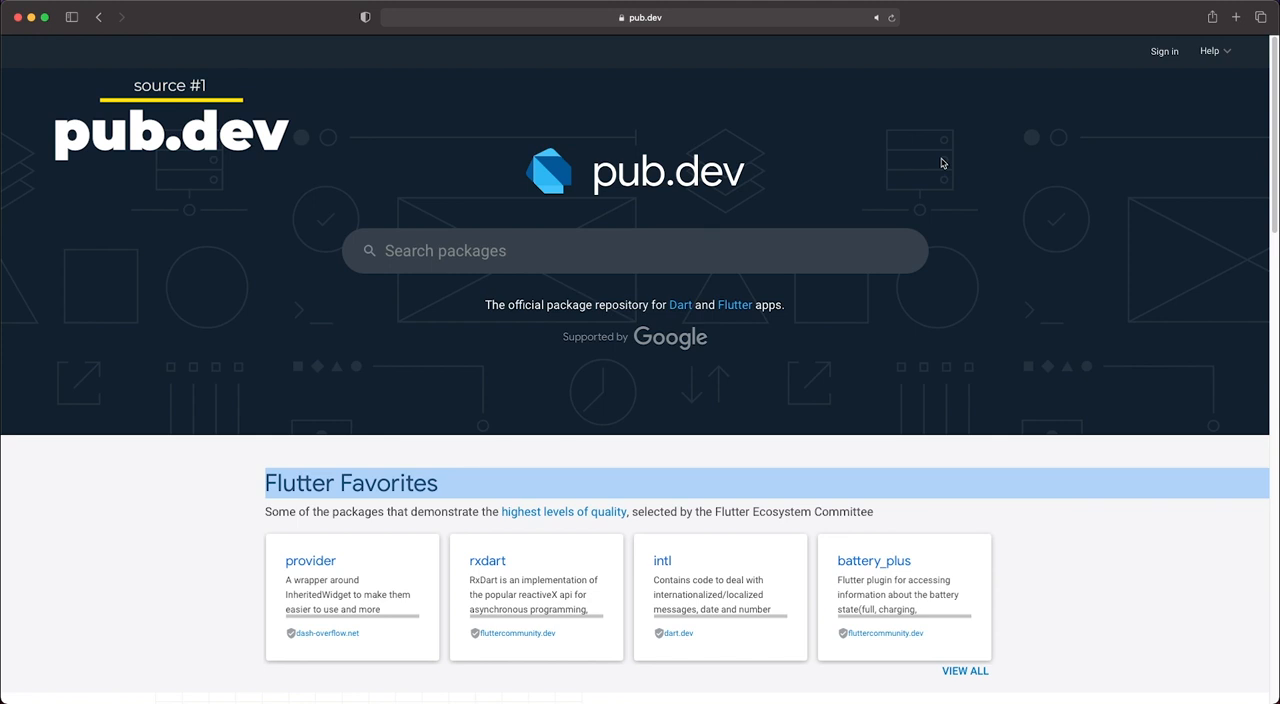
{"action": "mouse_move", "coordinate": [280, 300]}
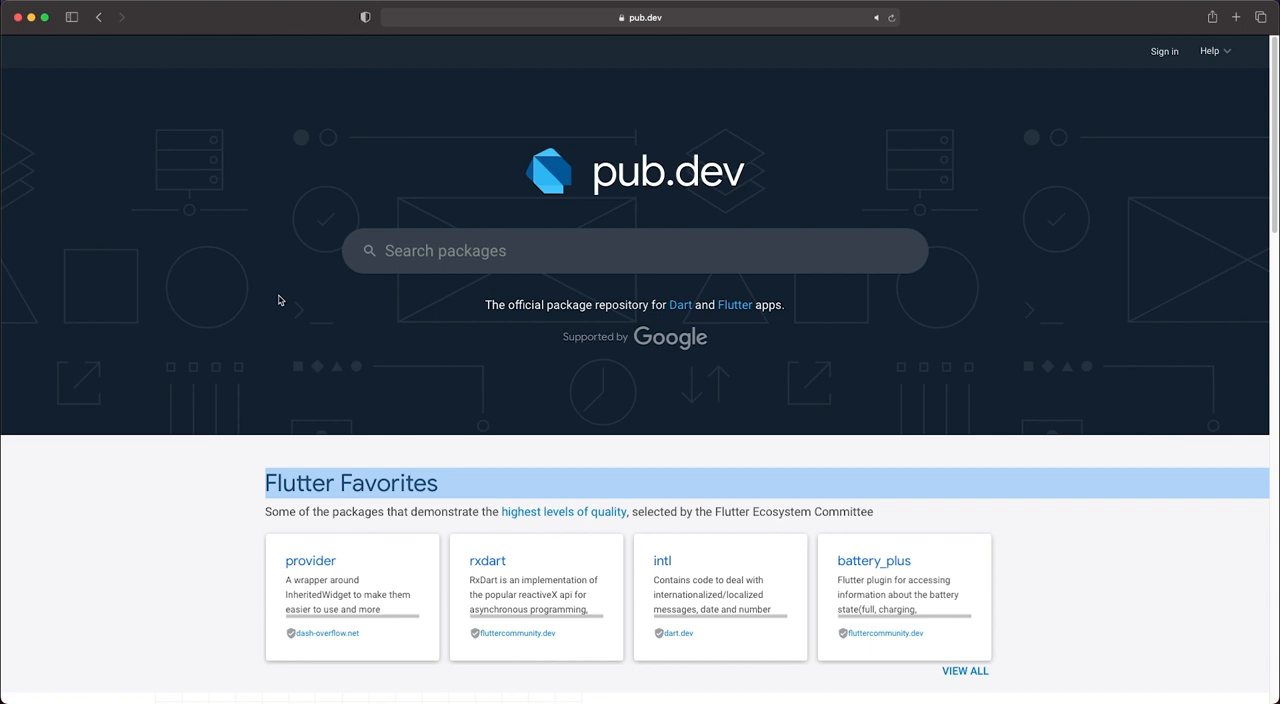
{"action": "mouse_move", "coordinate": [247, 312]}
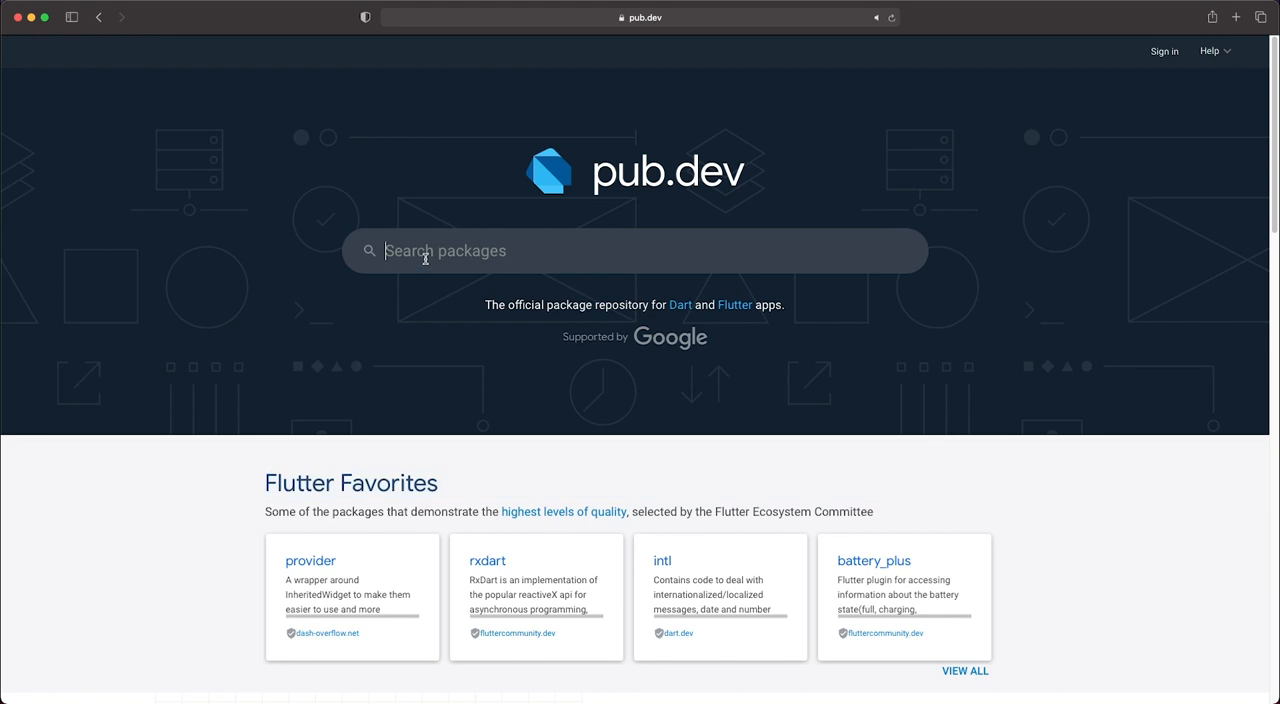
Search pub.dev for flutter_bloc to list the 239 matching packages
{"action": "type", "text": "flutter bloc"}
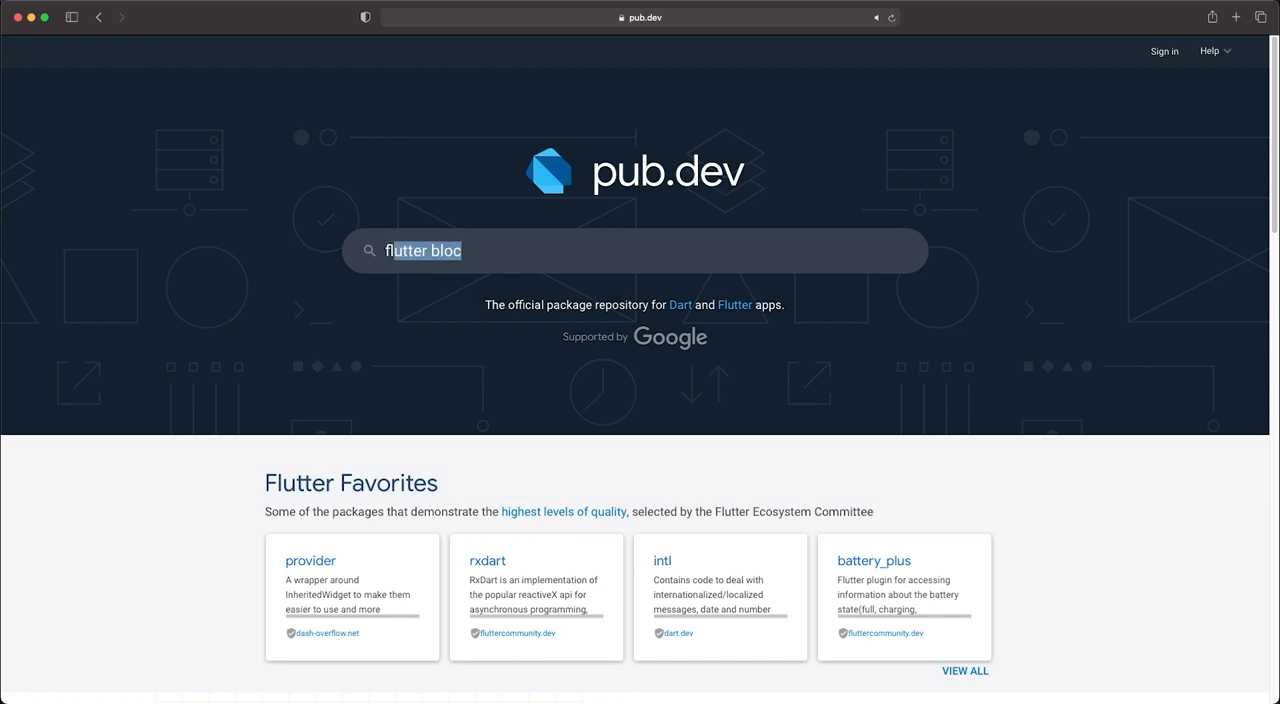
{"action": "type", "text": "flutter_"}
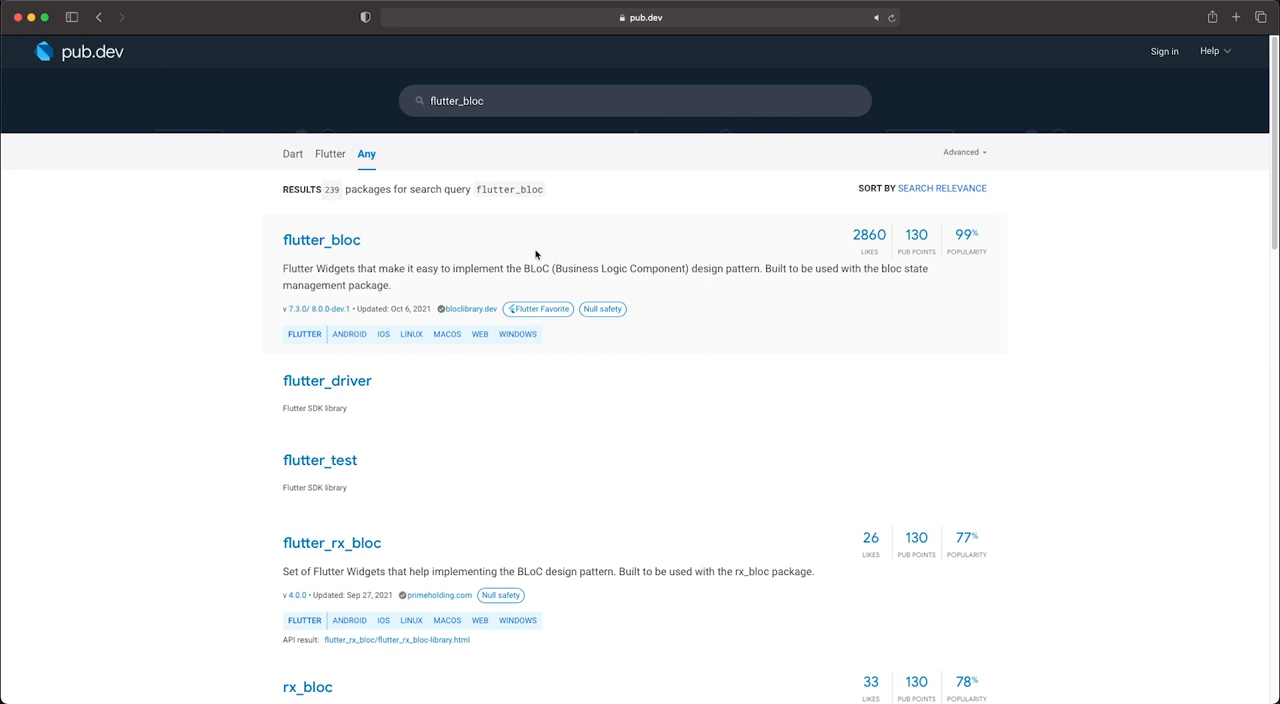
{"action": "mouse_move", "coordinate": [578, 266]}
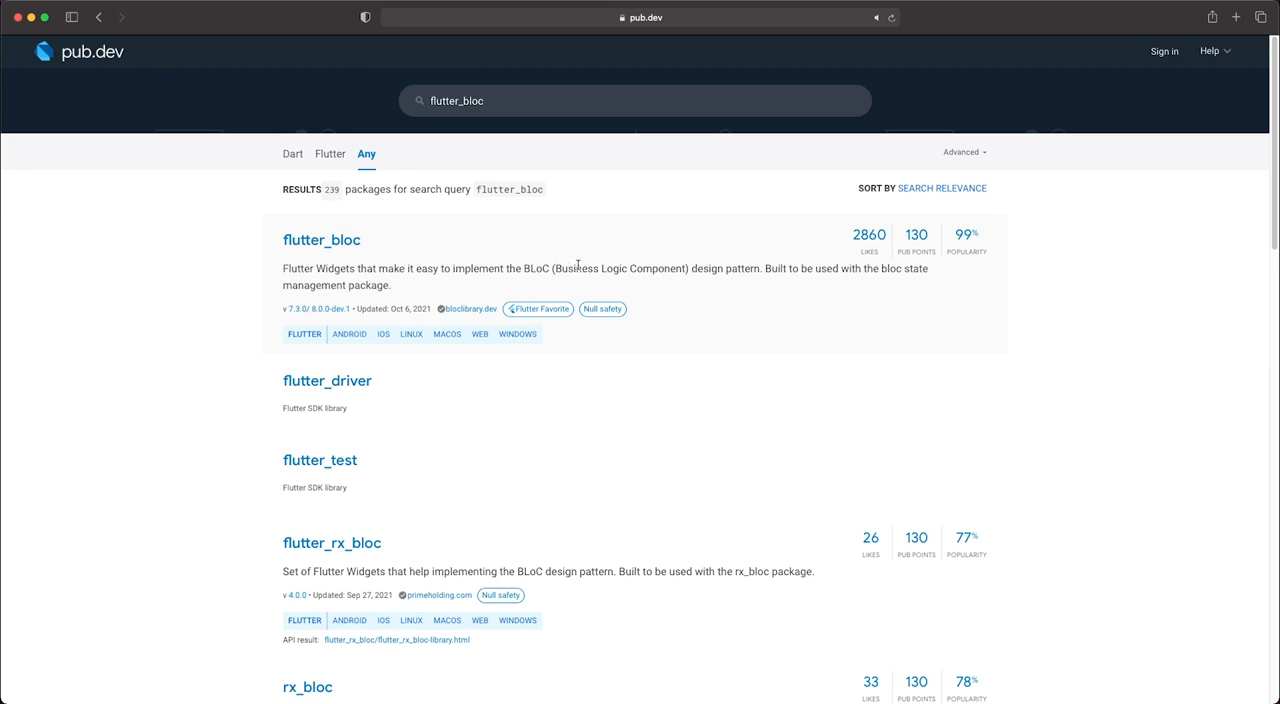
{"action": "mouse_move", "coordinate": [487, 265]}
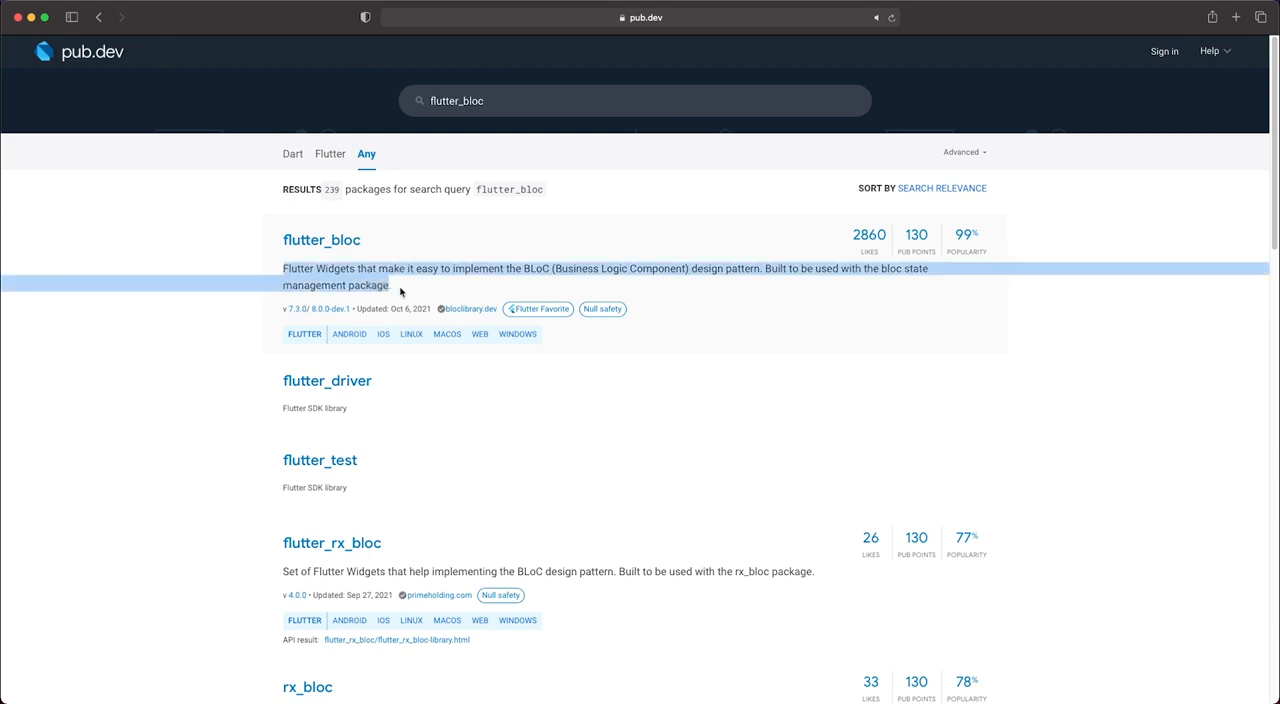
{"action": "mouse_move", "coordinate": [408, 288]}
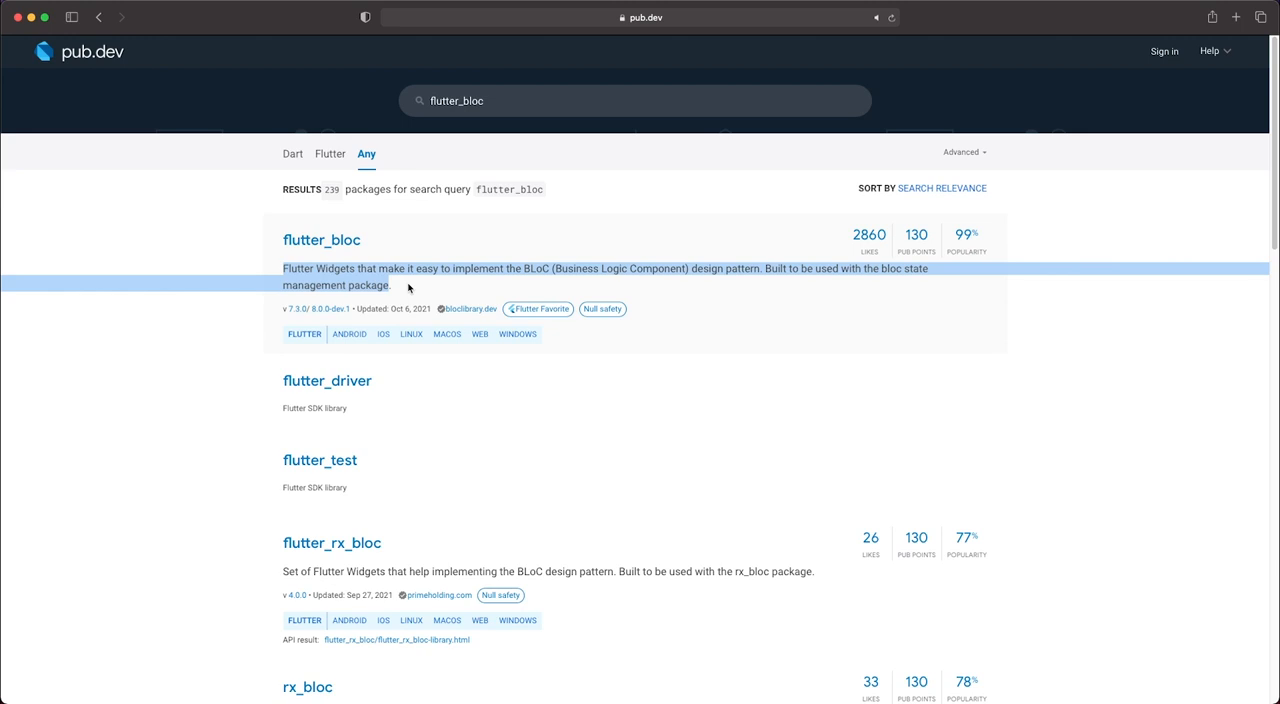
Open the flutter_bloc 7.3.0 package page from the search results
{"action": "left_click", "coordinate": [321, 239]}
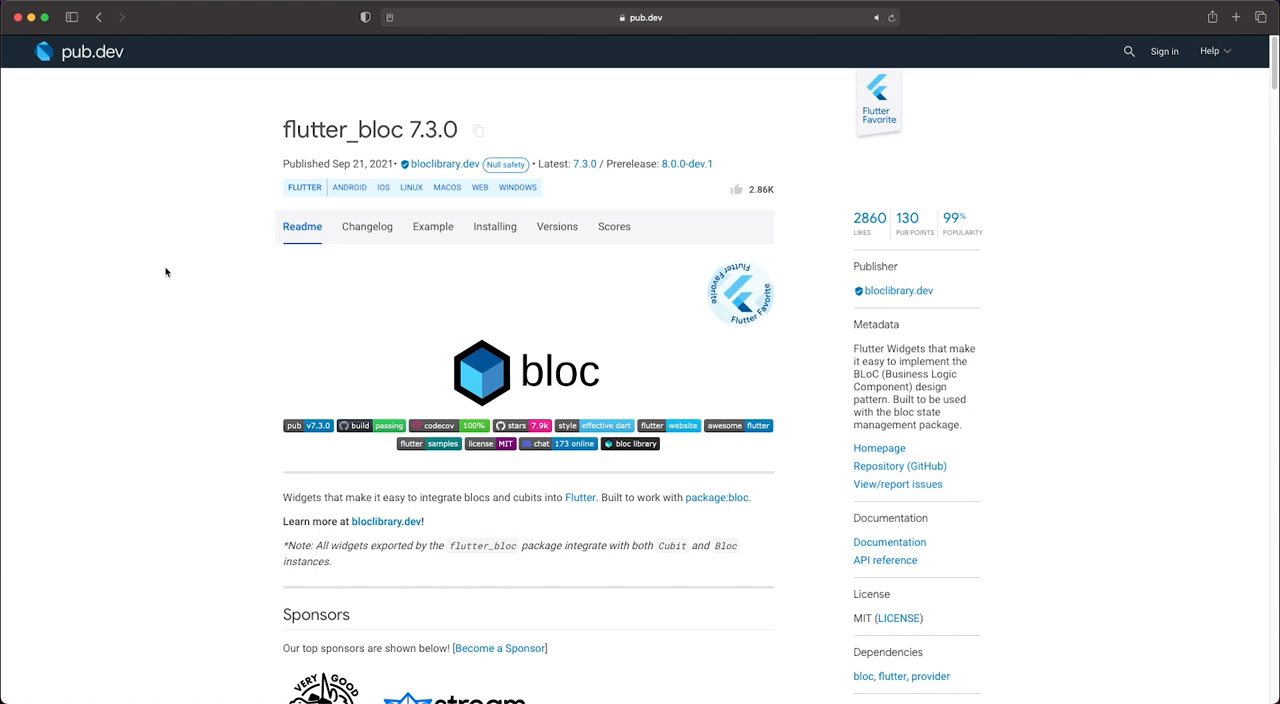
{"action": "mouse_move", "coordinate": [126, 317]}
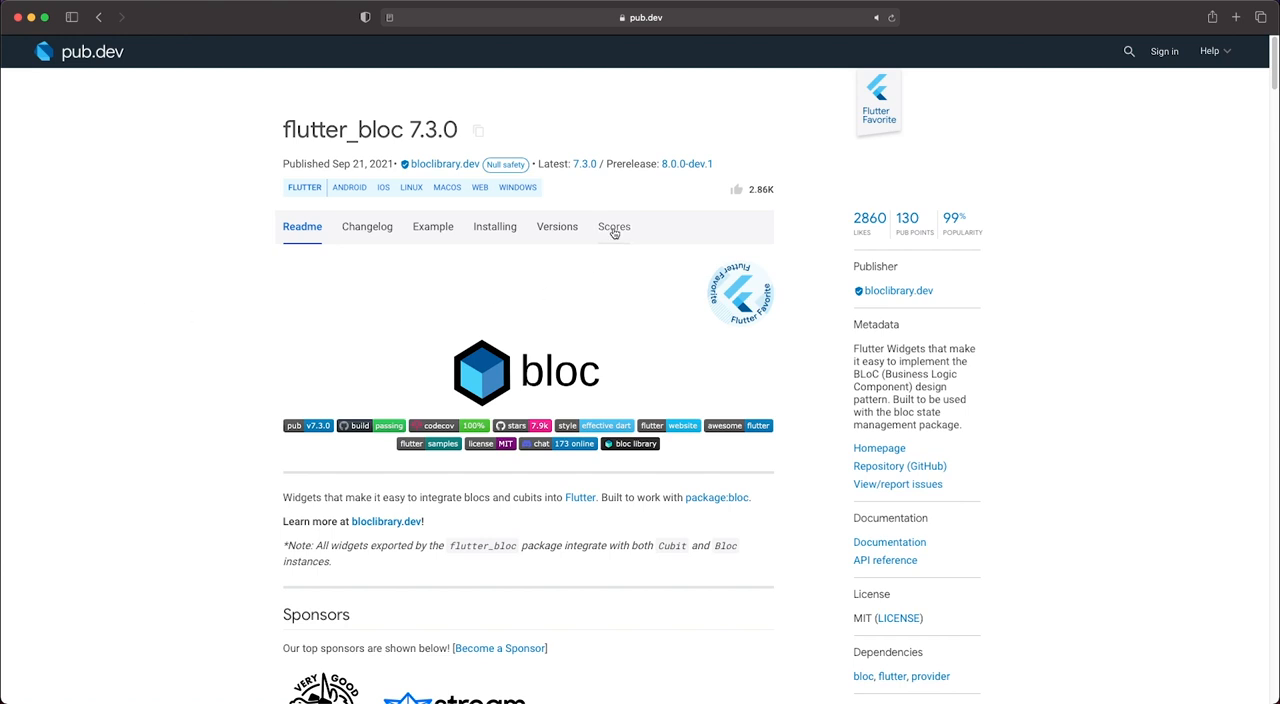
Show flutter_bloc's scores: 2860 likes, 130/130 pub points, 99% popularity
{"action": "left_click", "coordinate": [614, 226]}
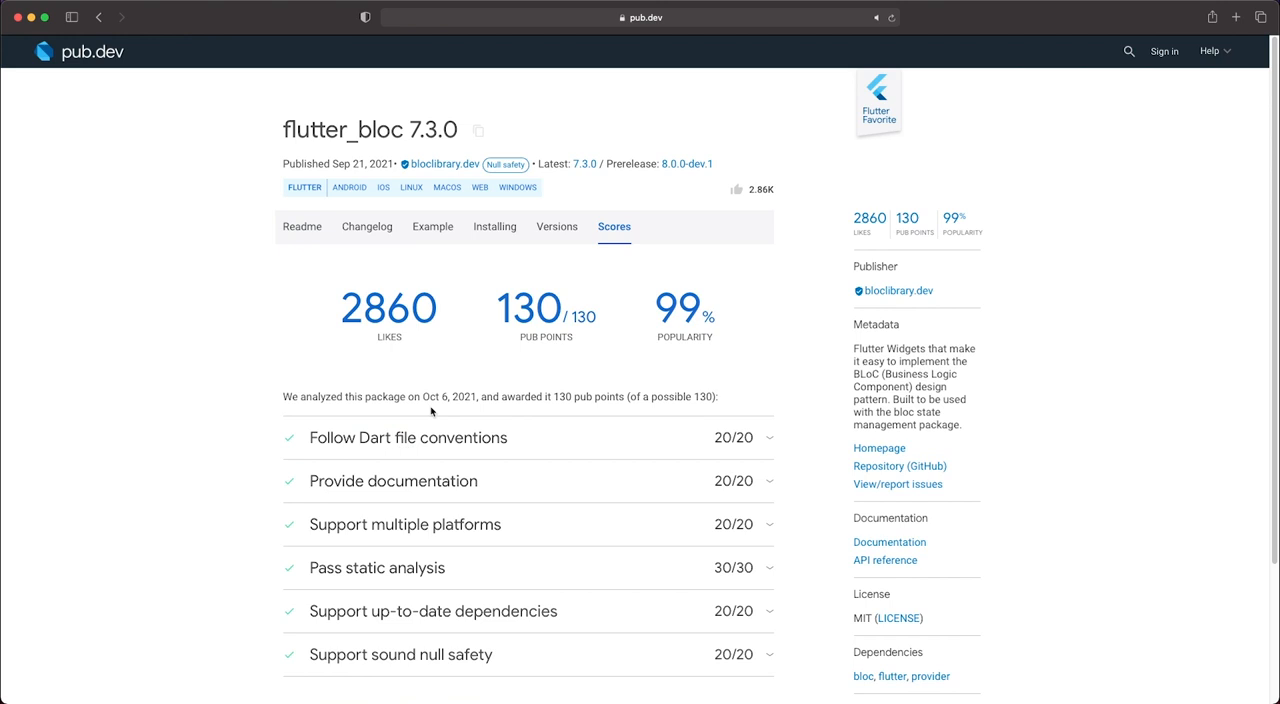
{"action": "mouse_move", "coordinate": [469, 394]}
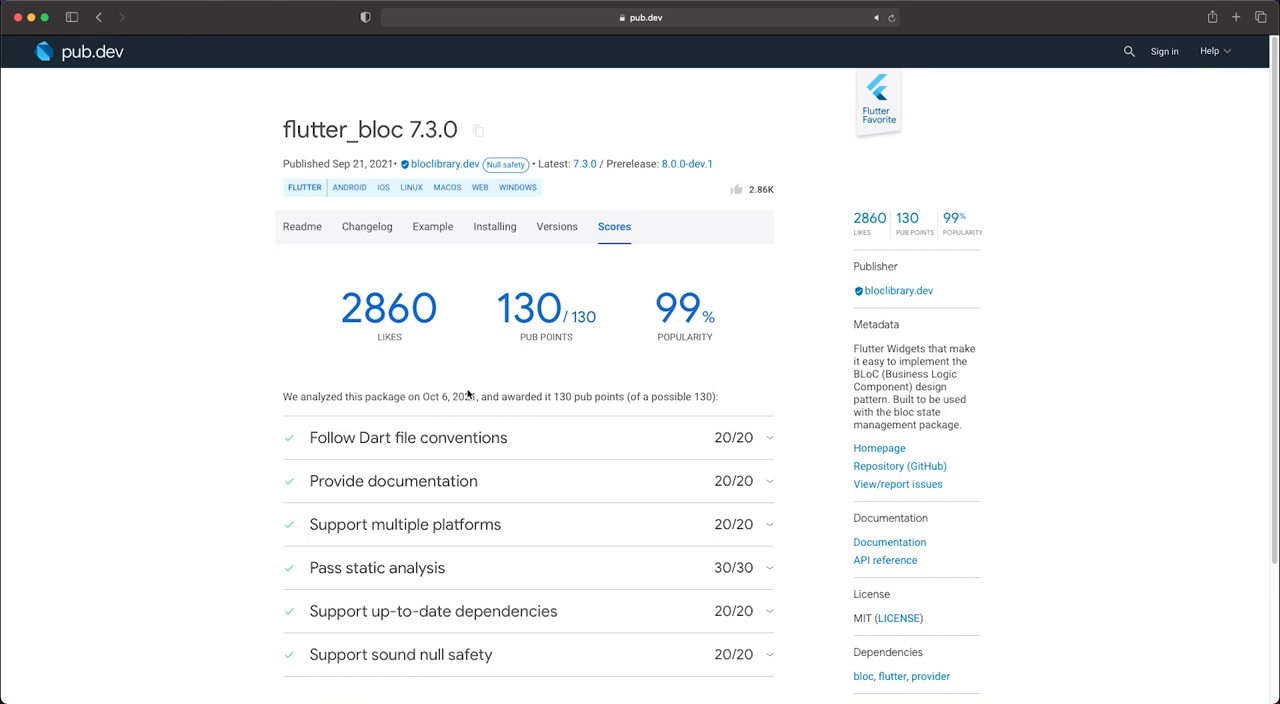
{"action": "mouse_move", "coordinate": [392, 365]}
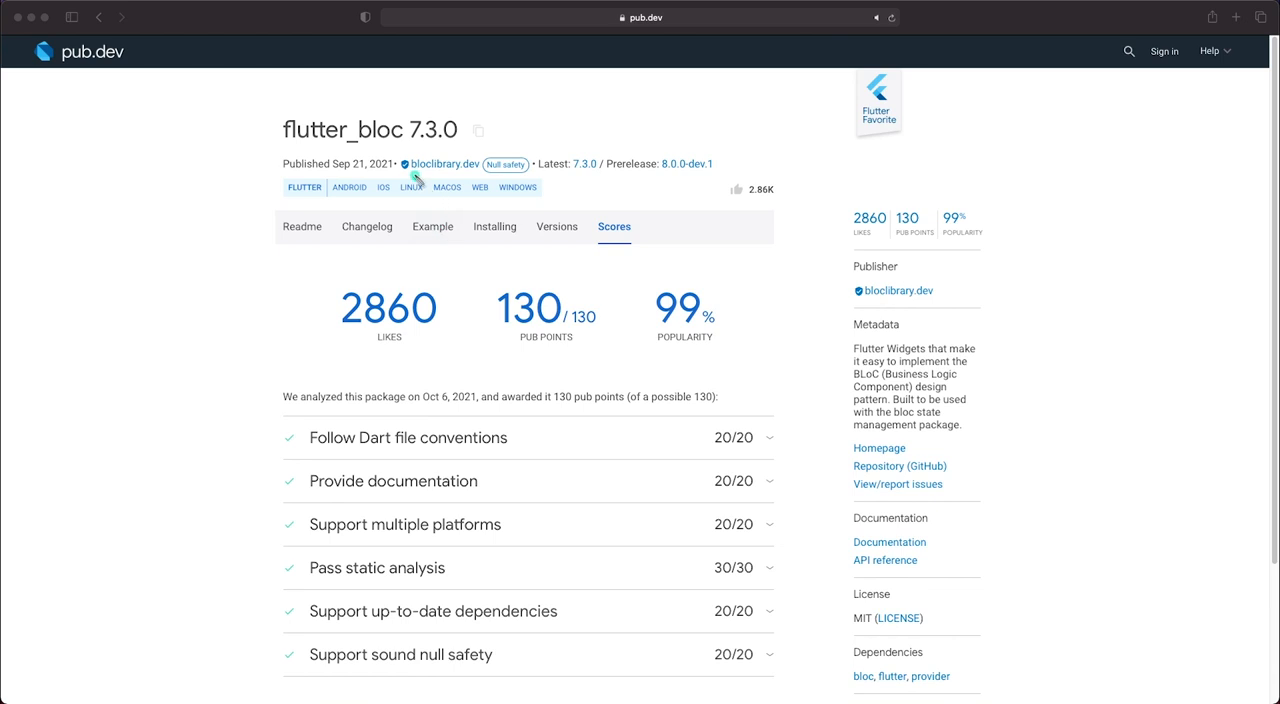
{"action": "mouse_move", "coordinate": [413, 172]}
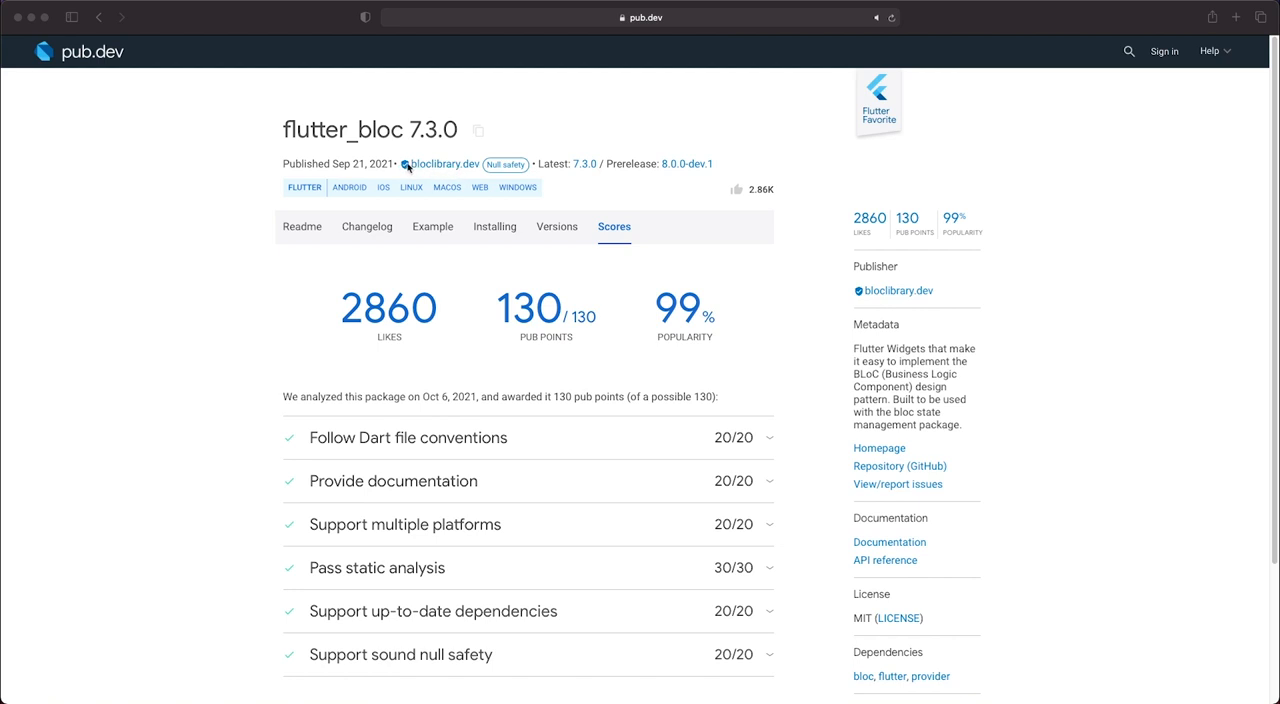
{"action": "mouse_move", "coordinate": [407, 167]}
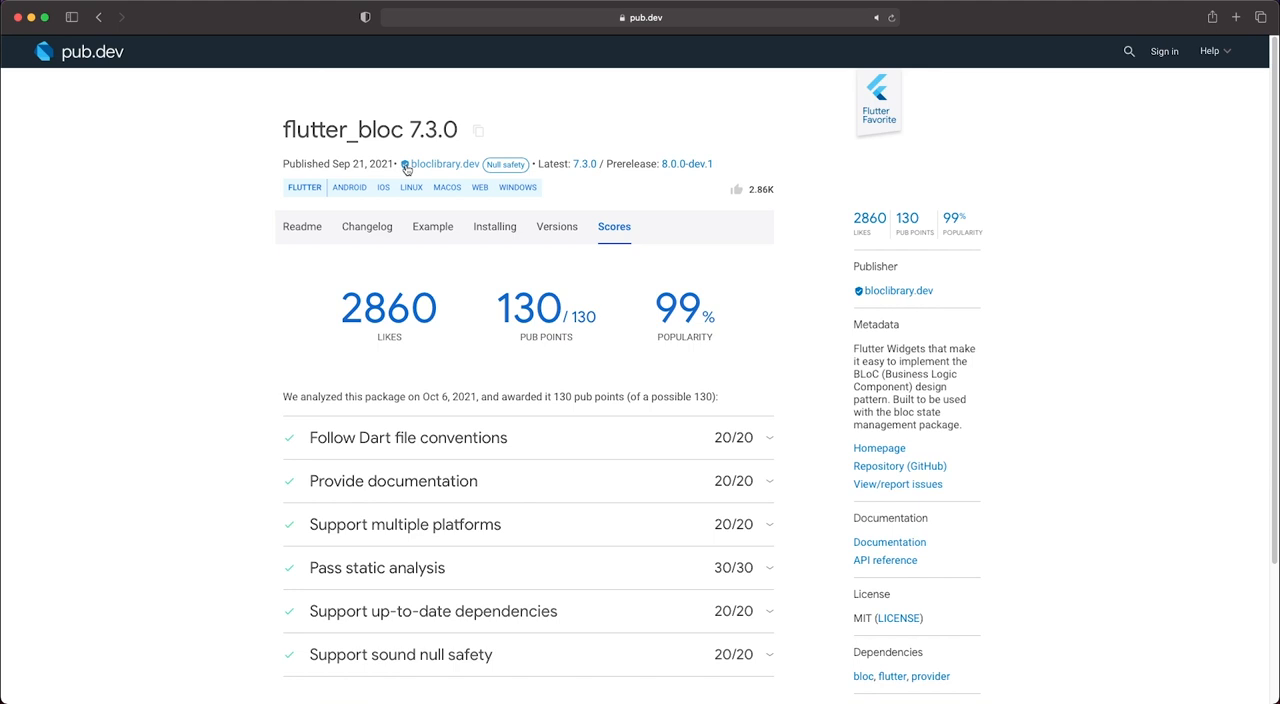
{"action": "mouse_move", "coordinate": [404, 164]}
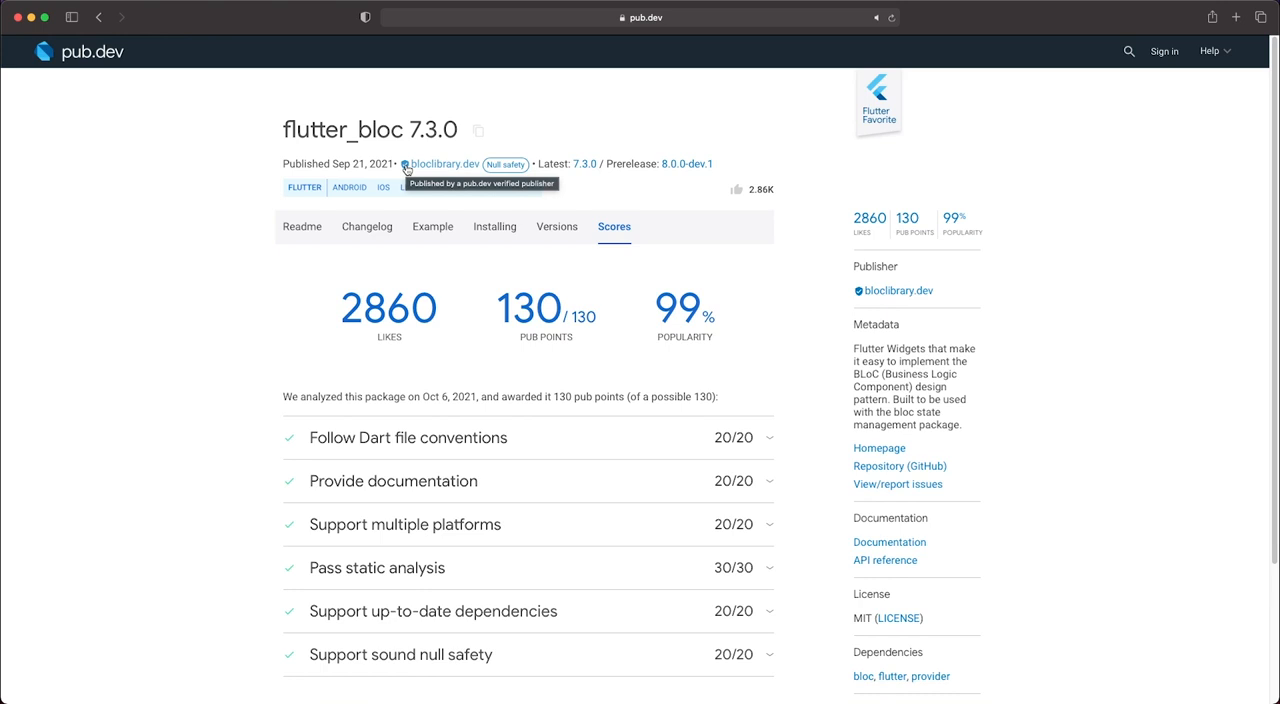
Scroll to the analysis footnote and select Pana version 0.21.2
{"action": "scroll", "scroll_direction": "down", "scroll_amount": 3}
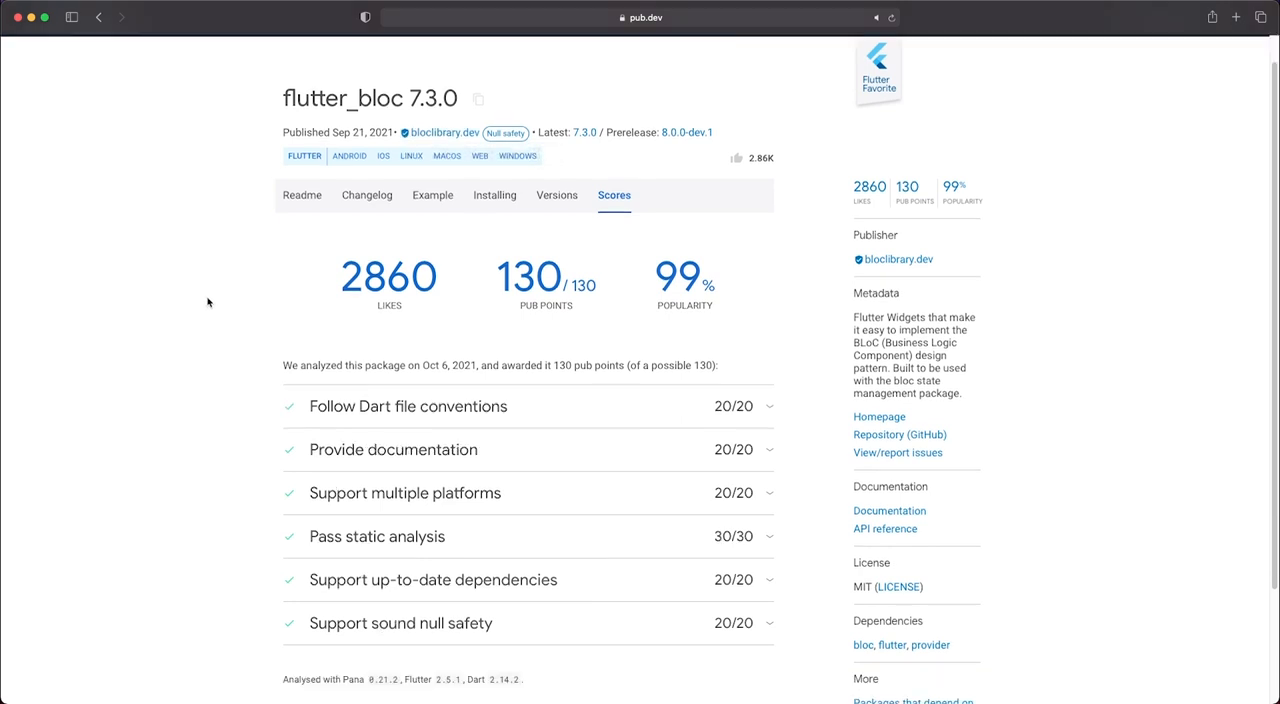
{"action": "scroll", "scroll_direction": "down", "scroll_amount": 3}
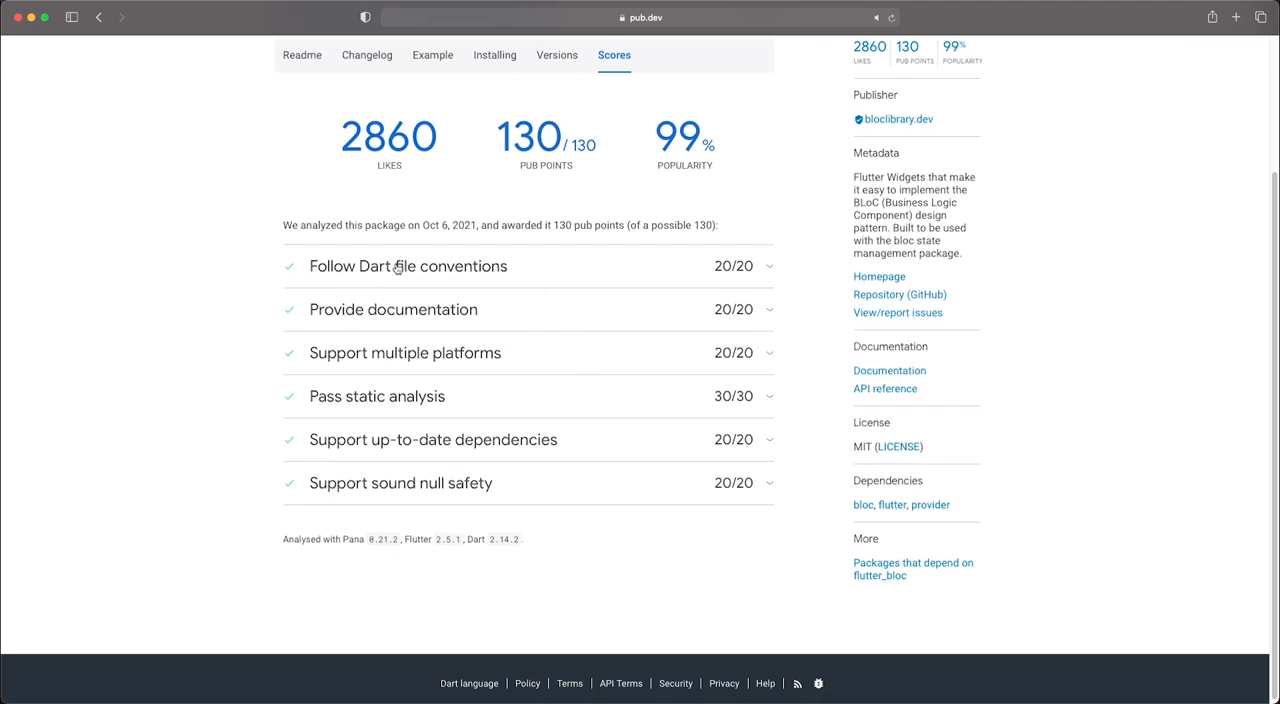
{"action": "mouse_move", "coordinate": [370, 400]}
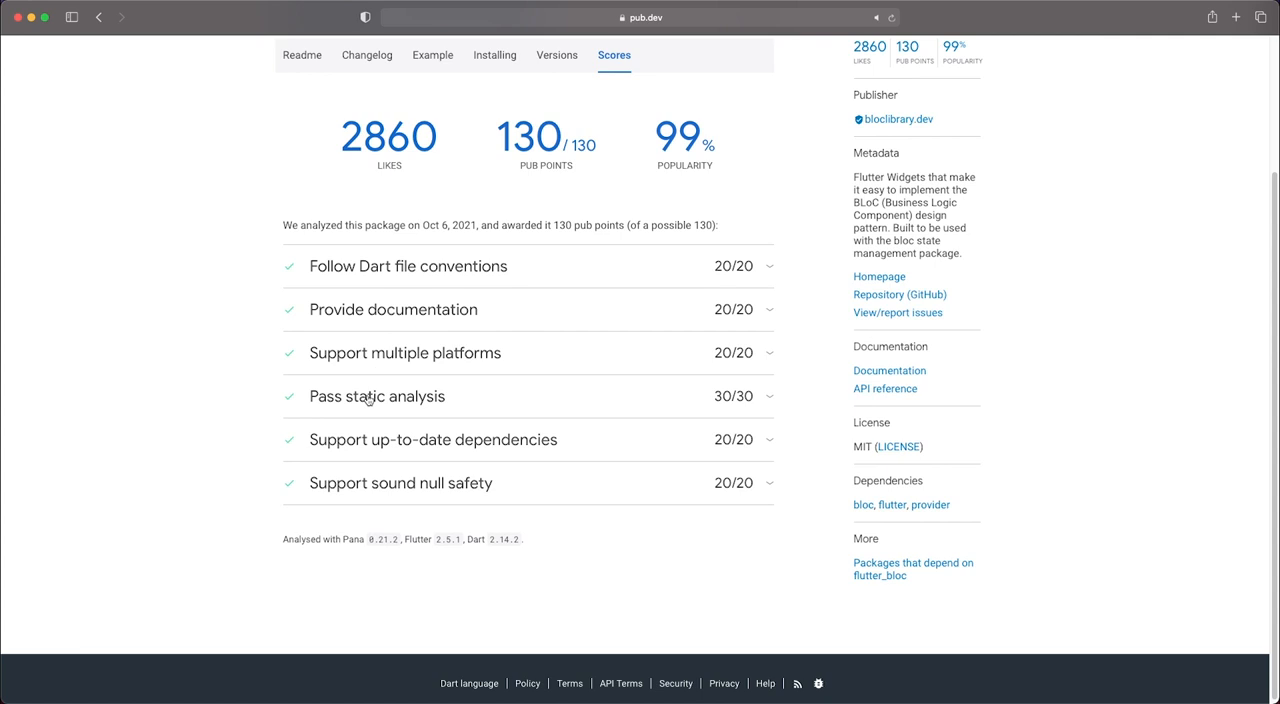
{"action": "mouse_move", "coordinate": [371, 561]}
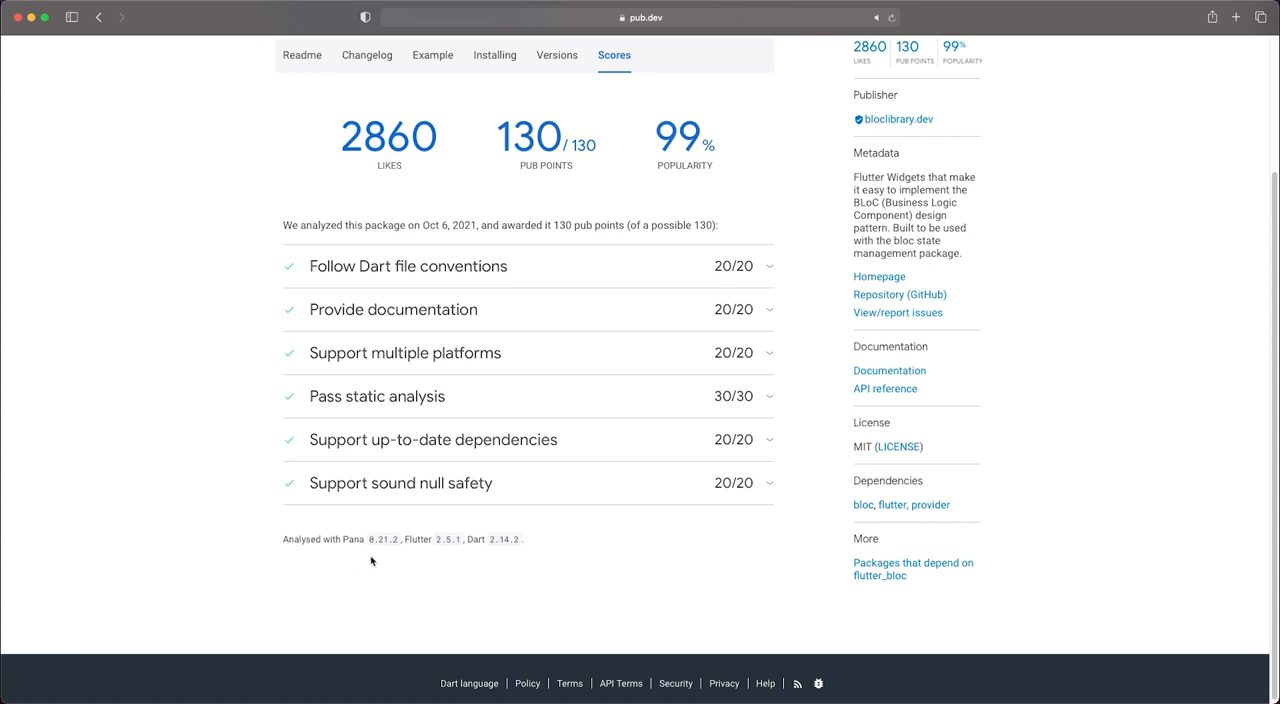
{"action": "mouse_move", "coordinate": [379, 553]}
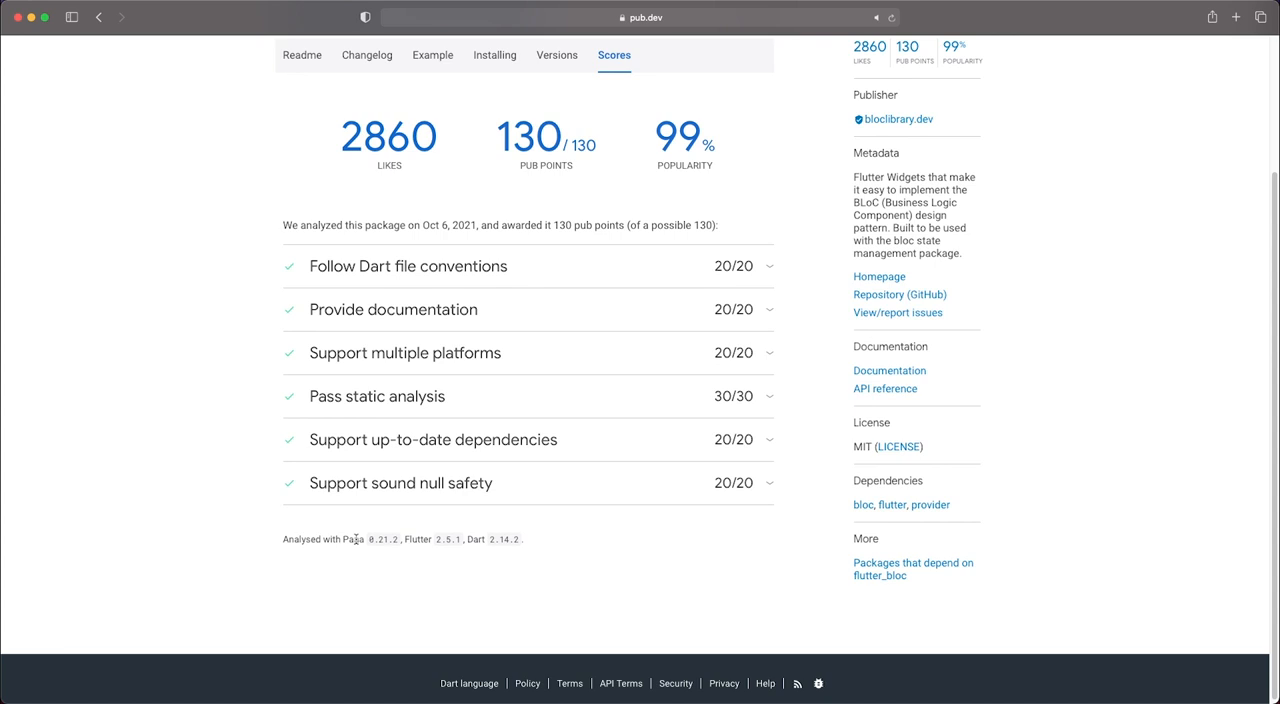
{"action": "mouse_move", "coordinate": [368, 543]}
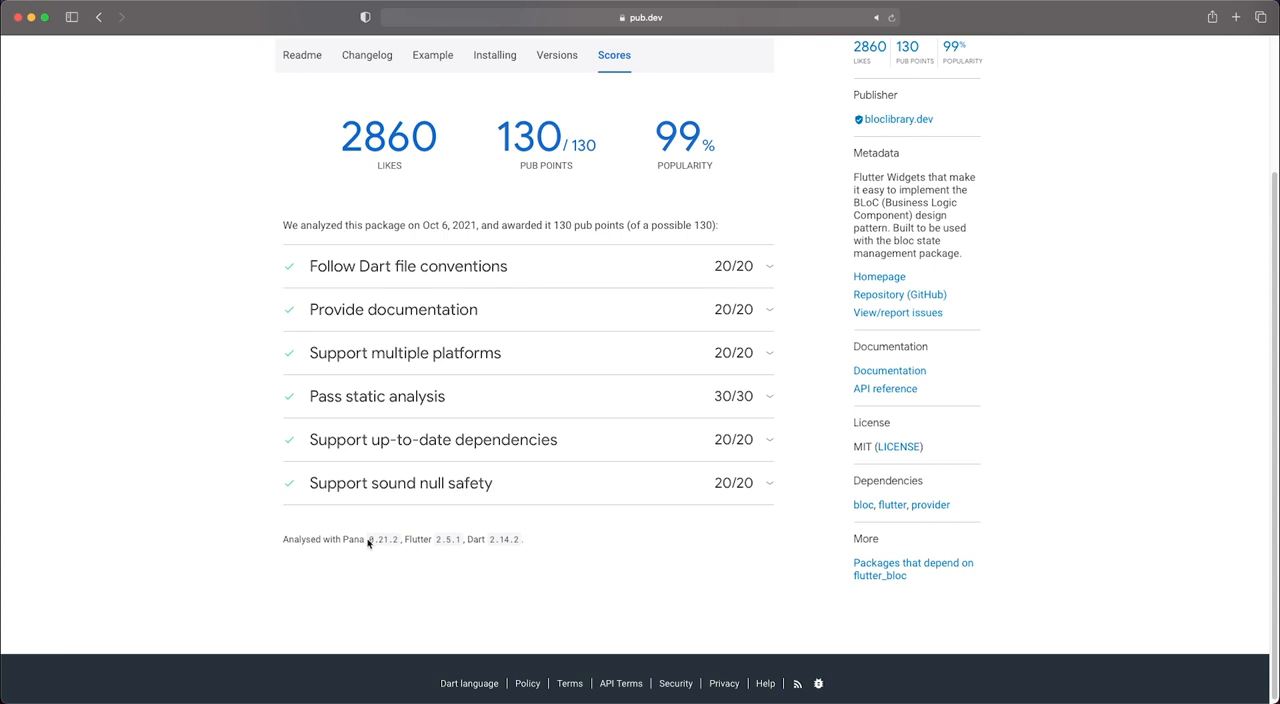
{"action": "double_click", "coordinate": [383, 539]}
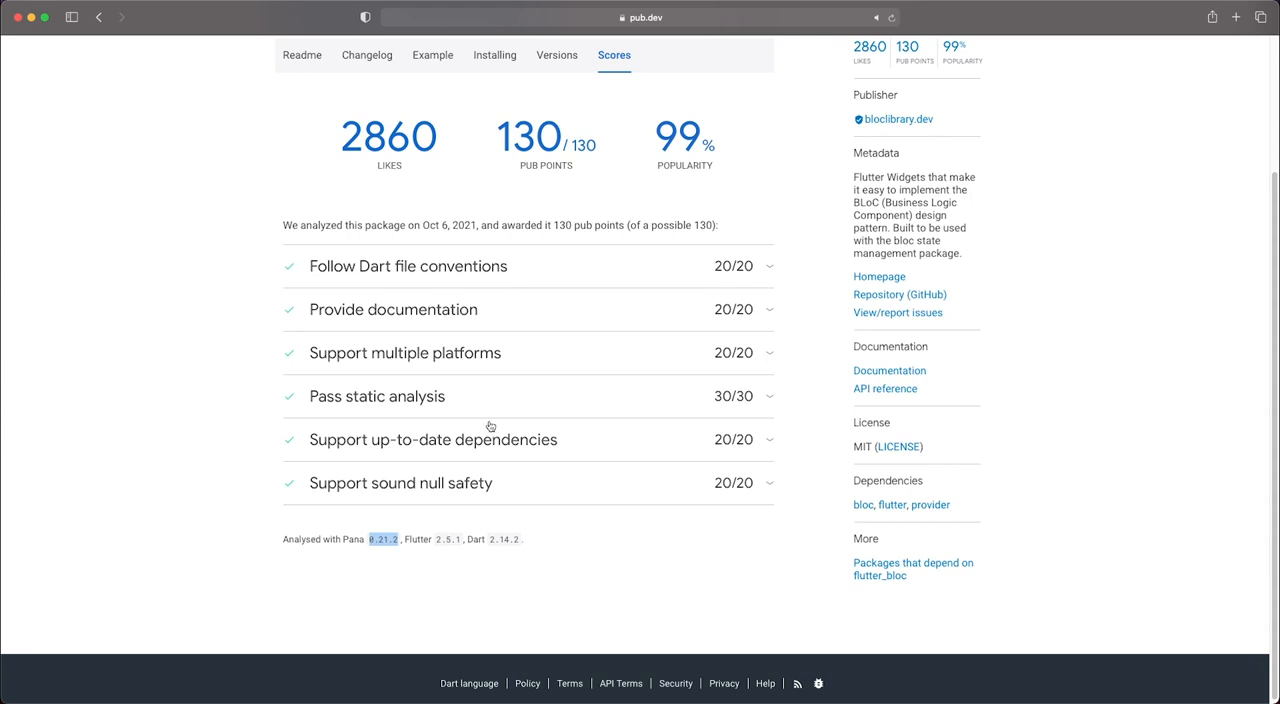
{"action": "mouse_move", "coordinate": [437, 291]}
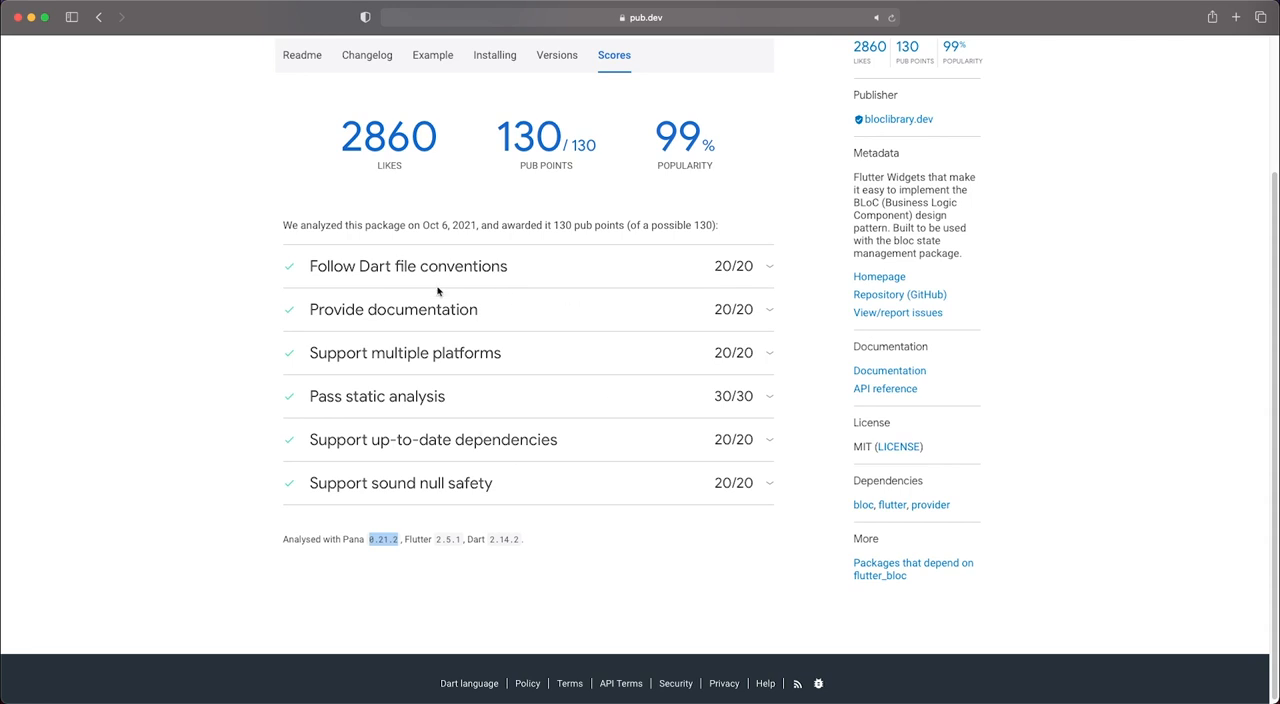
{"action": "mouse_move", "coordinate": [311, 327]}
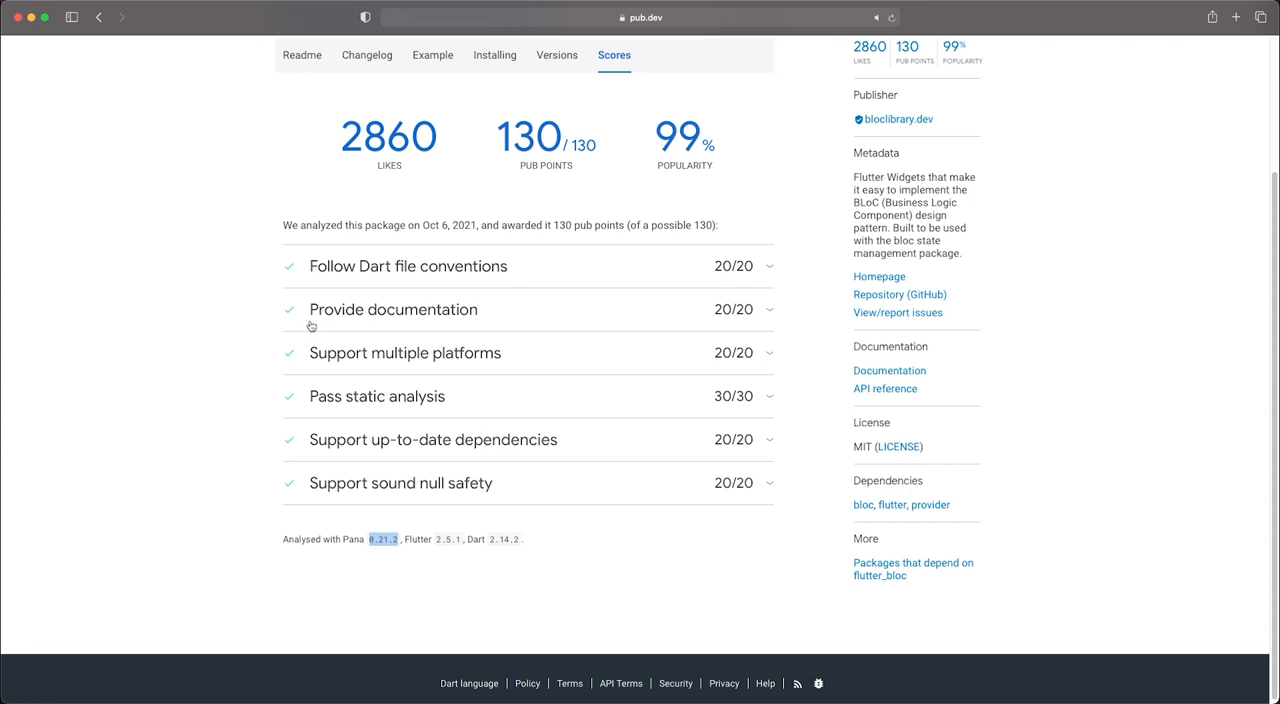
{"action": "mouse_move", "coordinate": [476, 333]}
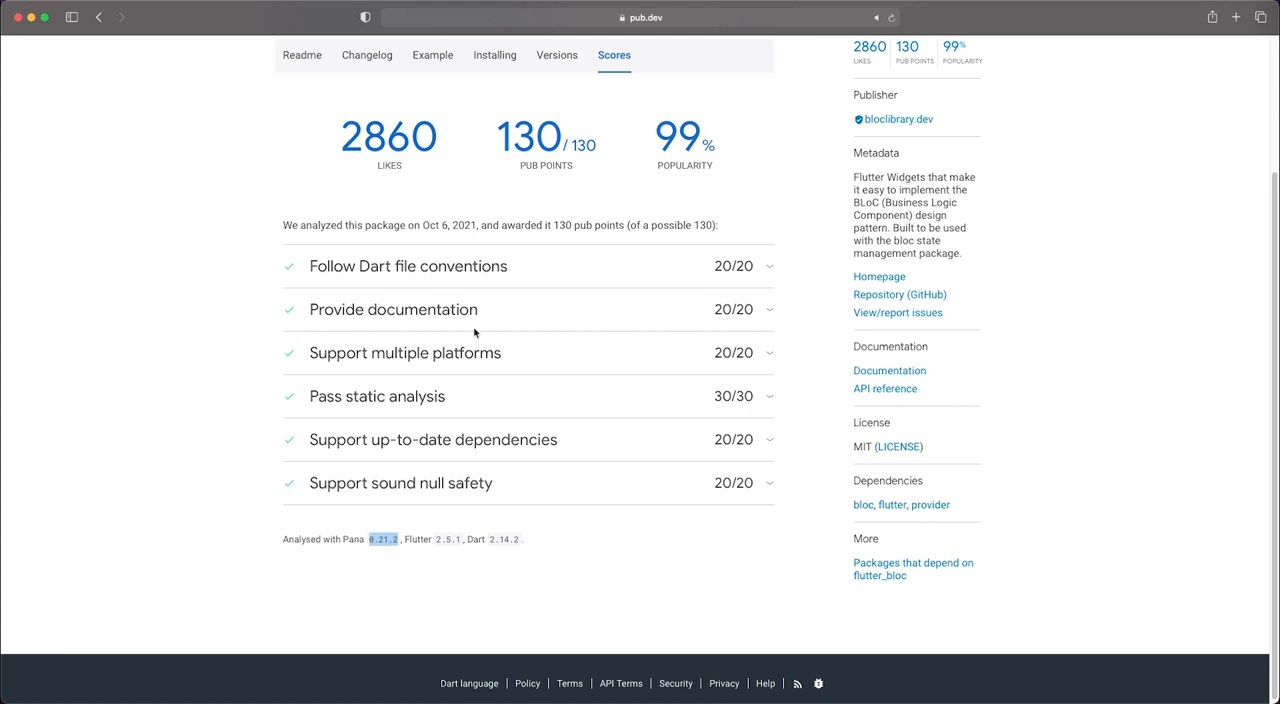
{"action": "mouse_move", "coordinate": [492, 294]}
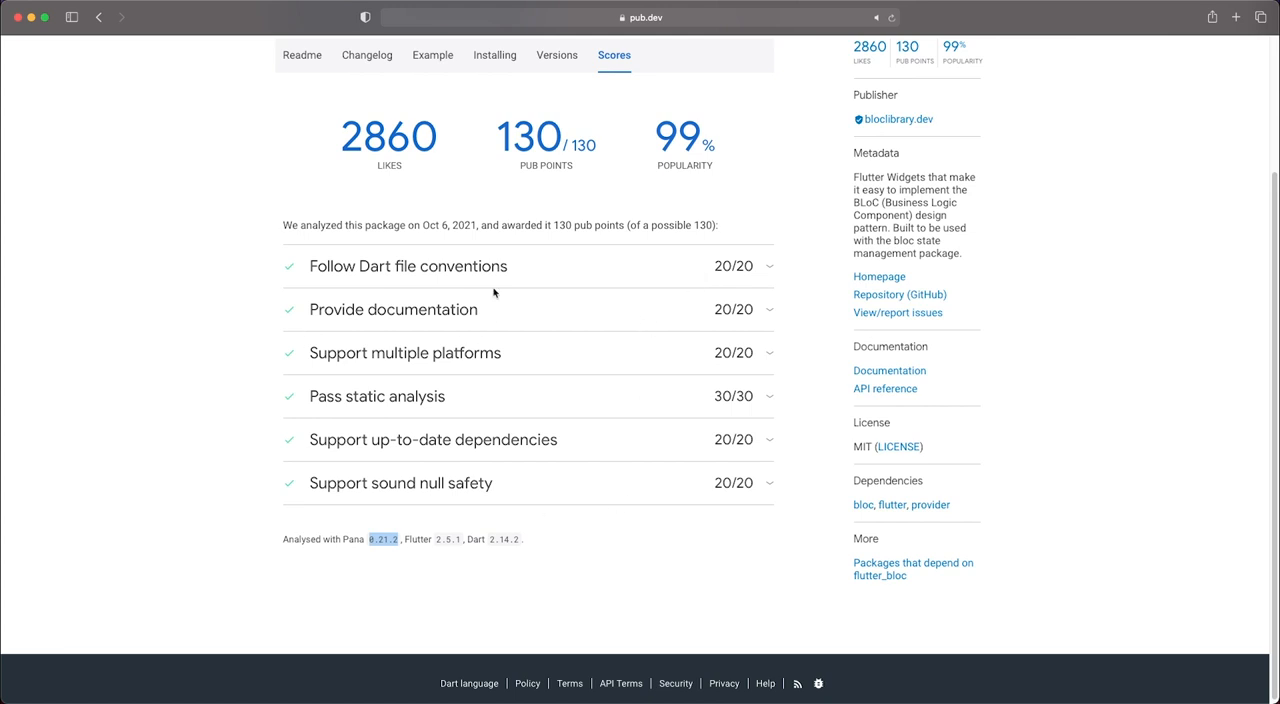
{"action": "mouse_move", "coordinate": [592, 493]}
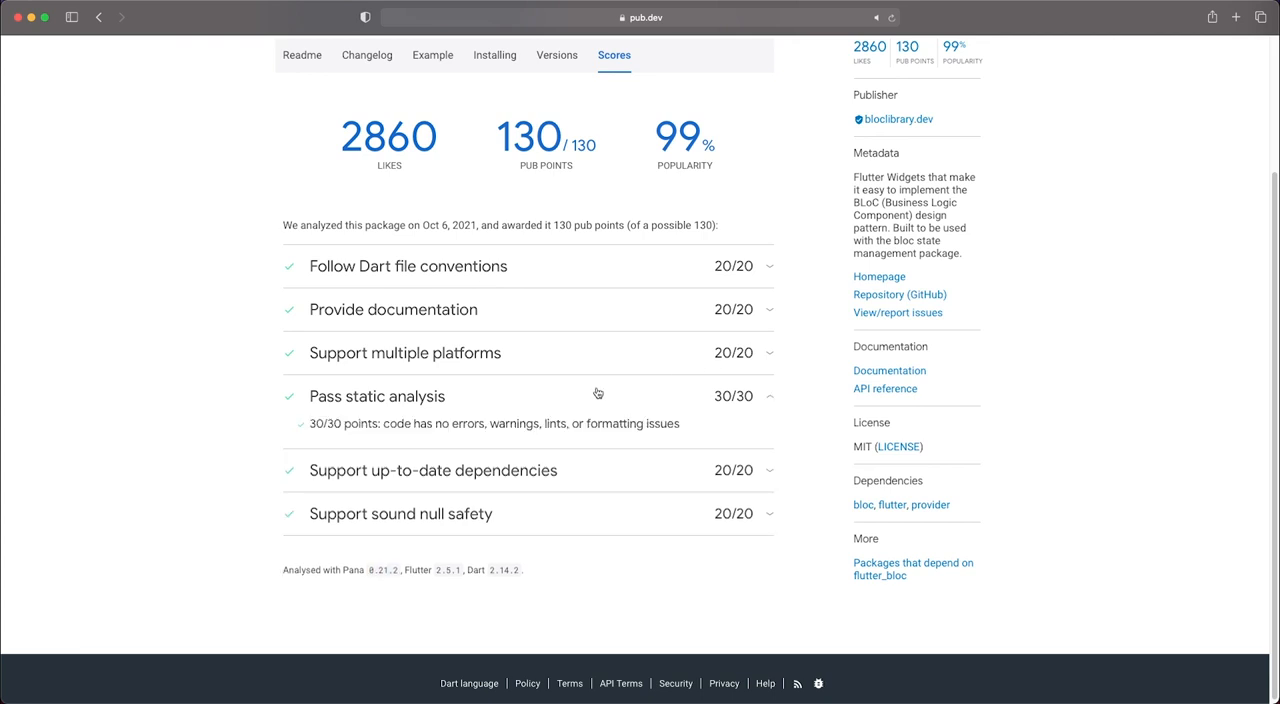
{"action": "mouse_move", "coordinate": [676, 431]}
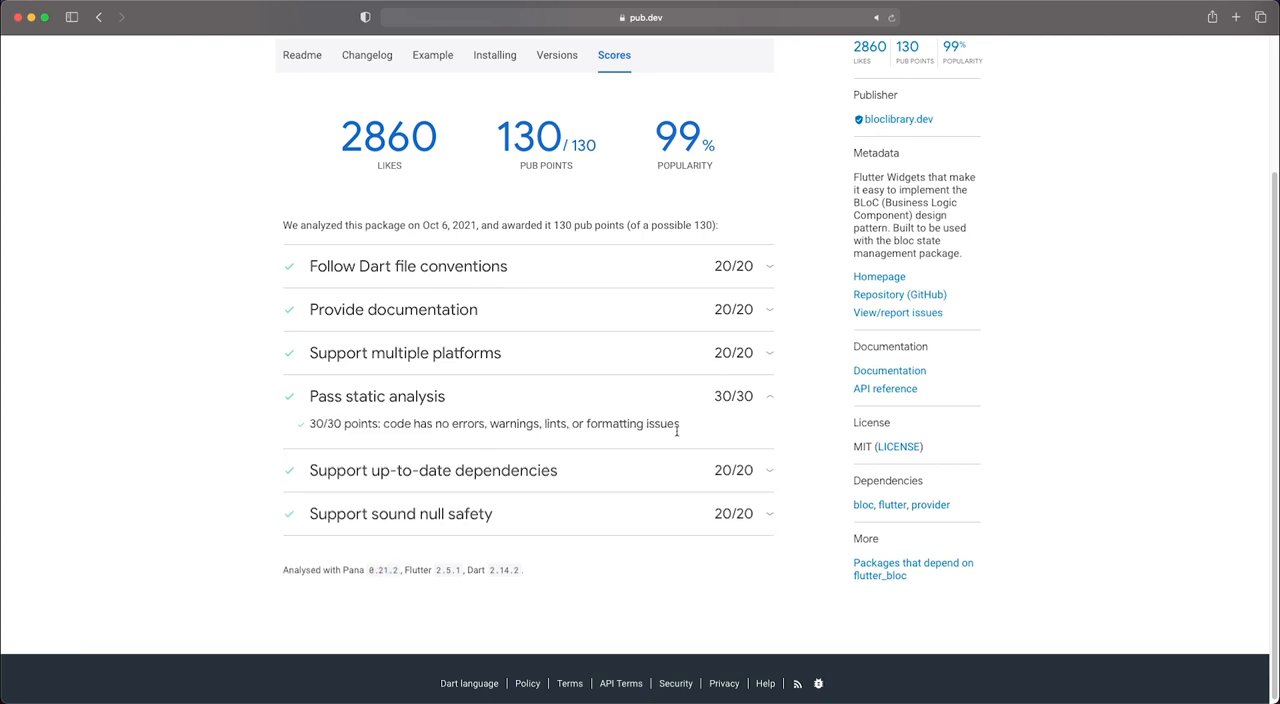
{"action": "scroll", "scroll_direction": "up", "scroll_amount": 3}
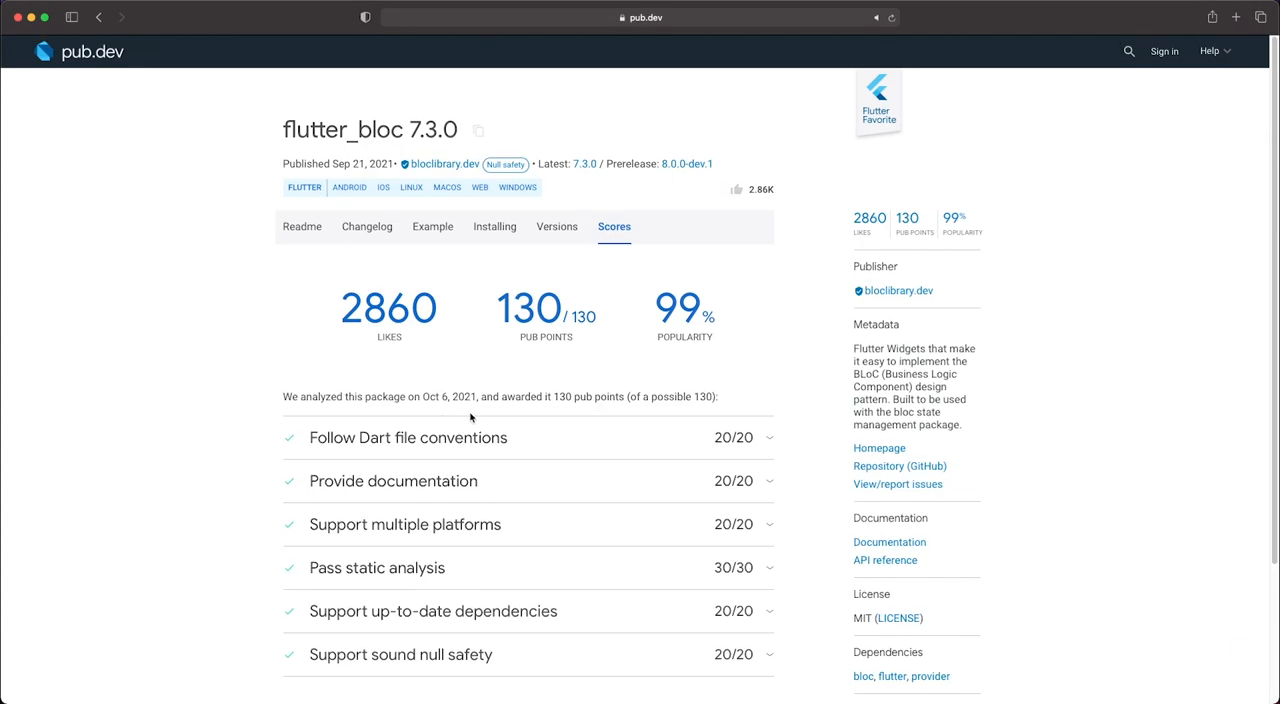
{"action": "mouse_move", "coordinate": [472, 417]}
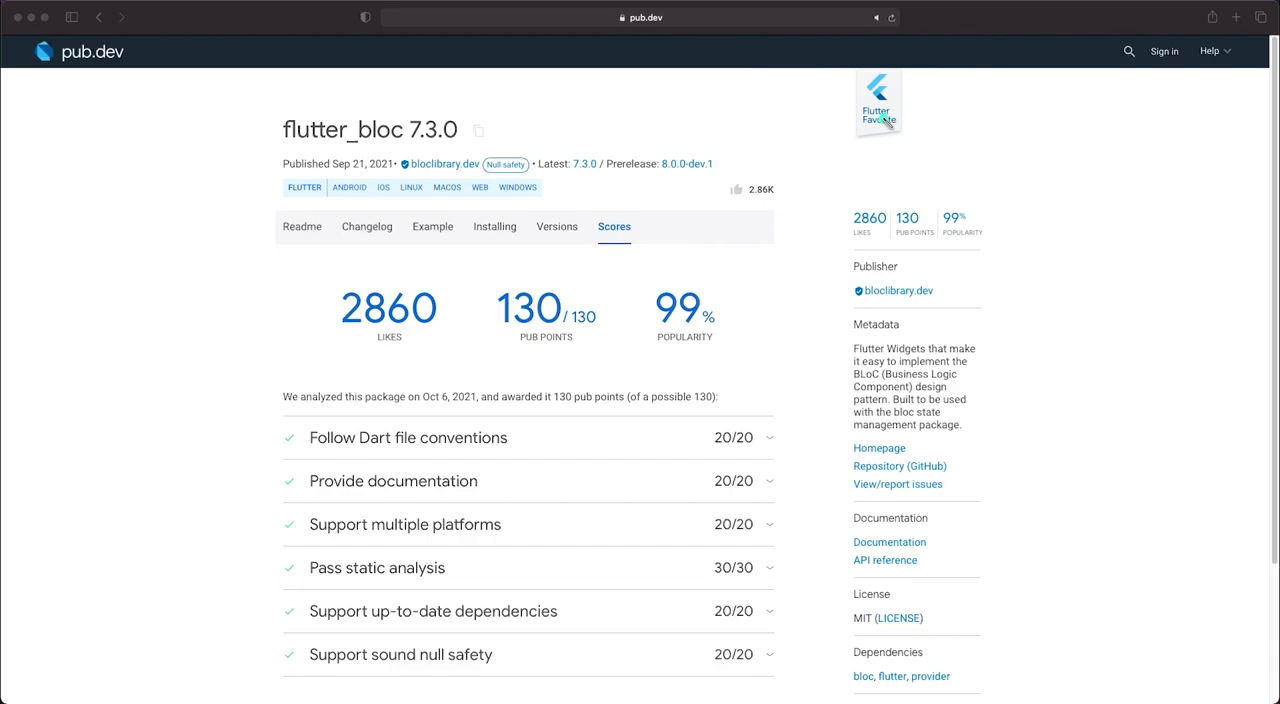
{"action": "mouse_move", "coordinate": [854, 238]}
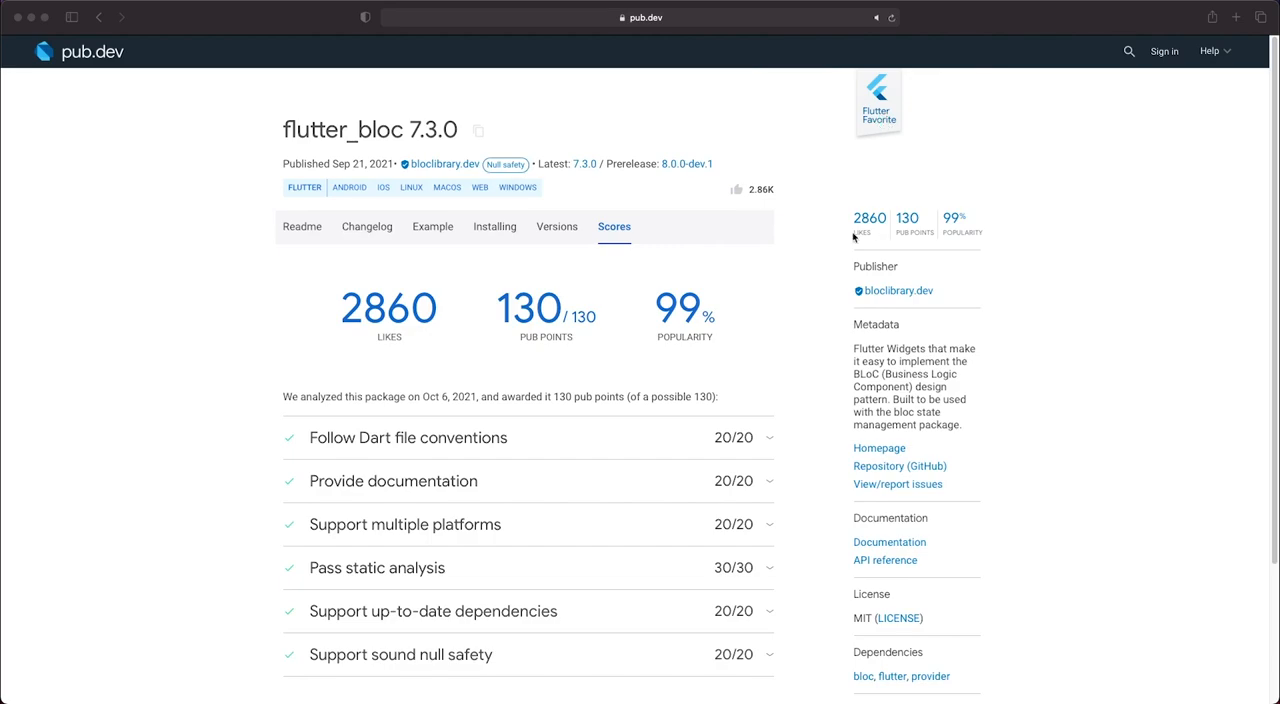
{"action": "scroll", "scroll_direction": "down", "scroll_amount": 3}
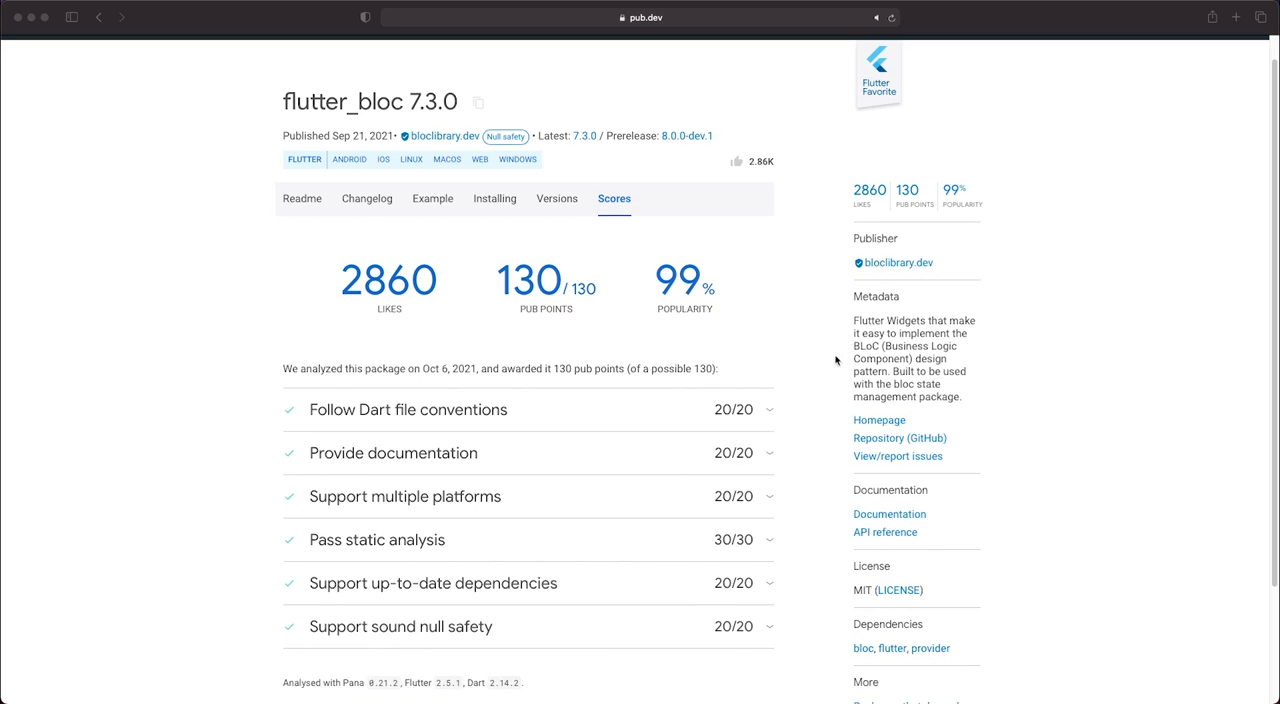
{"action": "scroll", "scroll_direction": "down", "scroll_amount": 3}
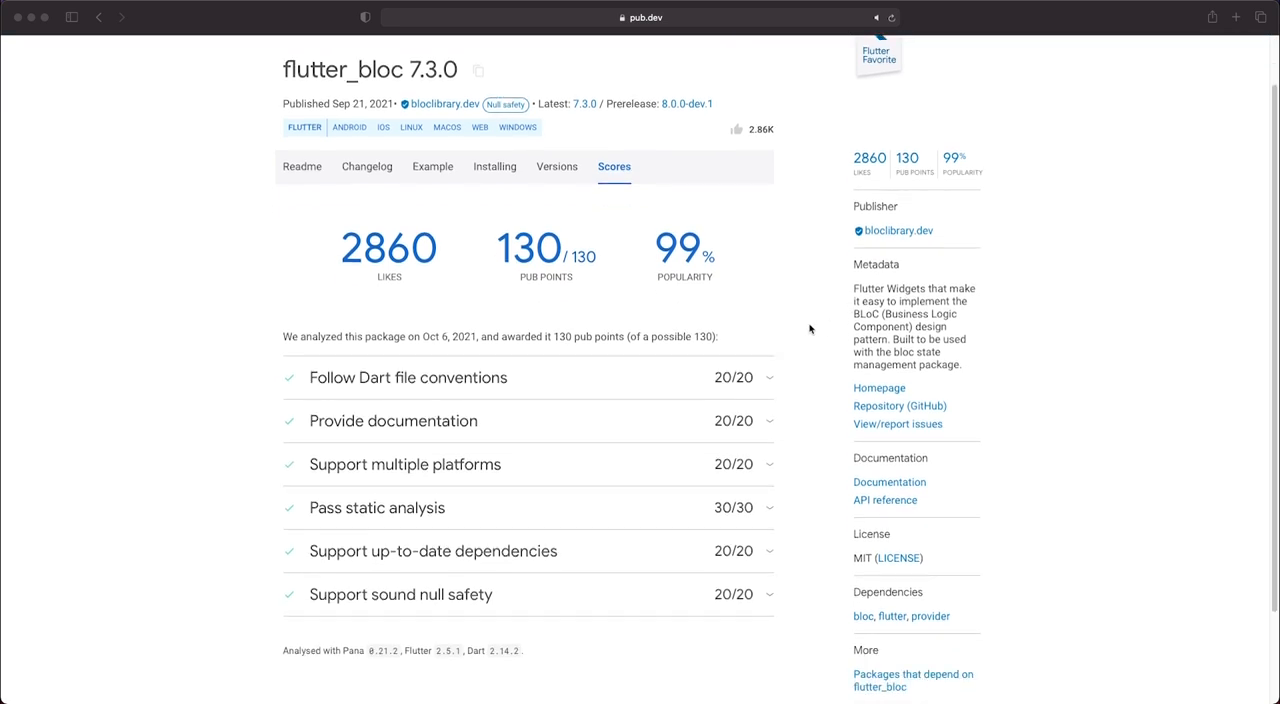
{"action": "scroll", "scroll_direction": "down", "scroll_amount": 3}
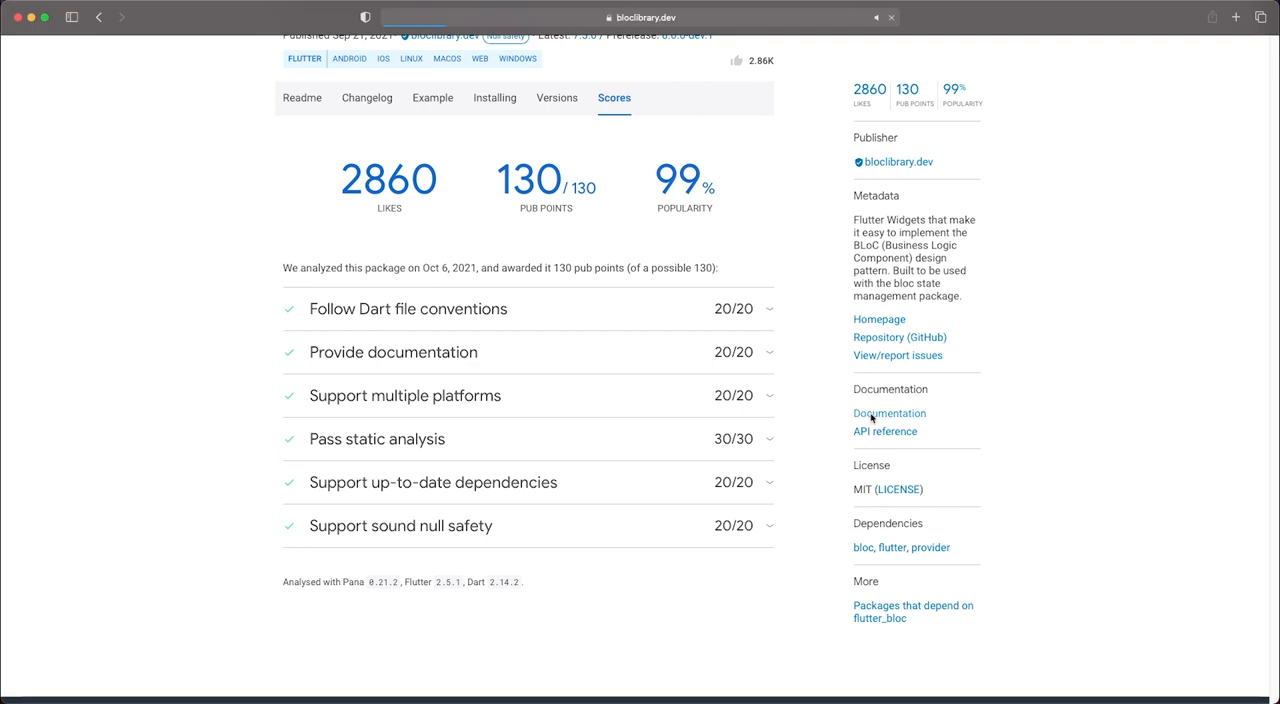
Open the bloclibrary.dev documentation site from the pub.dev sidebar
{"action": "left_click", "coordinate": [889, 413]}
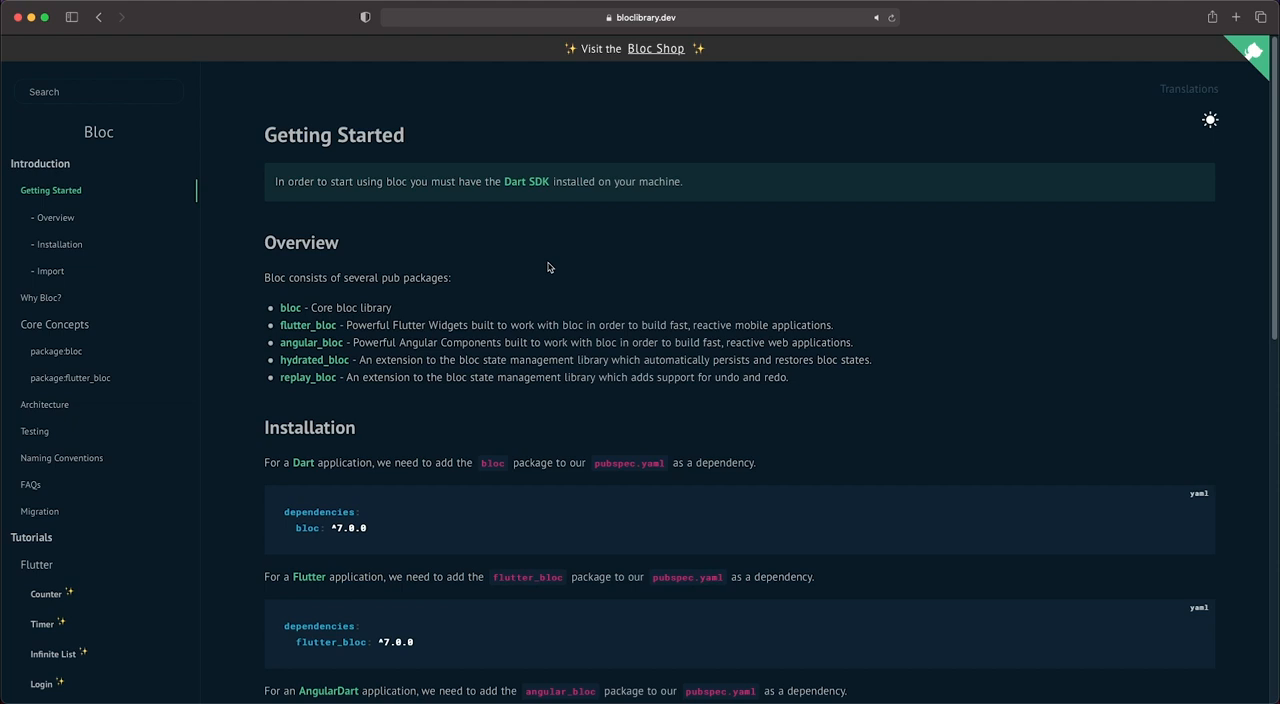
{"action": "mouse_move", "coordinate": [515, 294]}
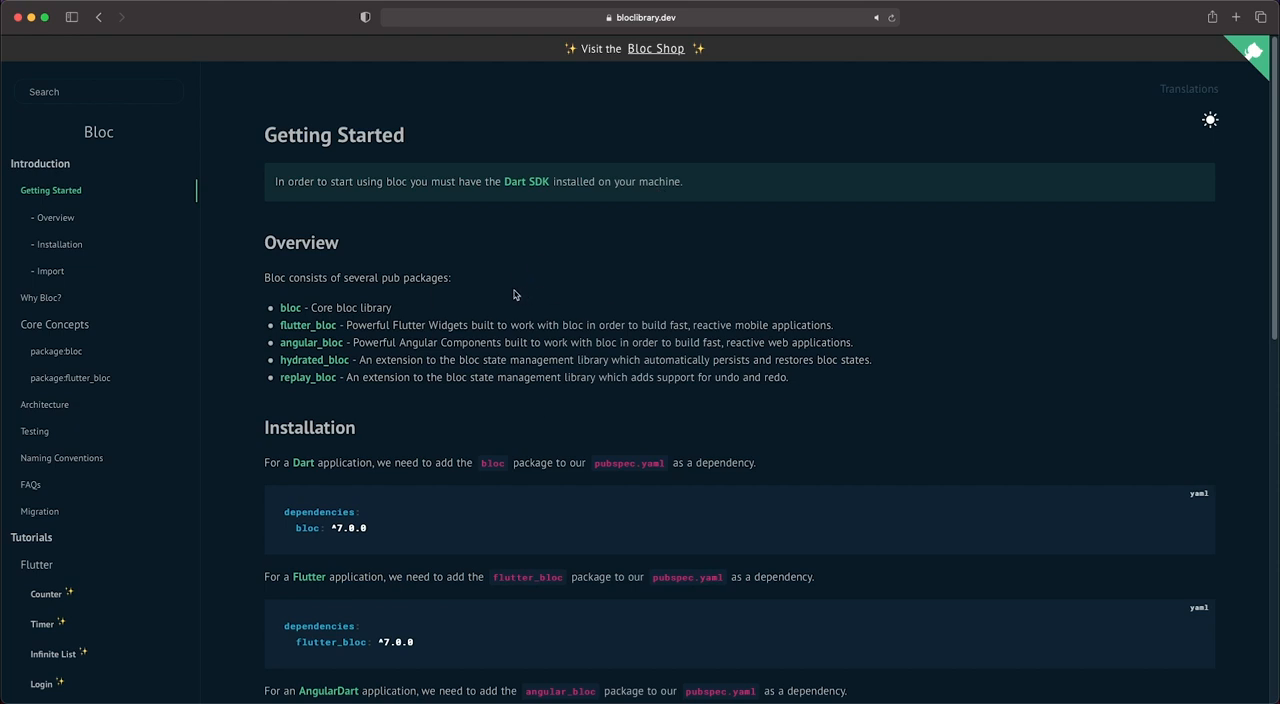
{"action": "mouse_move", "coordinate": [470, 297]}
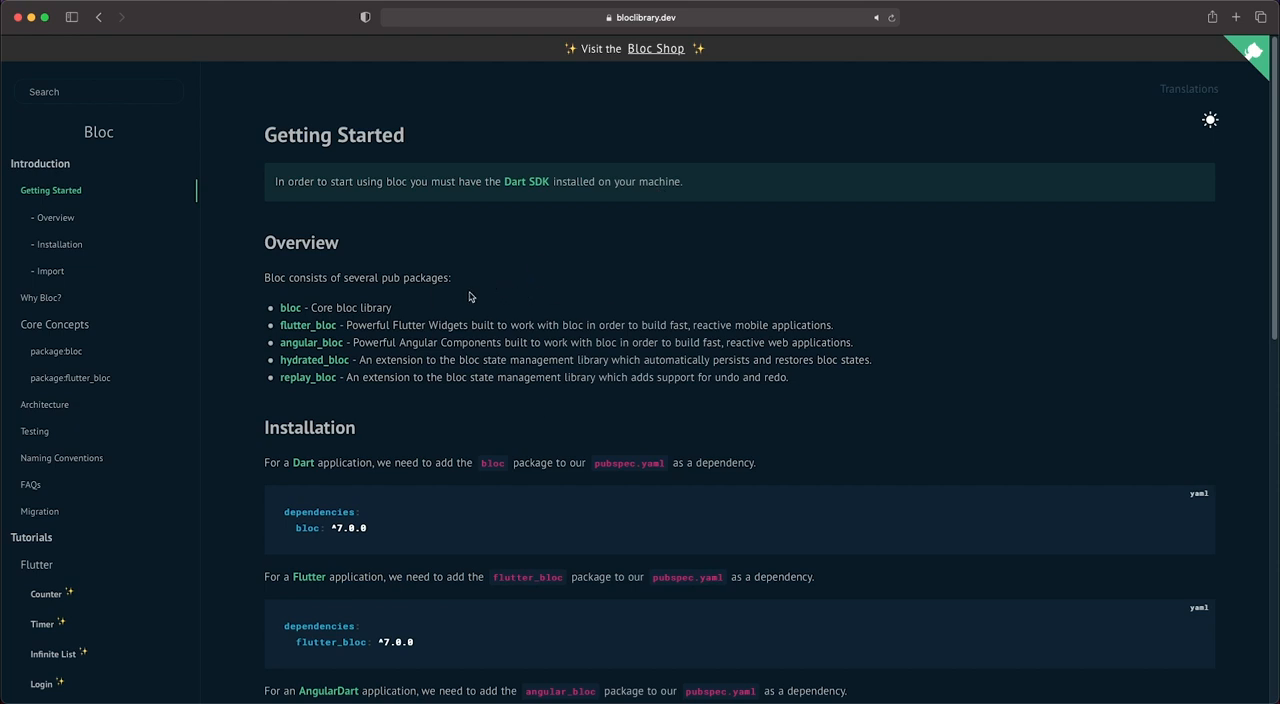
{"action": "scroll", "scroll_direction": "down", "scroll_amount": 3}
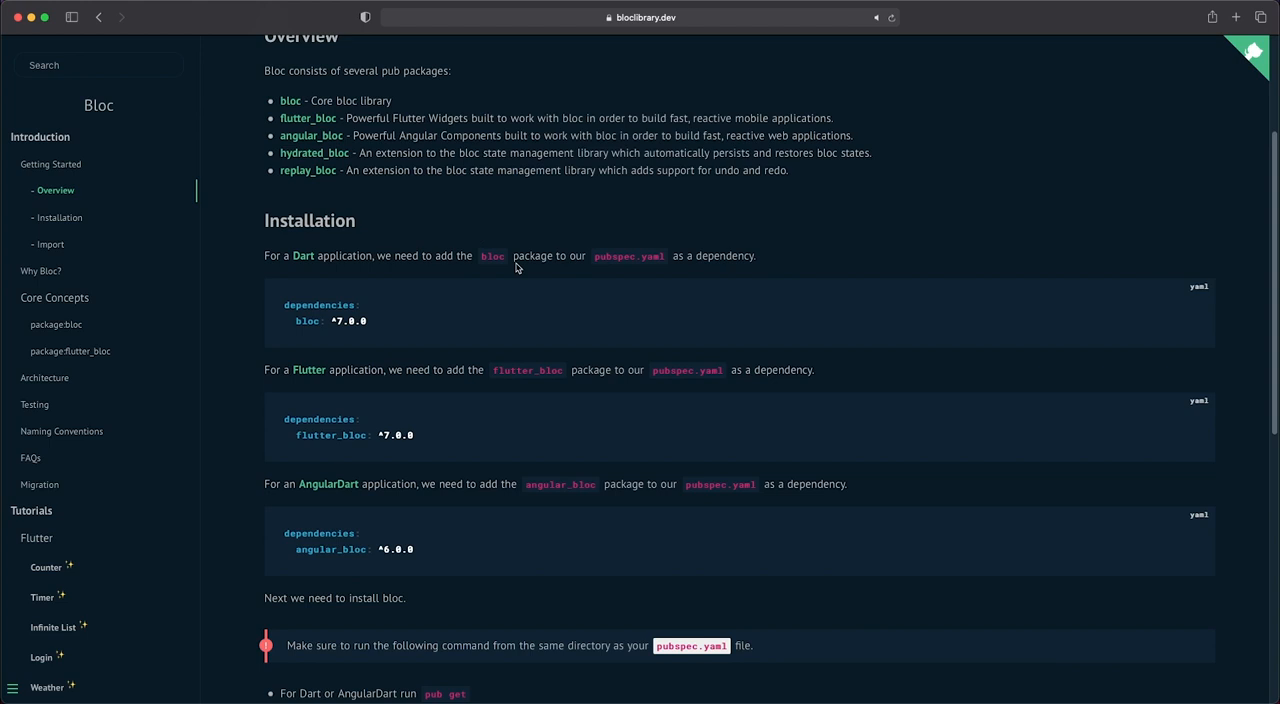
{"action": "mouse_move", "coordinate": [503, 310]}
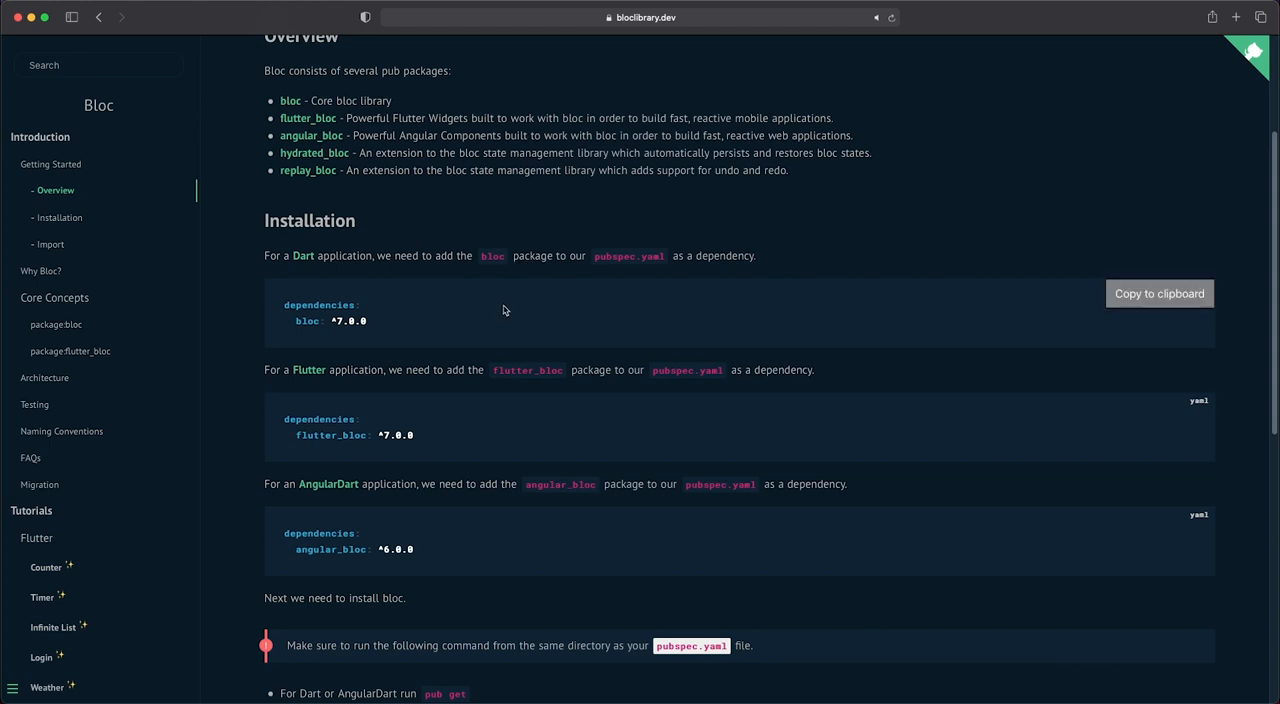
{"action": "scroll", "scroll_direction": "up", "scroll_amount": 3}
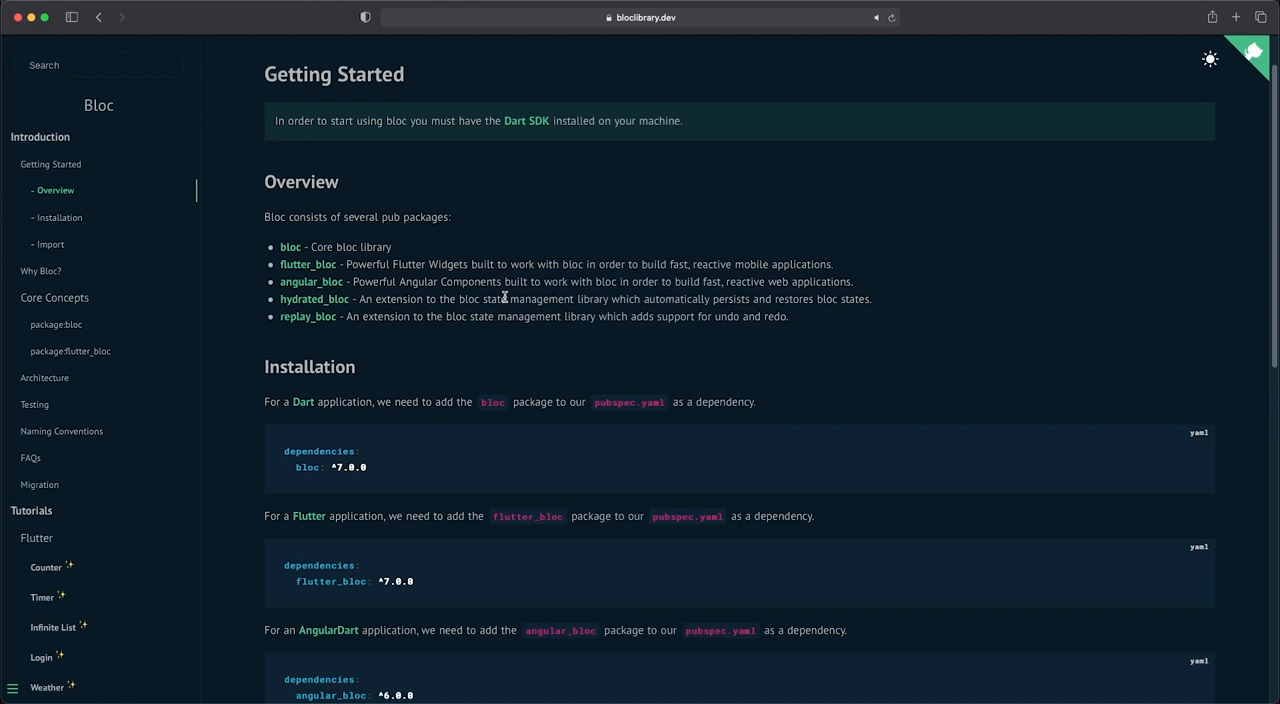
{"action": "mouse_move", "coordinate": [520, 285]}
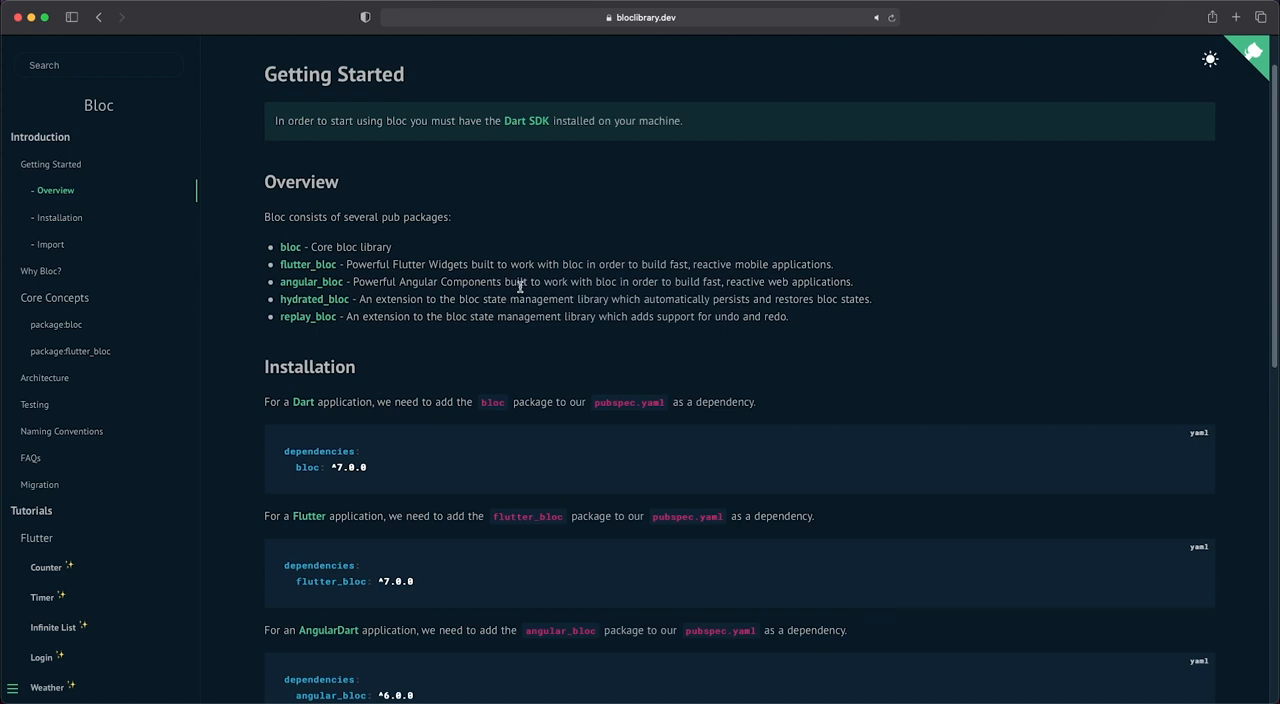
{"action": "mouse_move", "coordinate": [447, 271]}
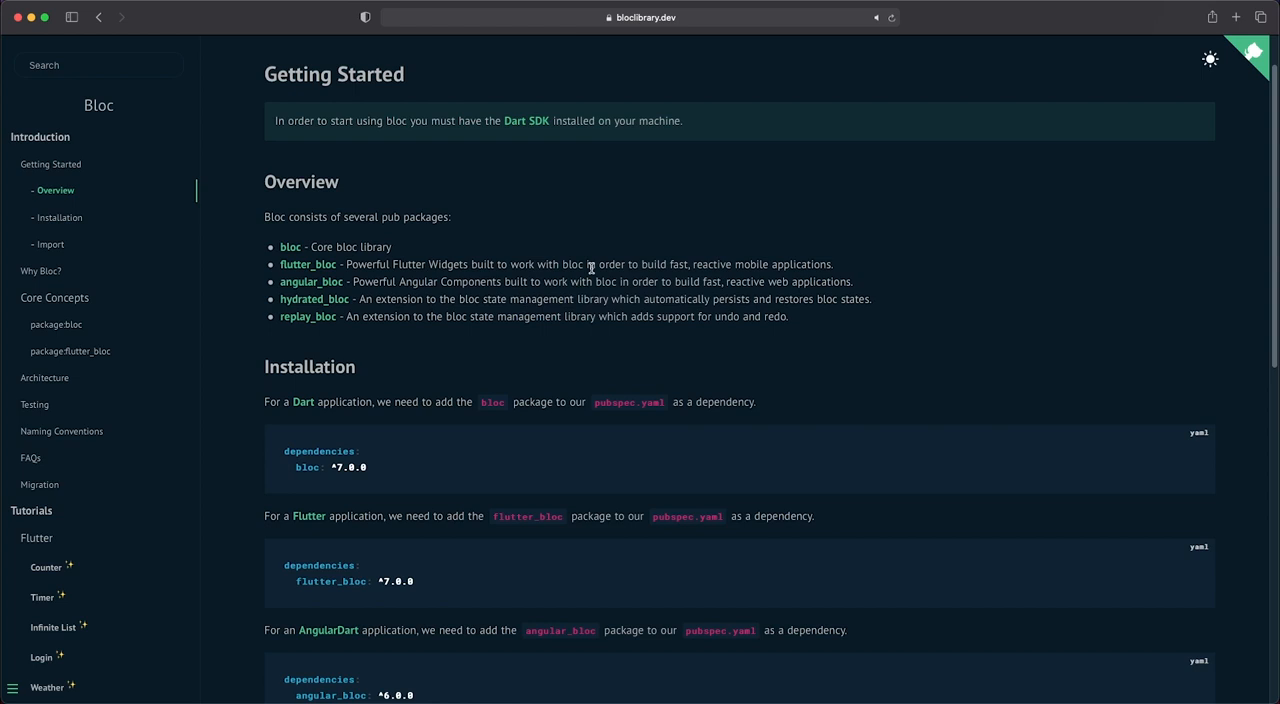
{"action": "mouse_move", "coordinate": [518, 280]}
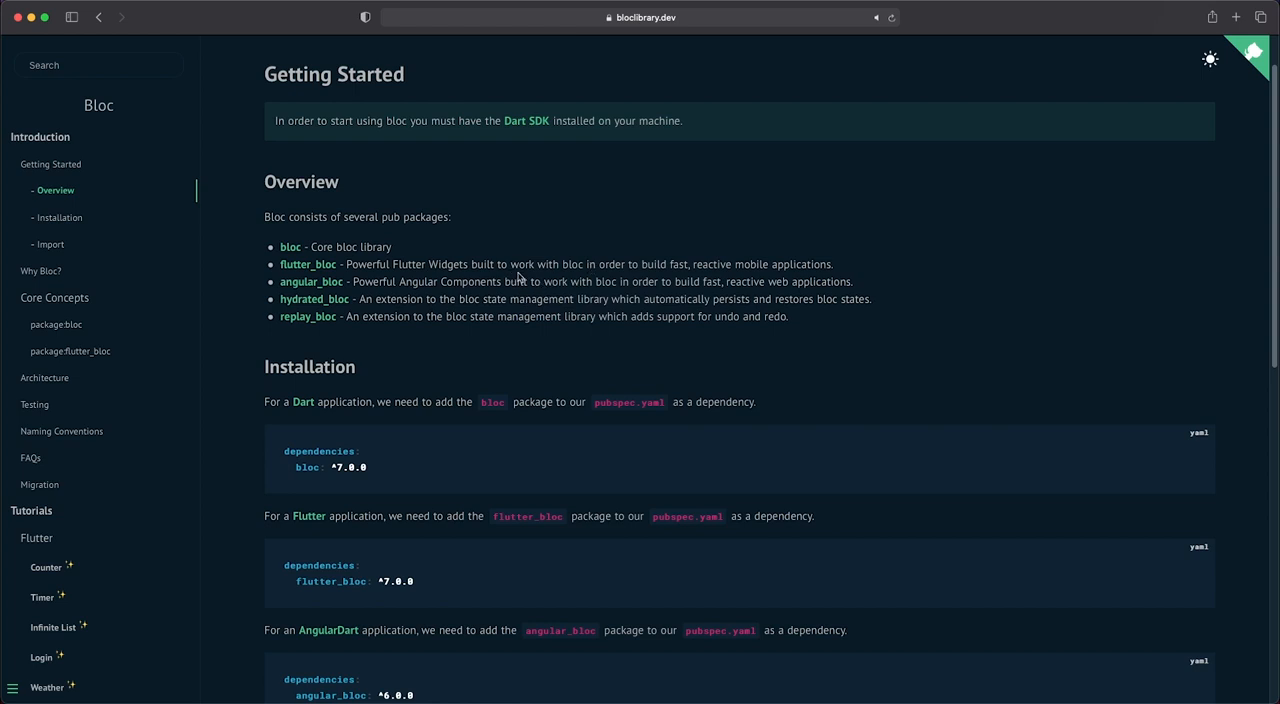
{"action": "mouse_move", "coordinate": [544, 259]}
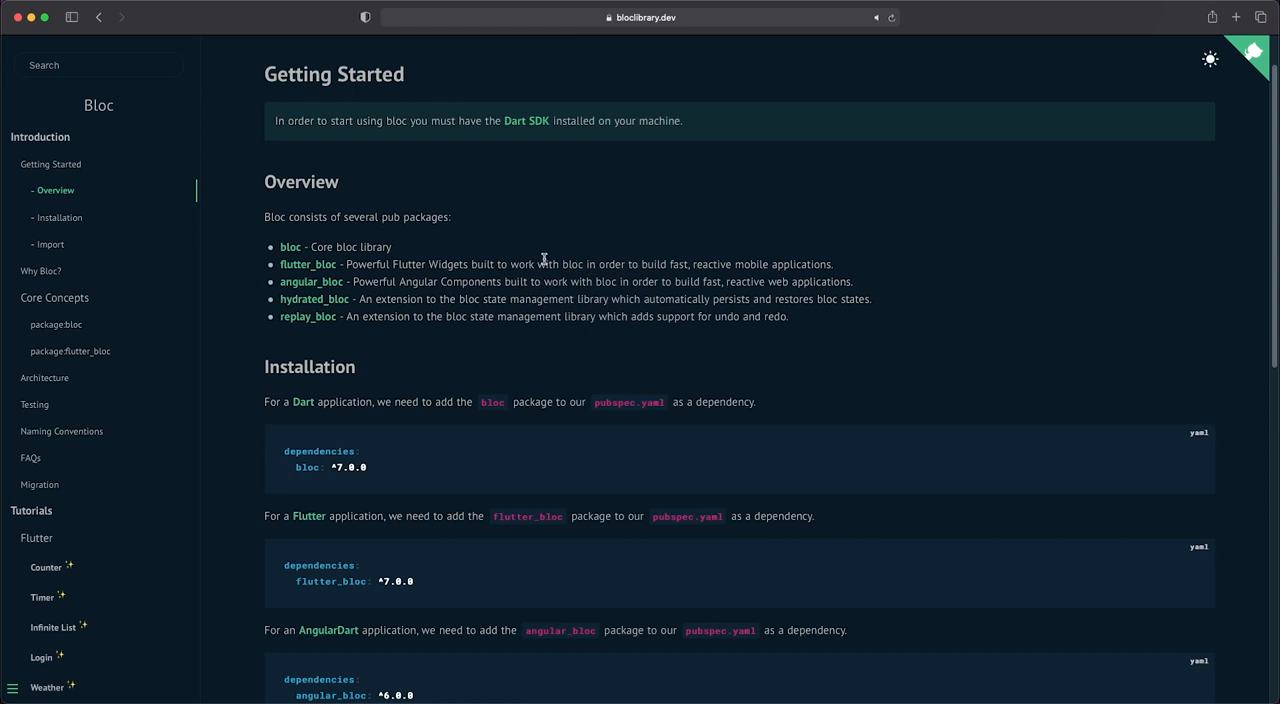
Read the Getting Started page through Installation and Import to the end
{"action": "scroll", "scroll_direction": "down", "scroll_amount": 3}
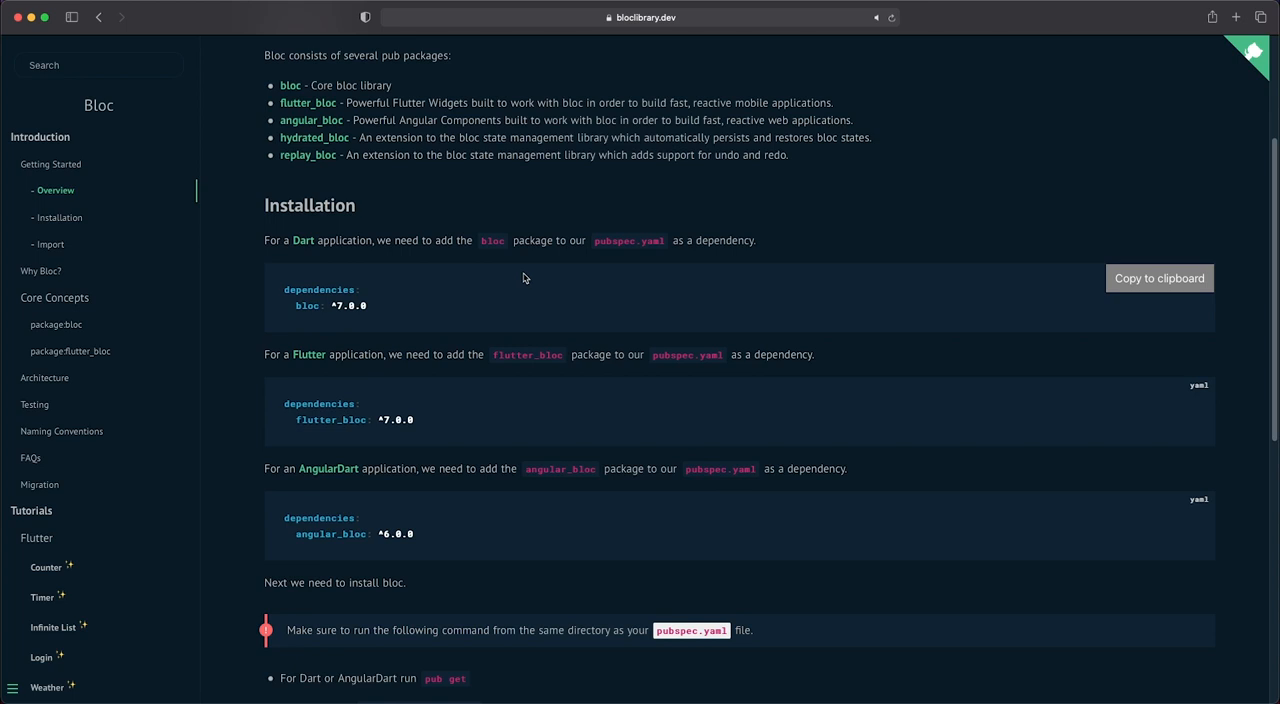
{"action": "scroll", "scroll_direction": "down", "scroll_amount": 3}
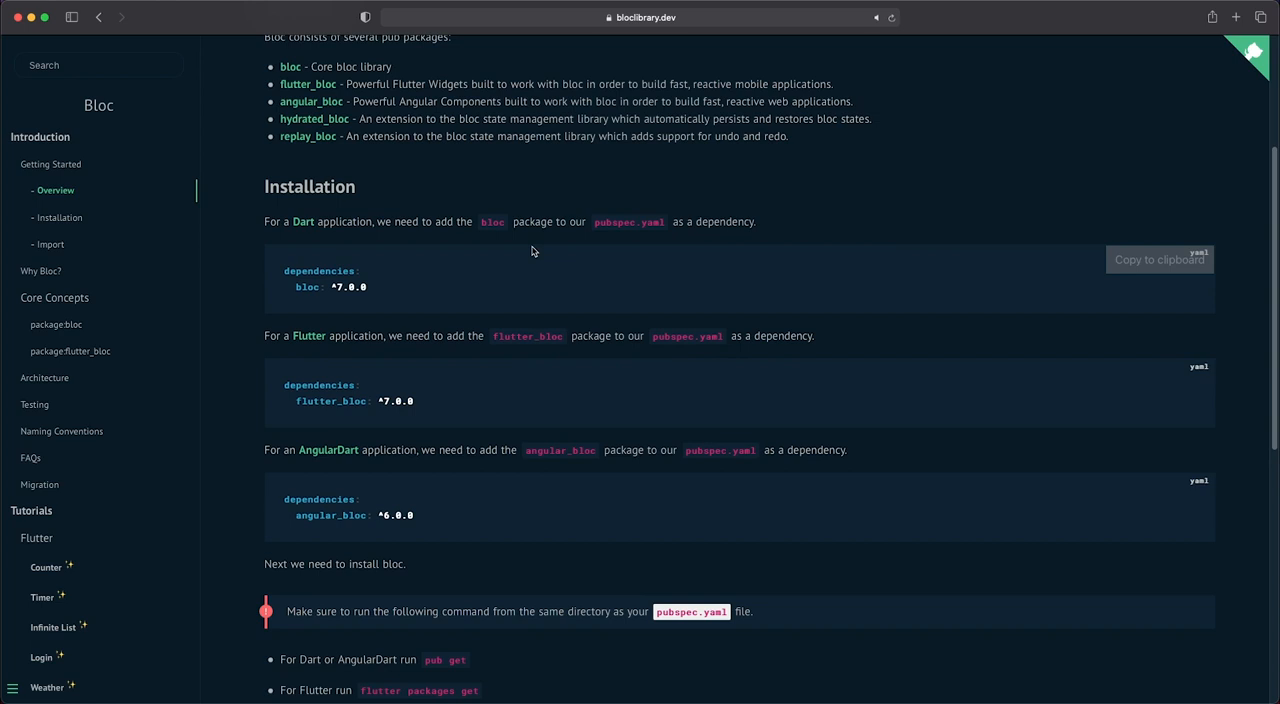
{"action": "scroll", "scroll_direction": "down", "scroll_amount": 3}
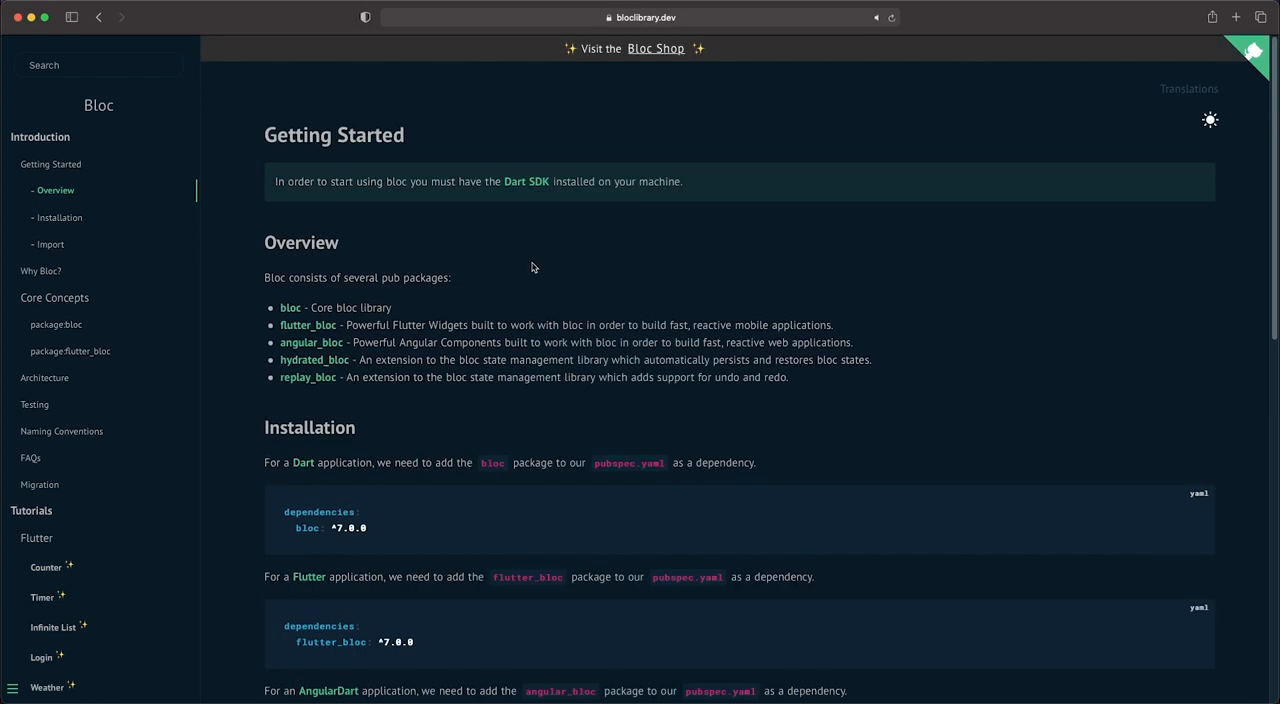
{"action": "scroll", "scroll_direction": "down", "scroll_amount": 3}
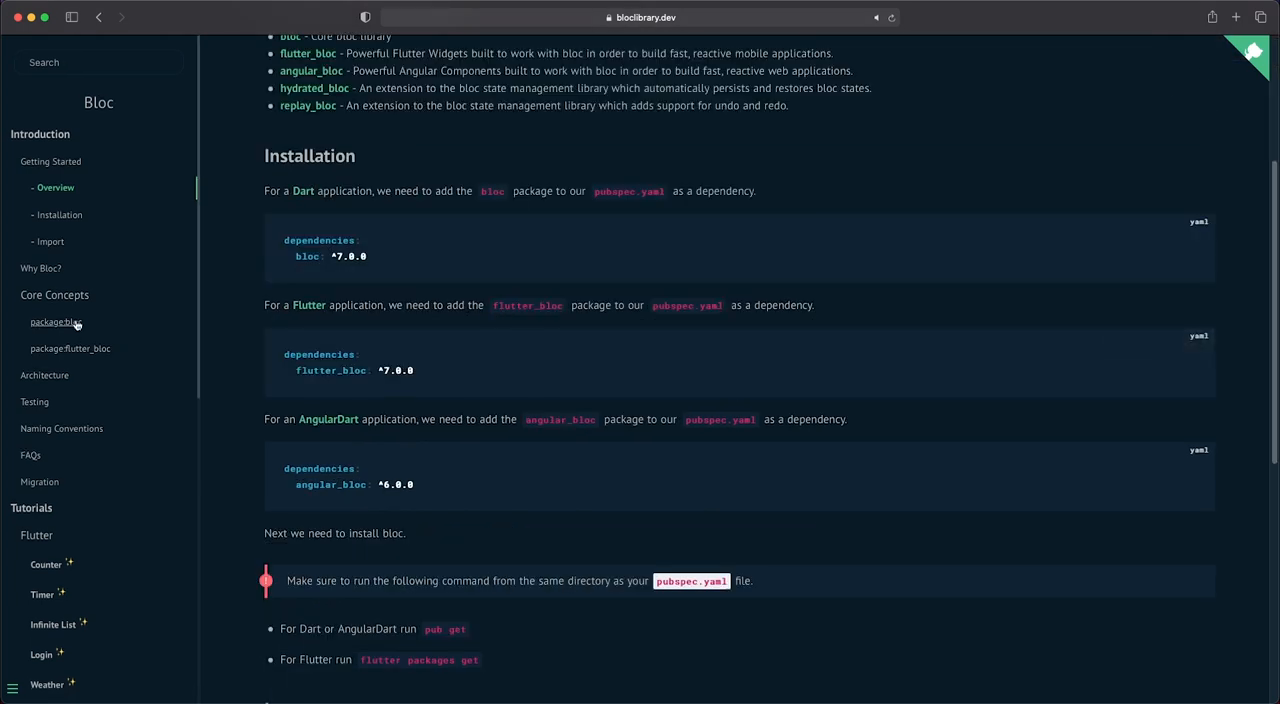
{"action": "scroll", "scroll_direction": "down", "scroll_amount": 3}
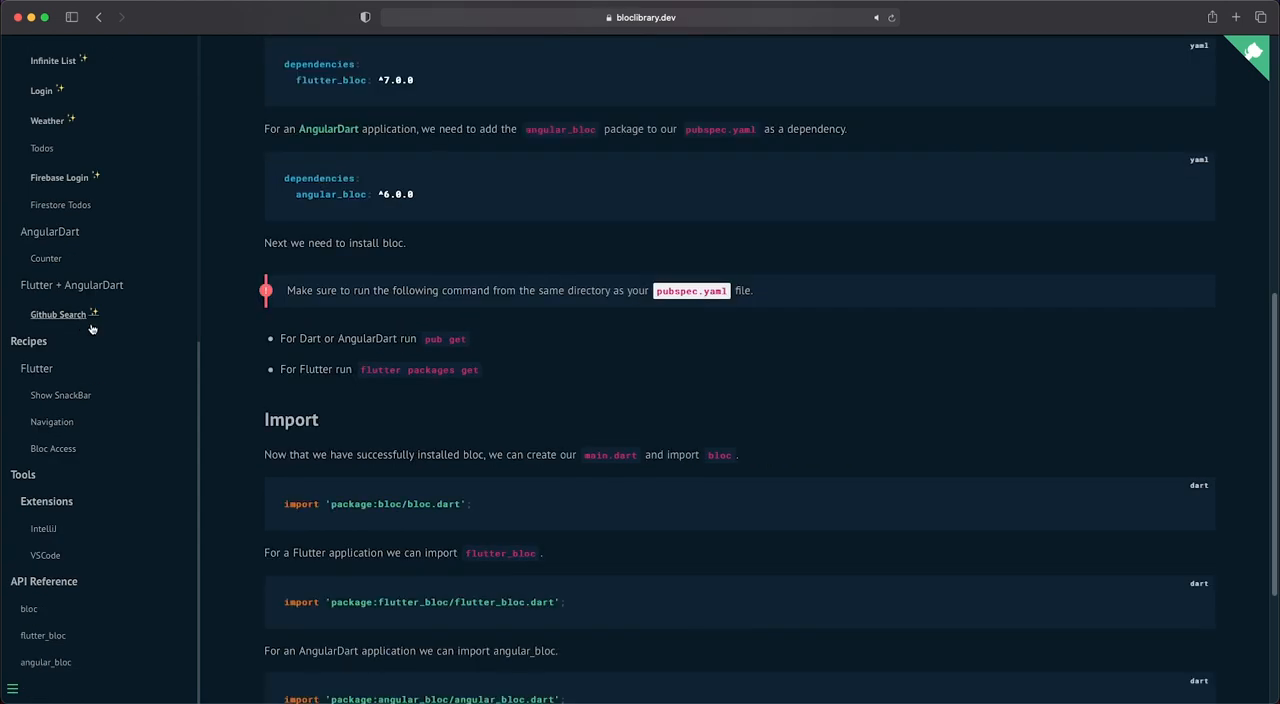
{"action": "scroll", "scroll_direction": "down", "scroll_amount": 3}
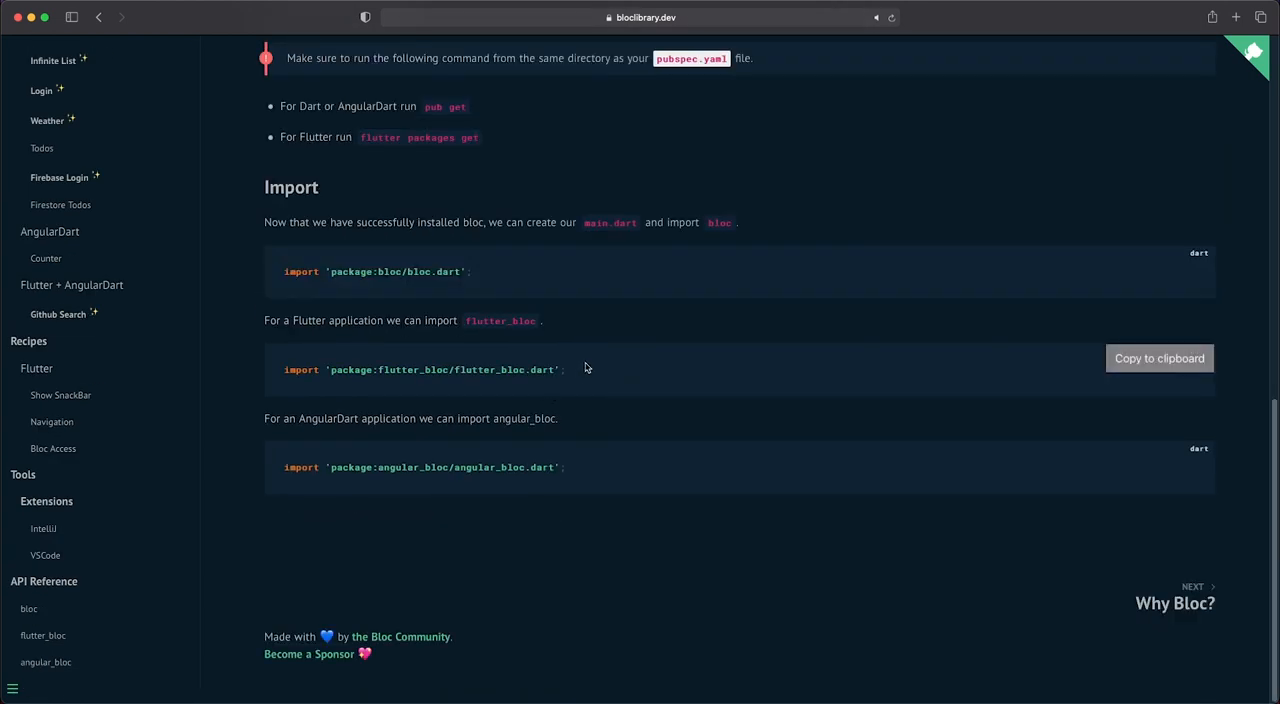
{"action": "mouse_move", "coordinate": [596, 391]}
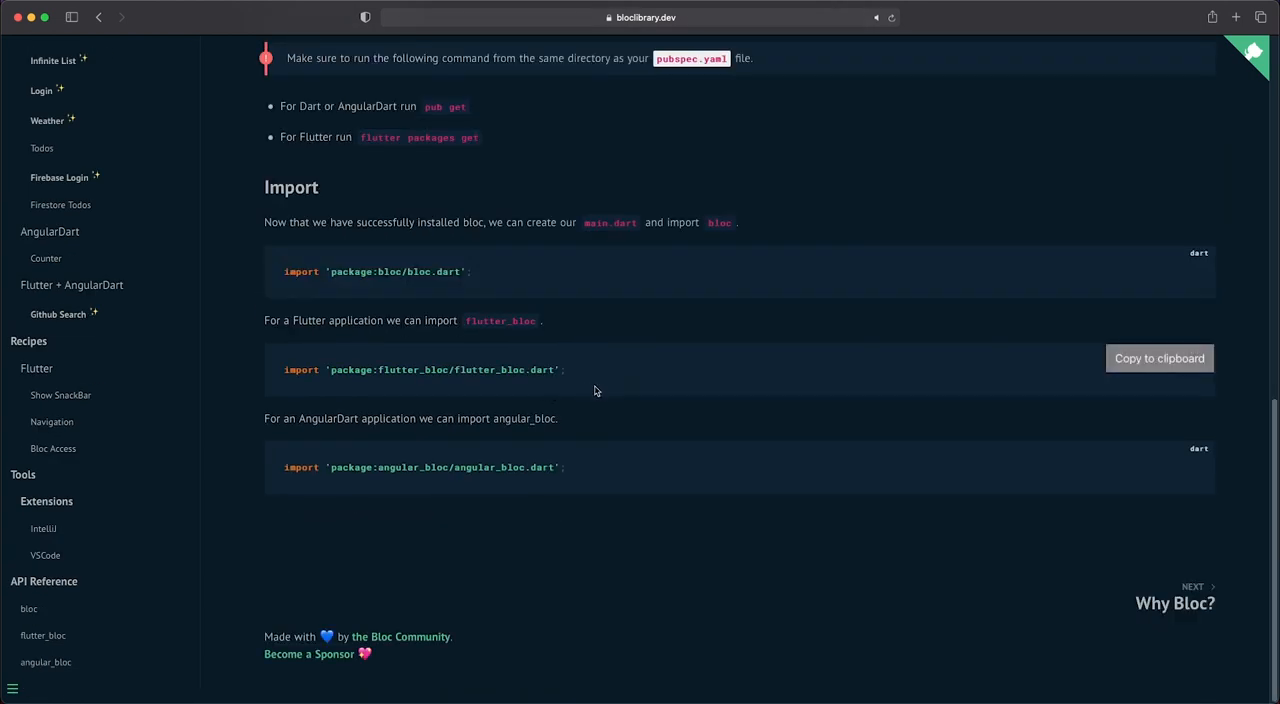
{"action": "mouse_move", "coordinate": [605, 383]}
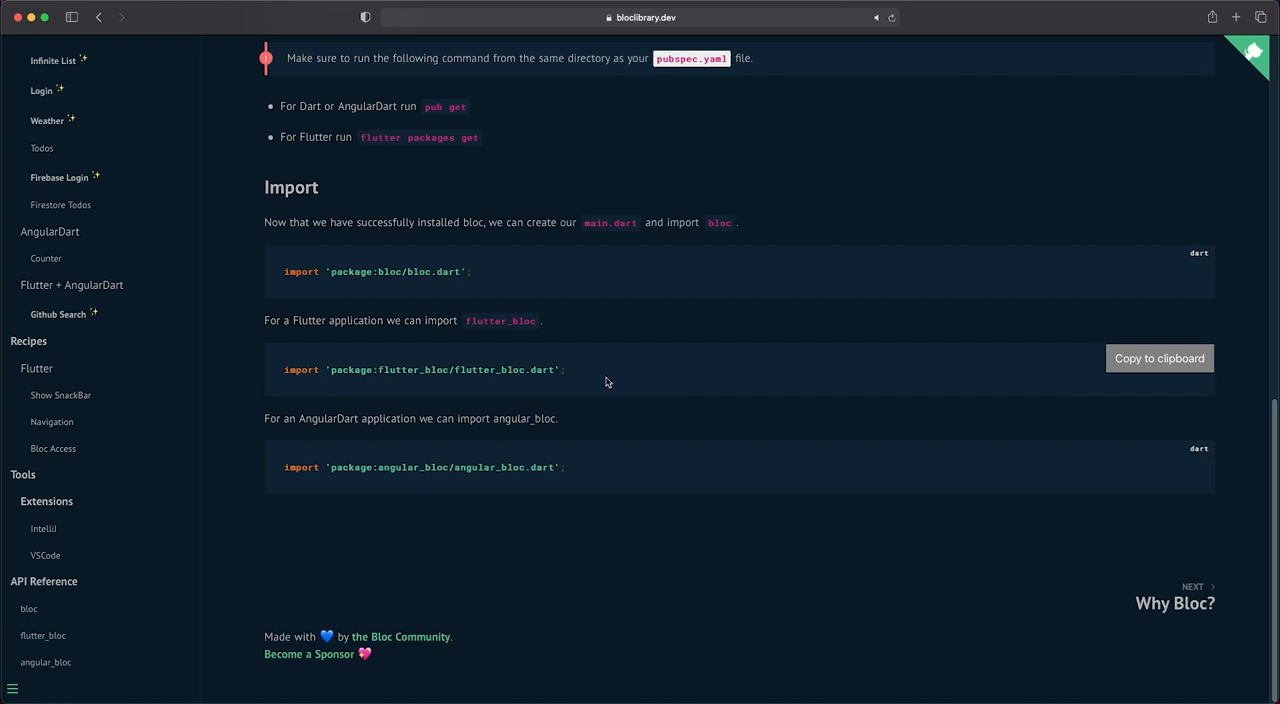
{"action": "mouse_move", "coordinate": [608, 386]}
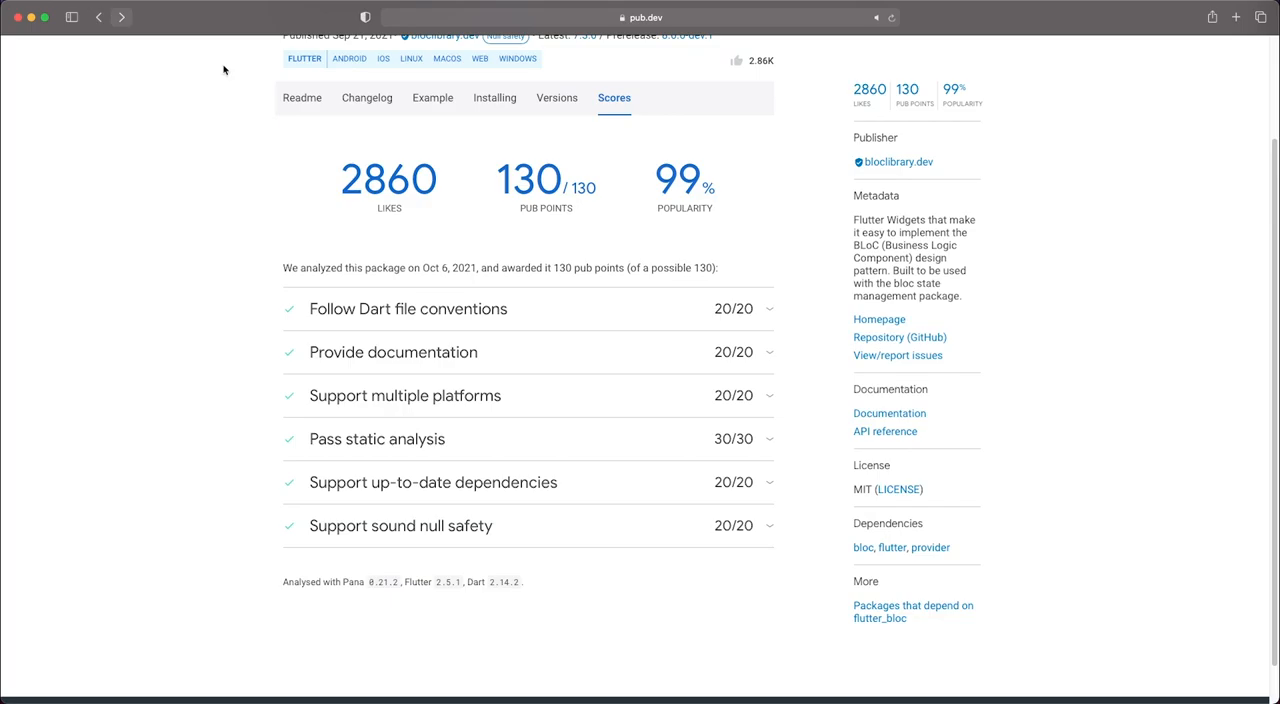
Scroll the flutter_bloc scores checks and select Dart version 2.14.2 in the footnote
{"action": "scroll", "scroll_direction": "down", "scroll_amount": 3}
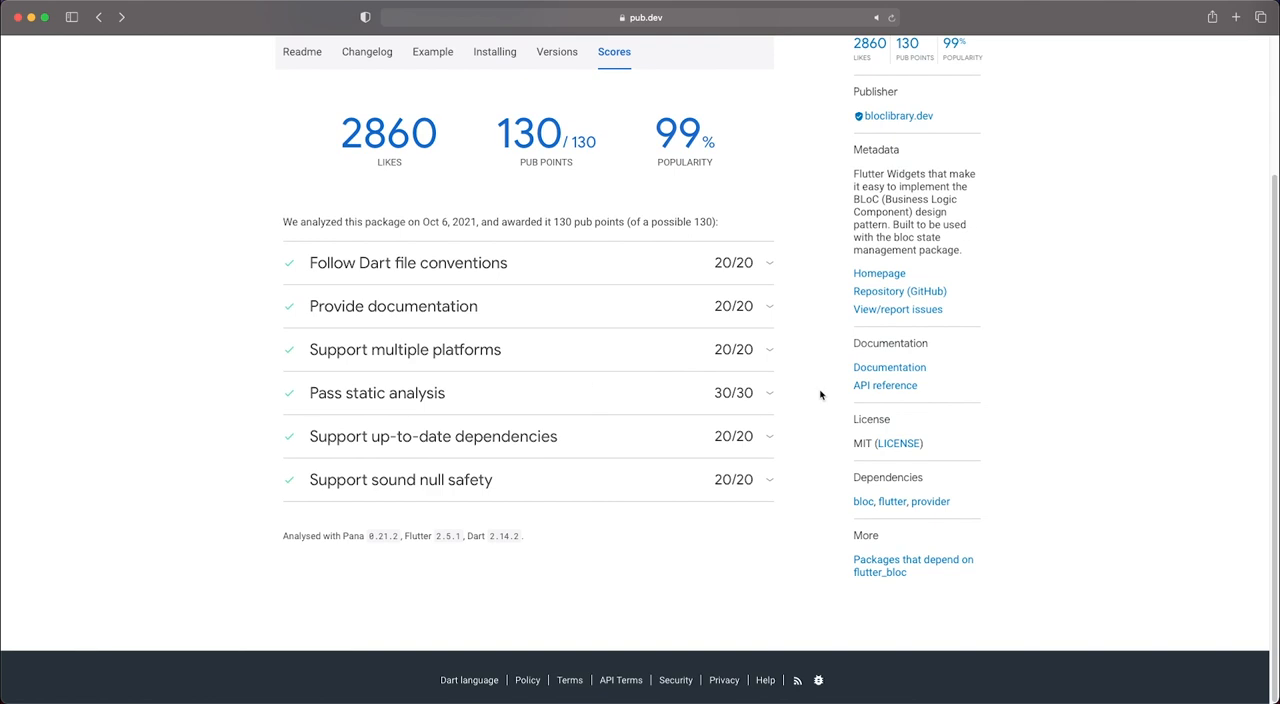
{"action": "mouse_move", "coordinate": [884, 386]}
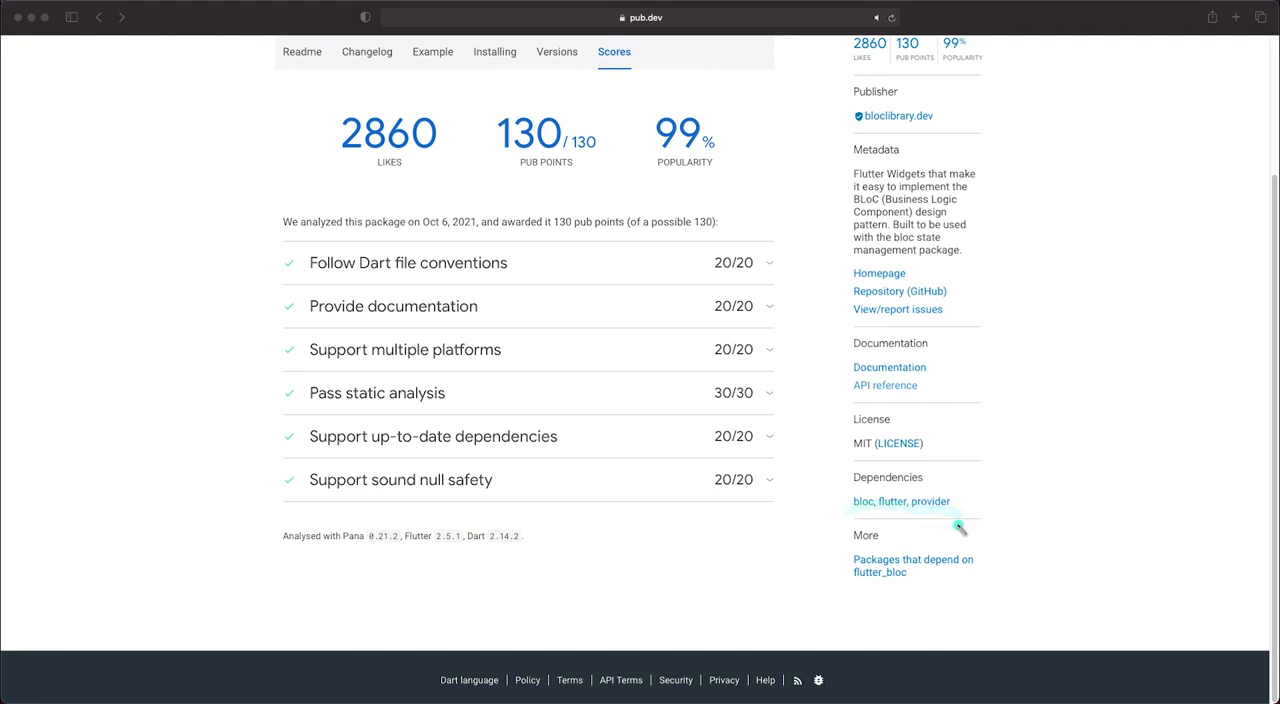
{"action": "mouse_move", "coordinate": [890, 528]}
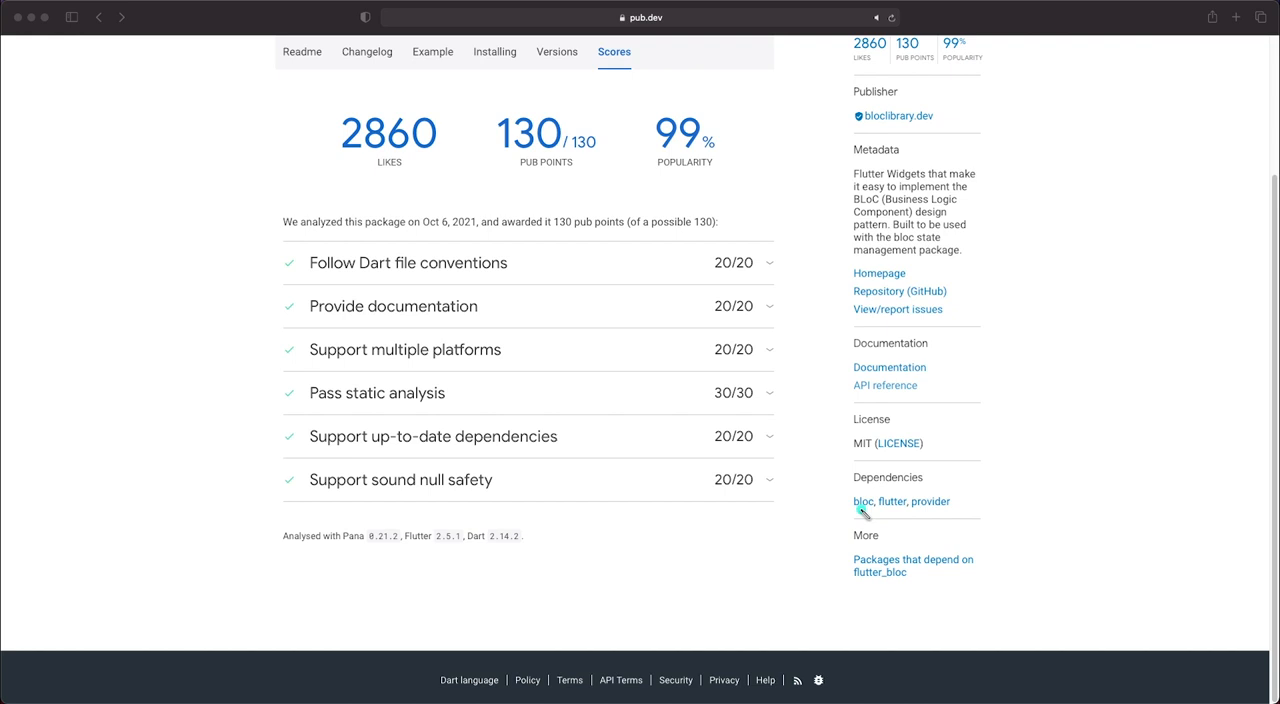
{"action": "mouse_move", "coordinate": [920, 513]}
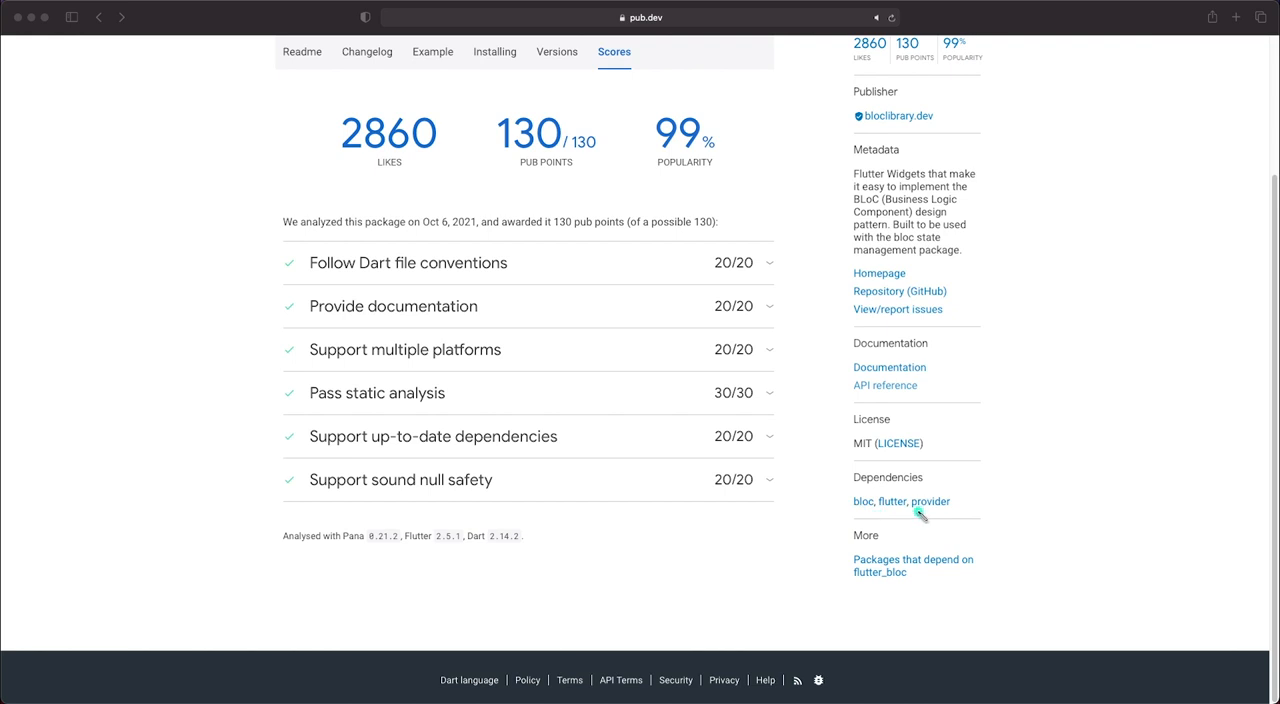
{"action": "mouse_move", "coordinate": [985, 520]}
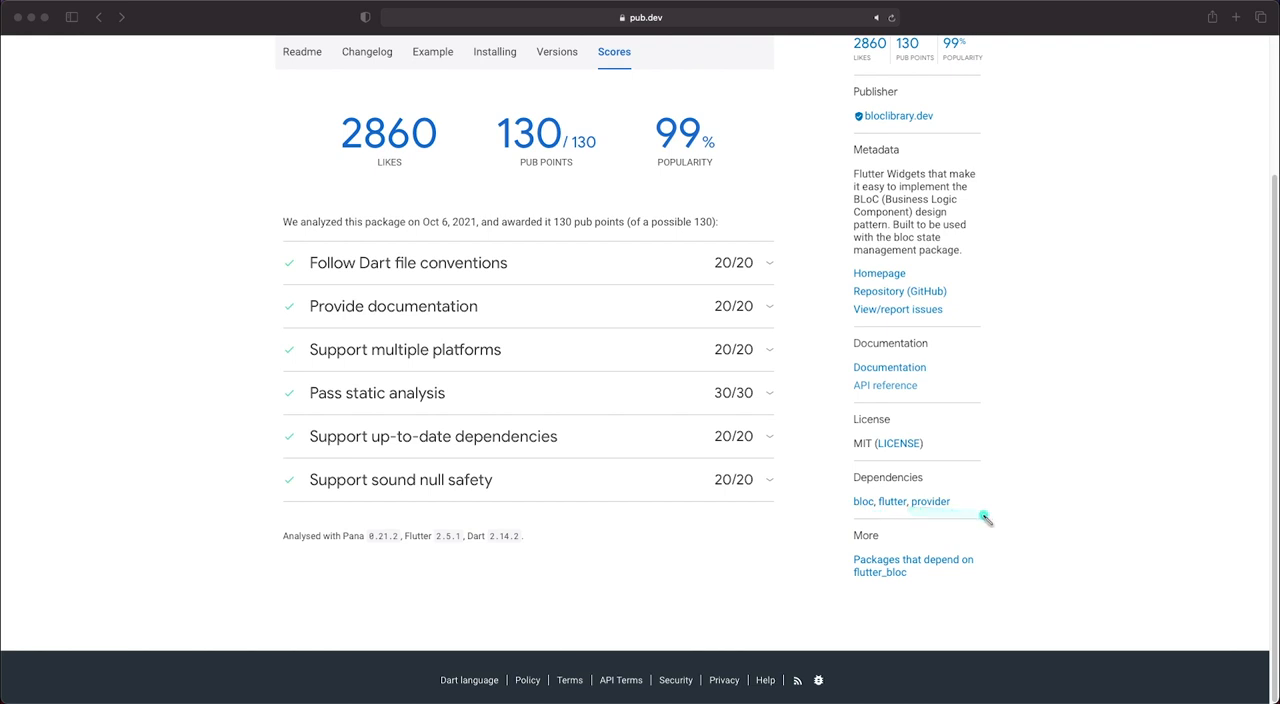
{"action": "mouse_move", "coordinate": [857, 517]}
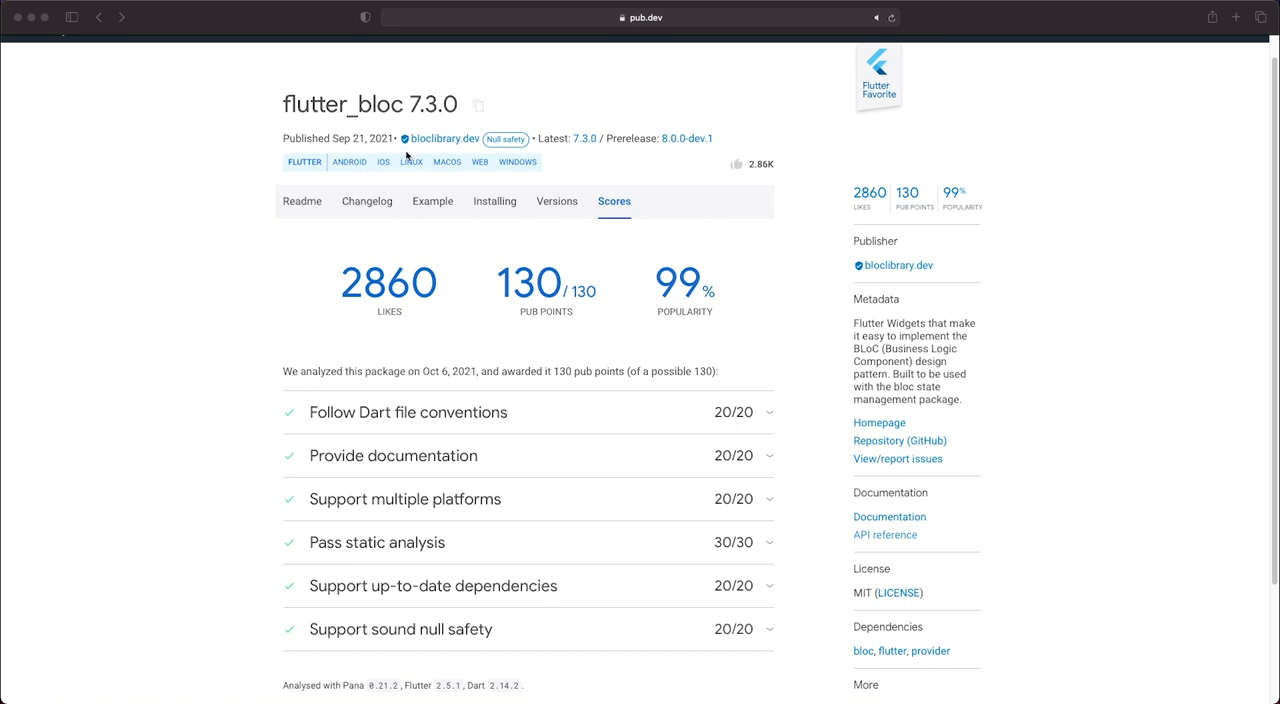
{"action": "mouse_move", "coordinate": [215, 241]}
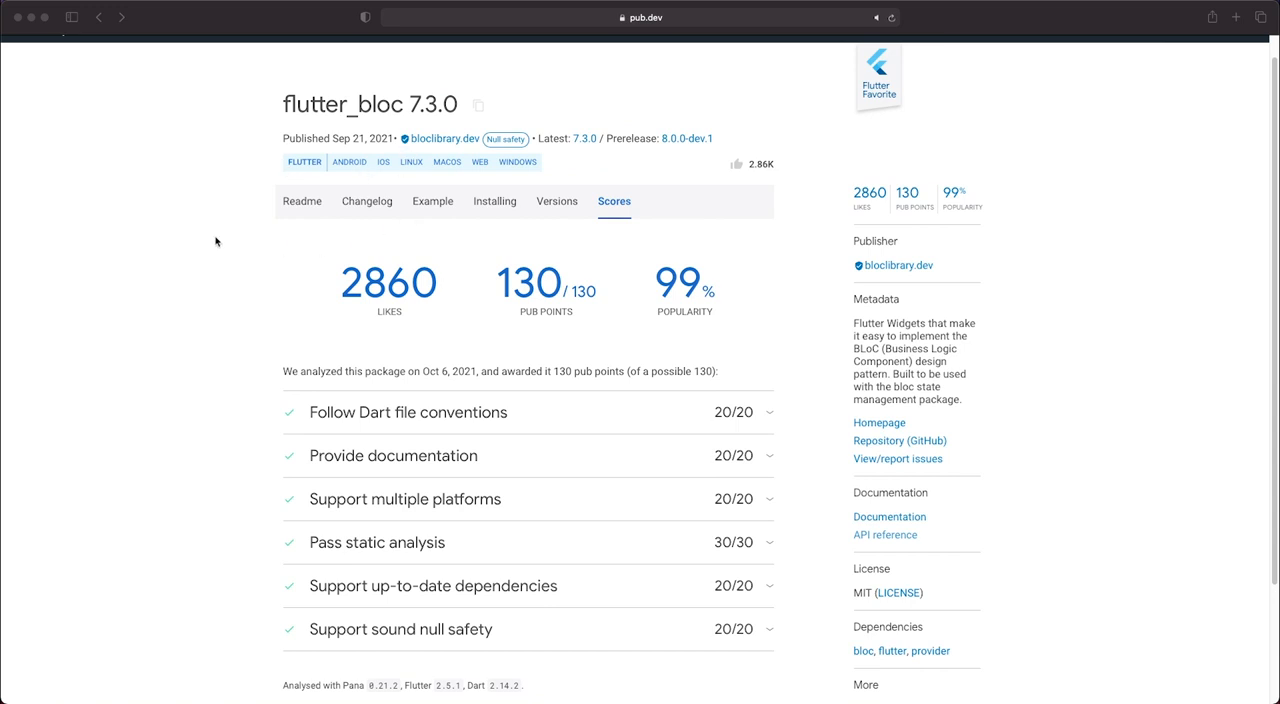
{"action": "scroll", "scroll_direction": "down", "scroll_amount": 3}
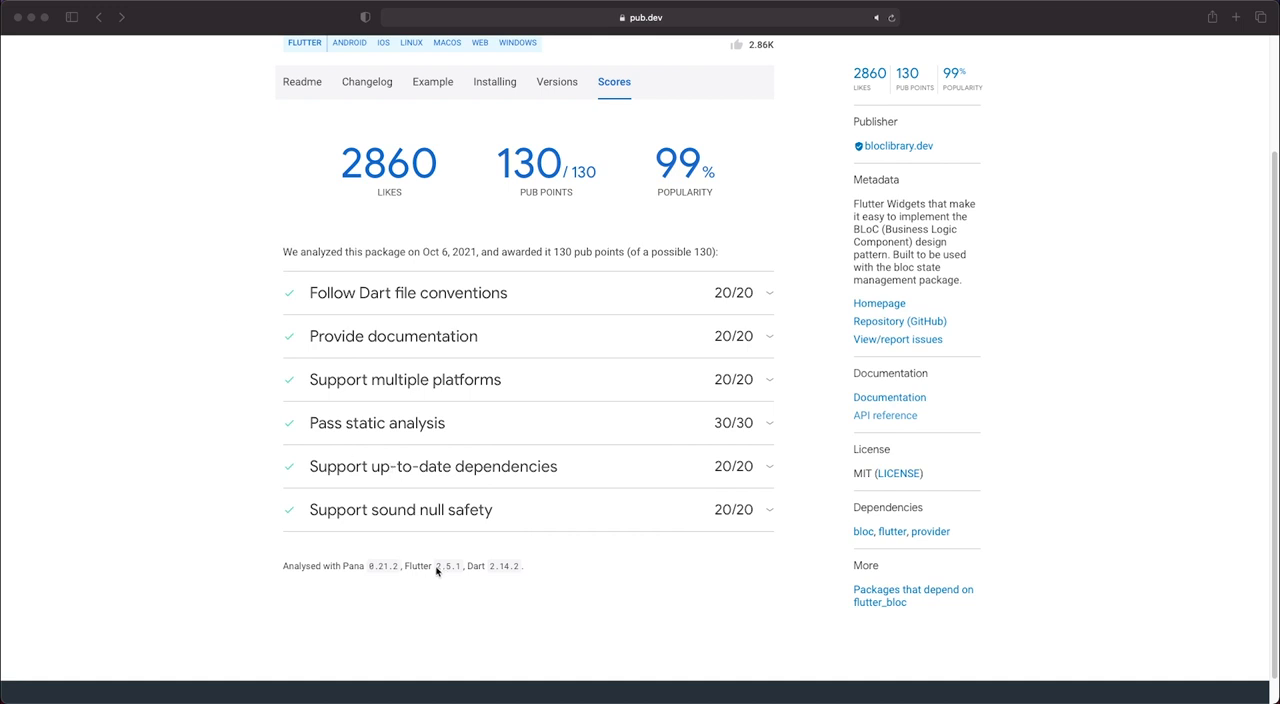
{"action": "double_click", "coordinate": [447, 566]}
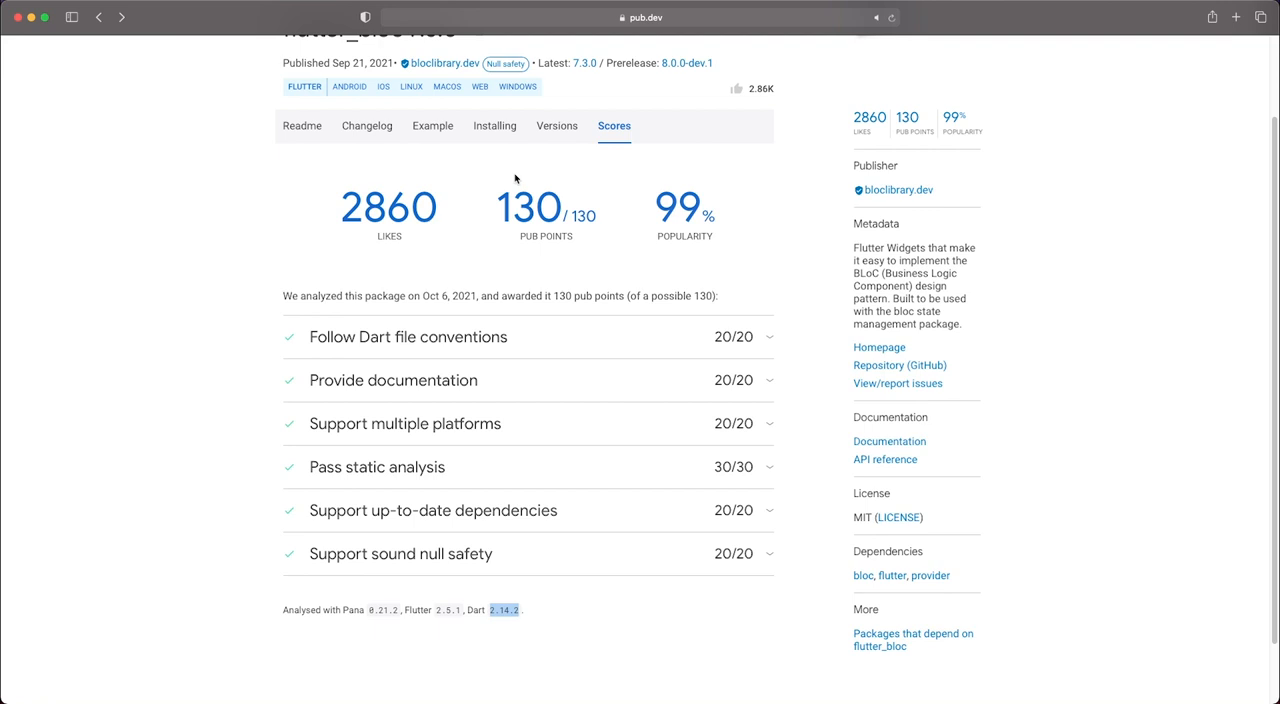
{"action": "mouse_move", "coordinate": [441, 352]}
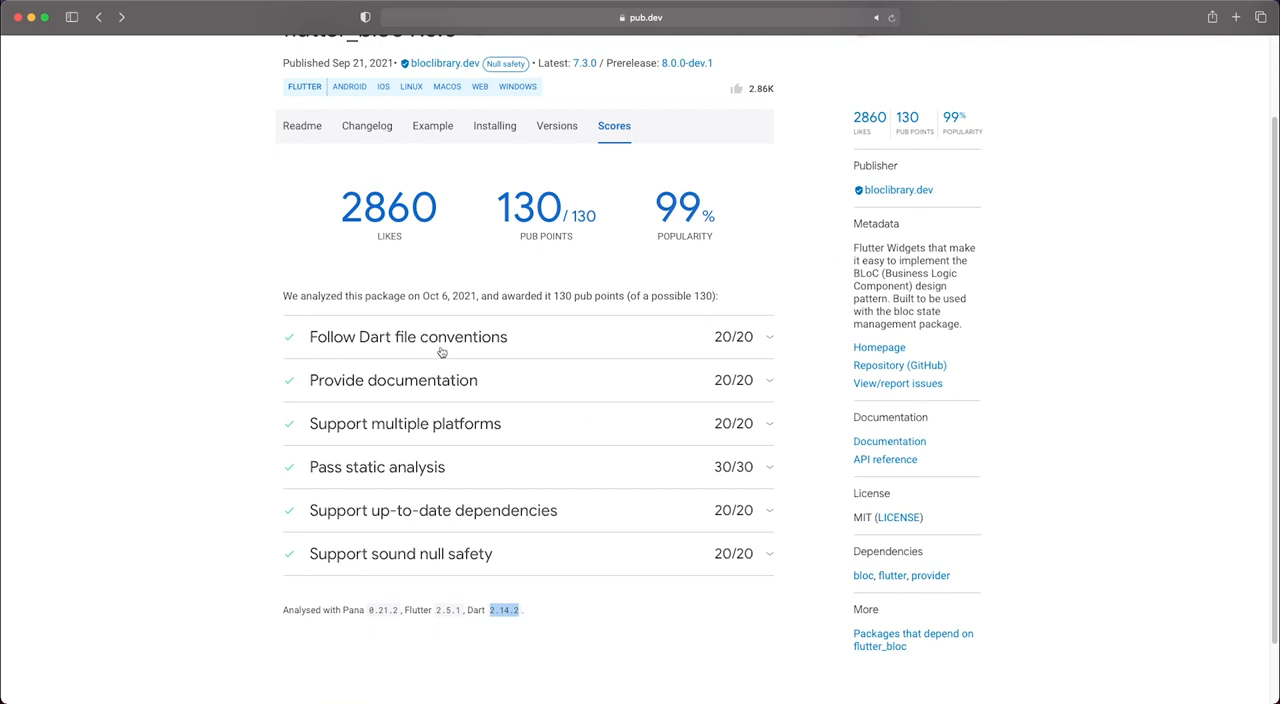
{"action": "mouse_move", "coordinate": [441, 347]}
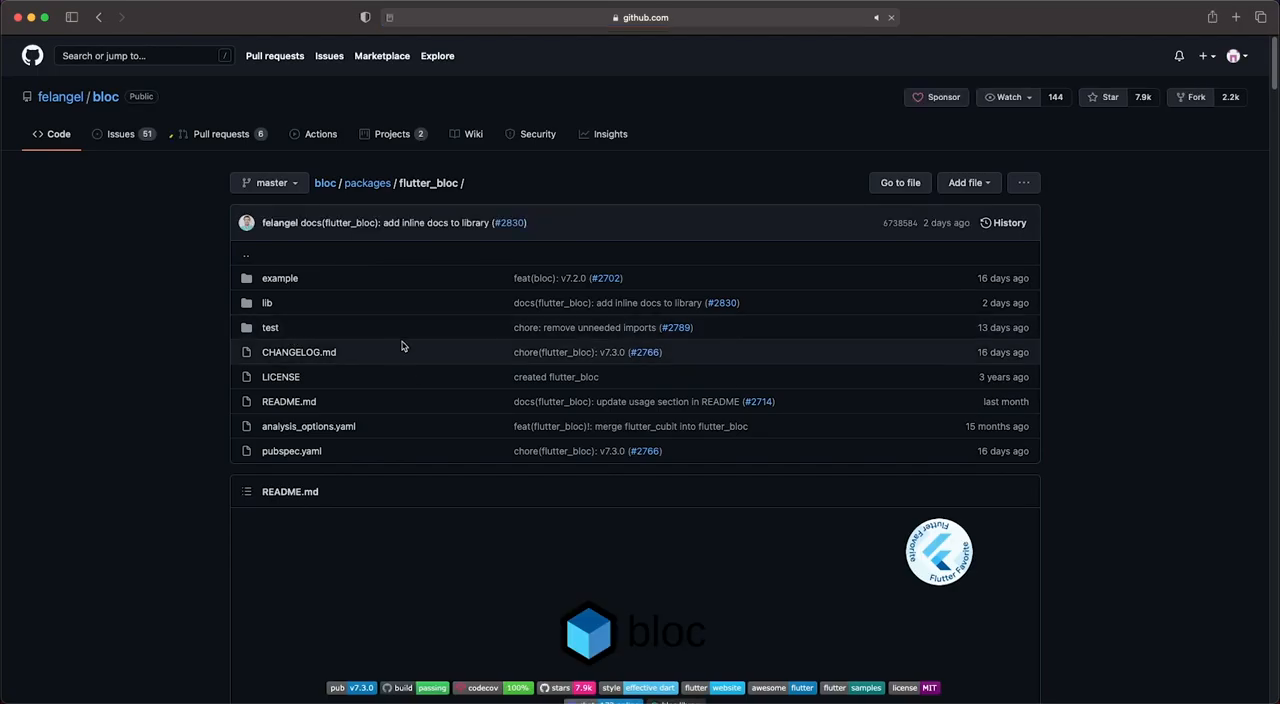
Look over the packages/flutter_bloc file list and README badges in felangel/bloc
{"action": "scroll", "scroll_direction": "down", "scroll_amount": 3}
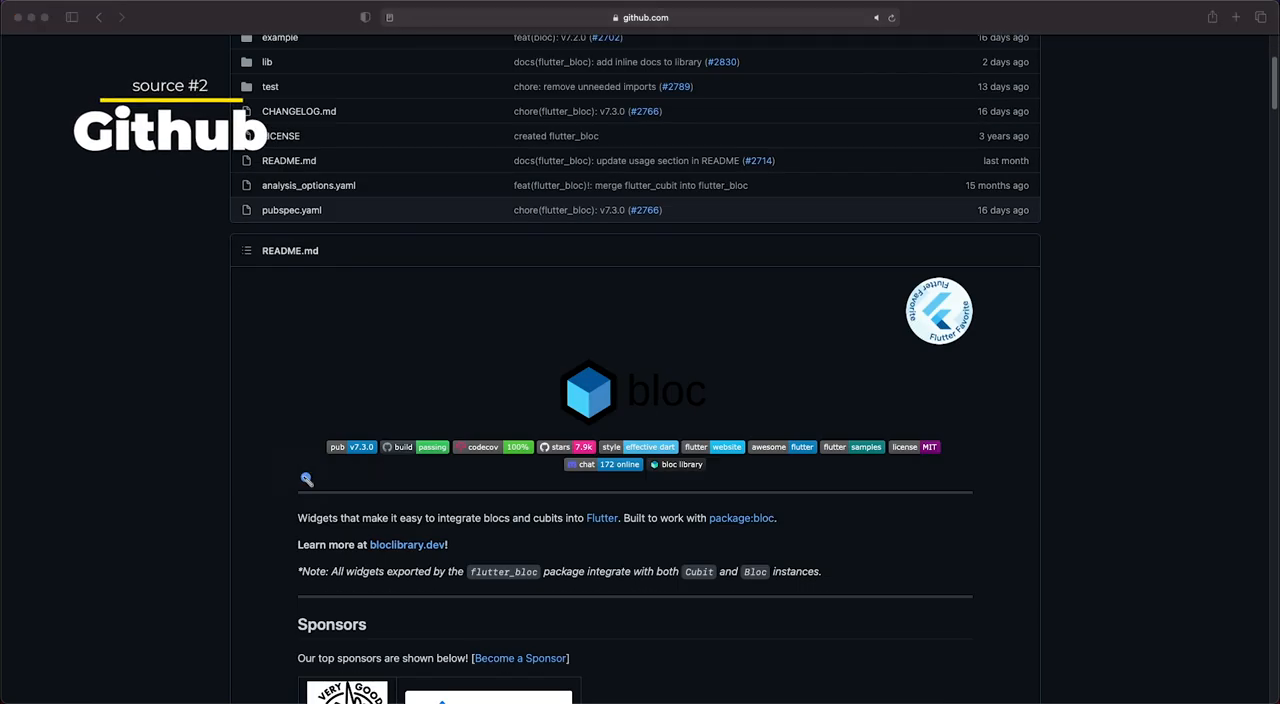
{"action": "left_click_drag", "start_coordinate": [305, 480], "coordinate": [910, 487]}
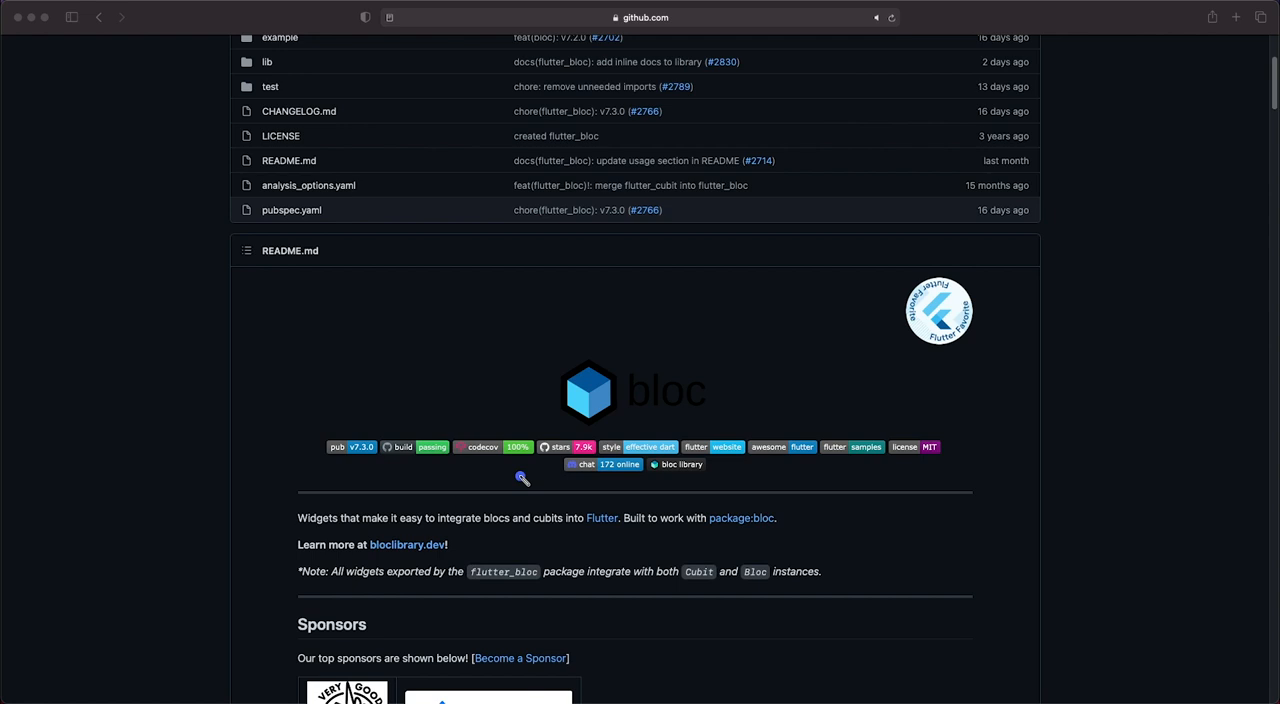
{"action": "mouse_move", "coordinate": [519, 497]}
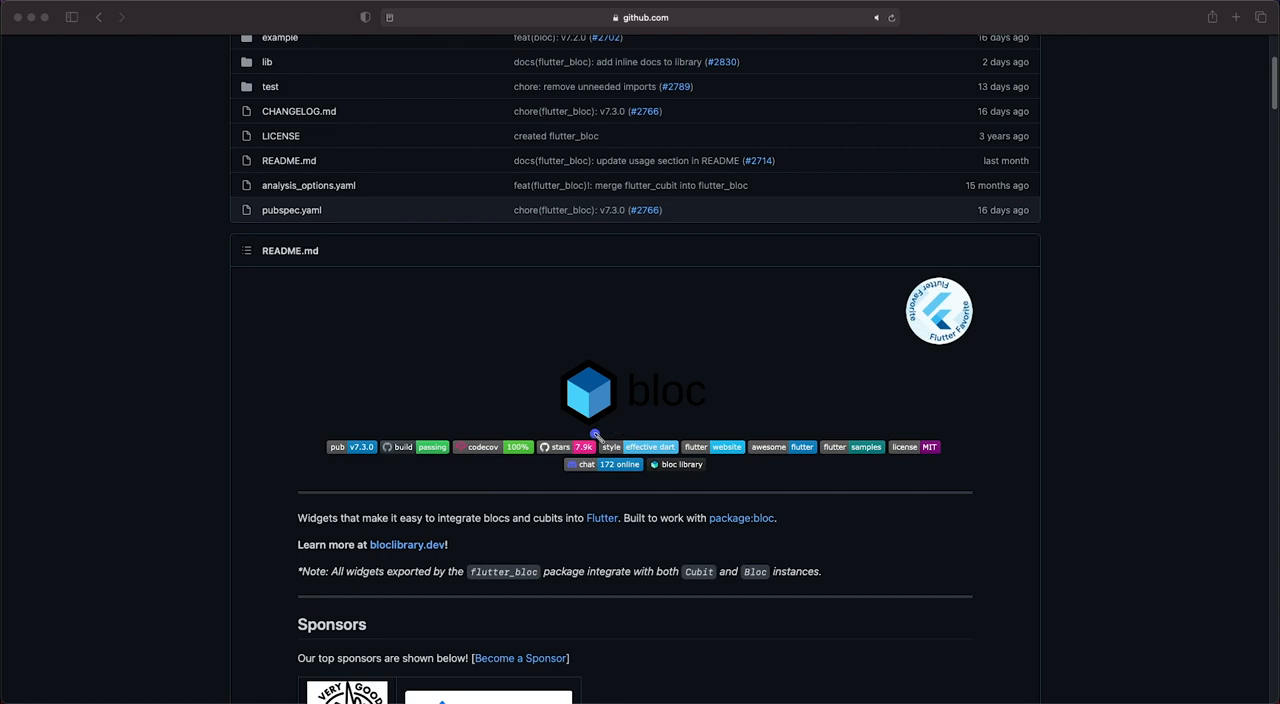
{"action": "mouse_move", "coordinate": [717, 420]}
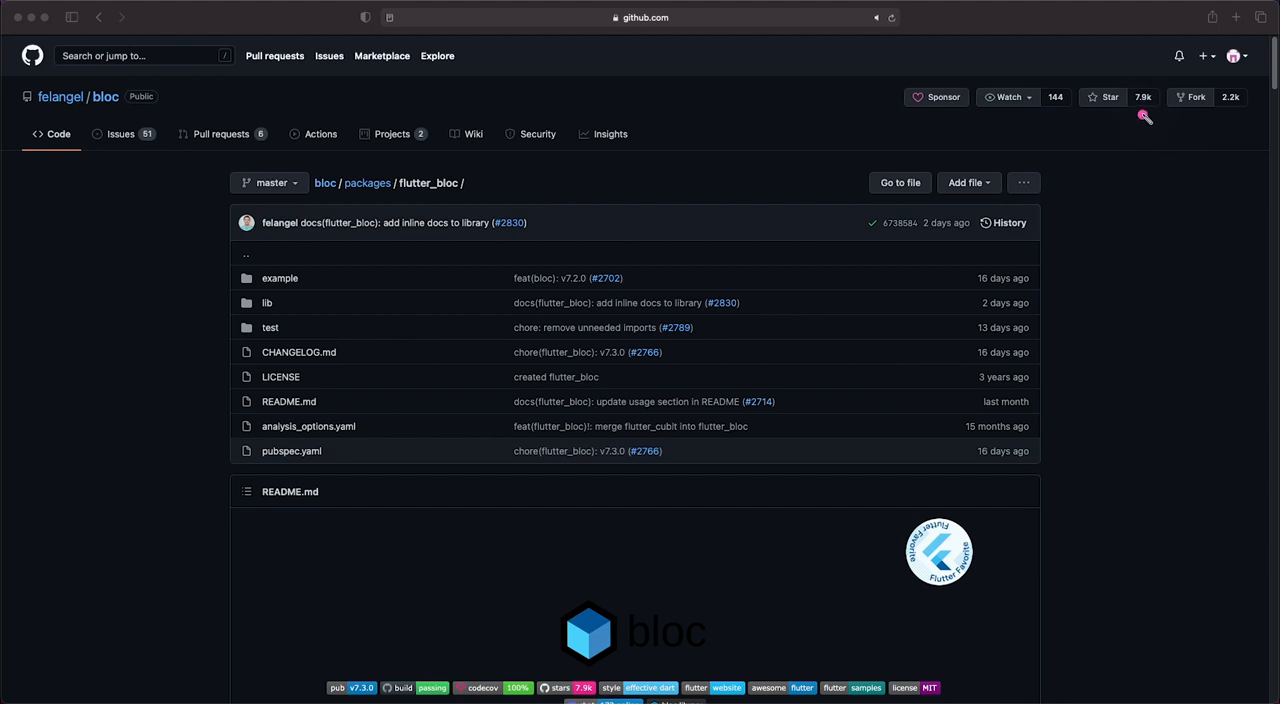
{"action": "mouse_move", "coordinate": [1228, 105]}
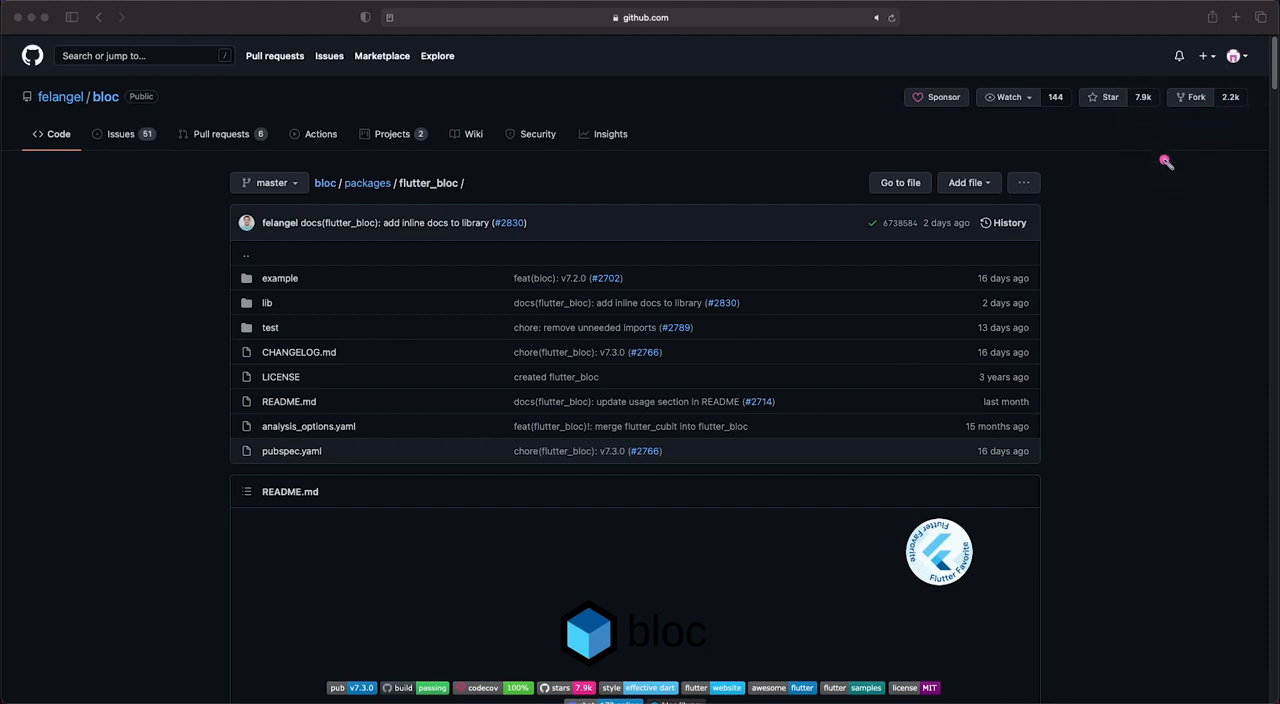
{"action": "mouse_move", "coordinate": [375, 335]}
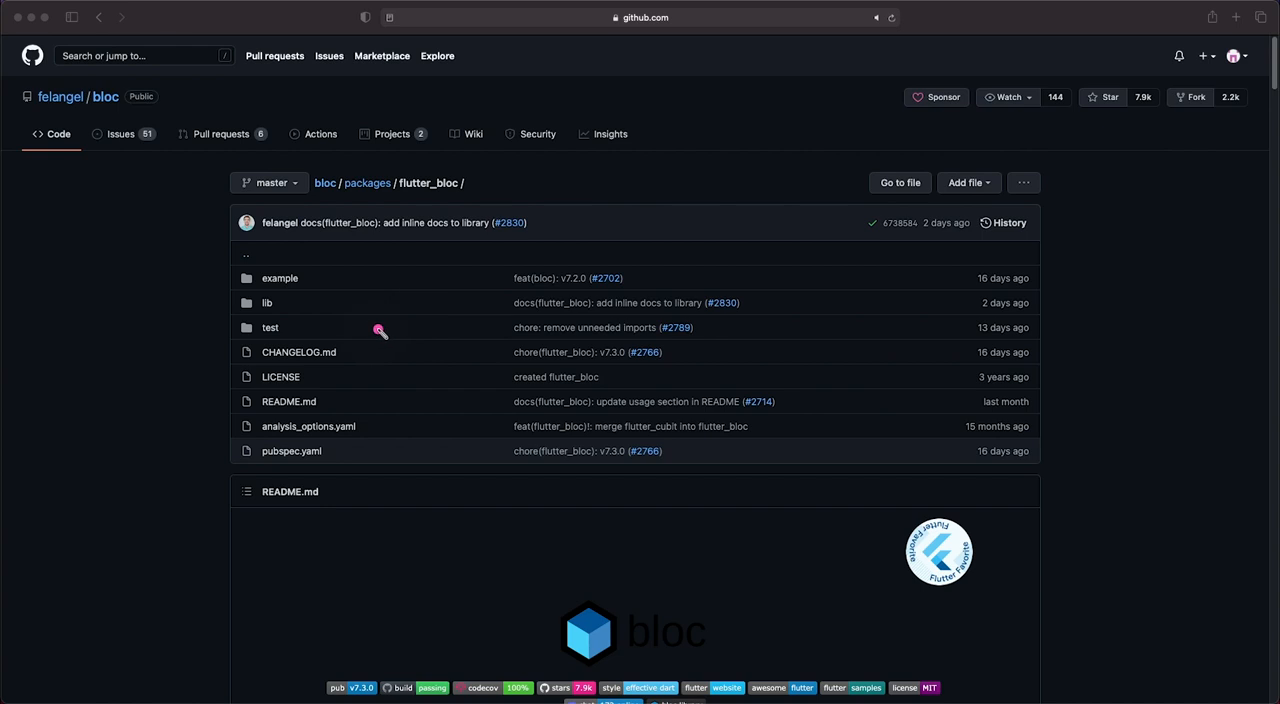
{"action": "mouse_move", "coordinate": [357, 318]}
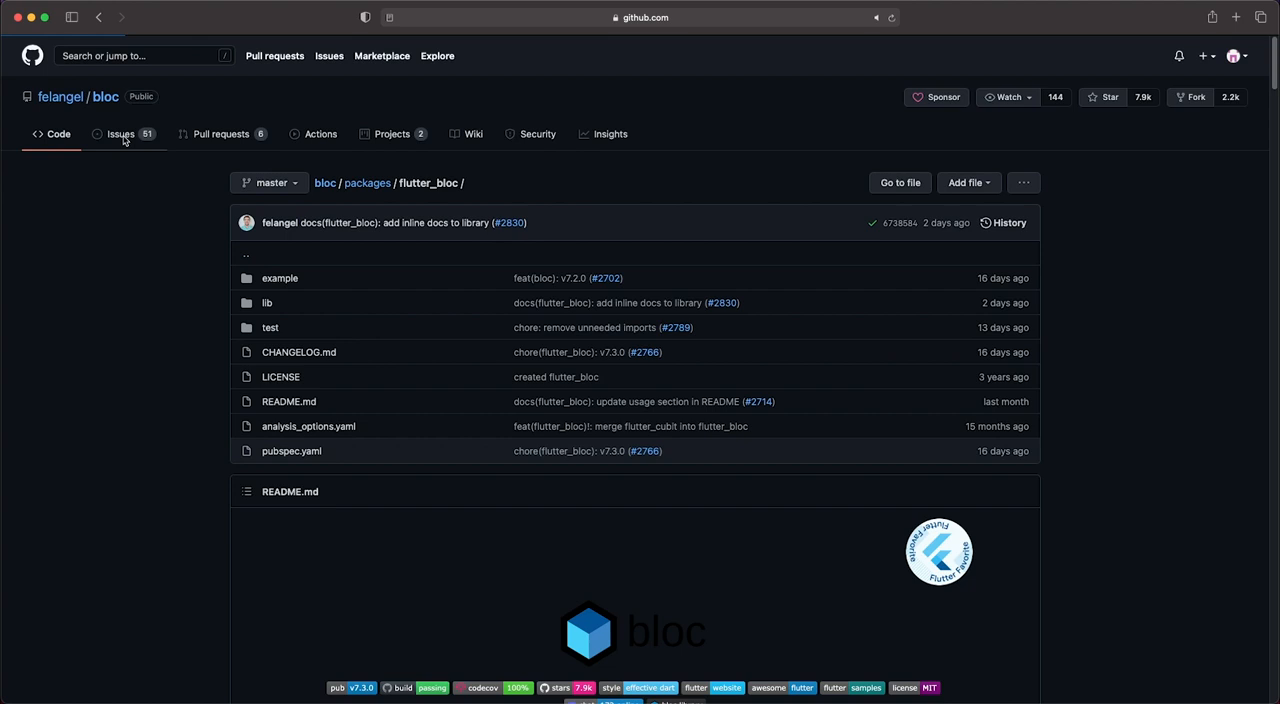
Browse the bloc repo's open issues and open #2748, "[Proposal] official bloc devtools"
{"action": "left_click", "coordinate": [120, 133]}
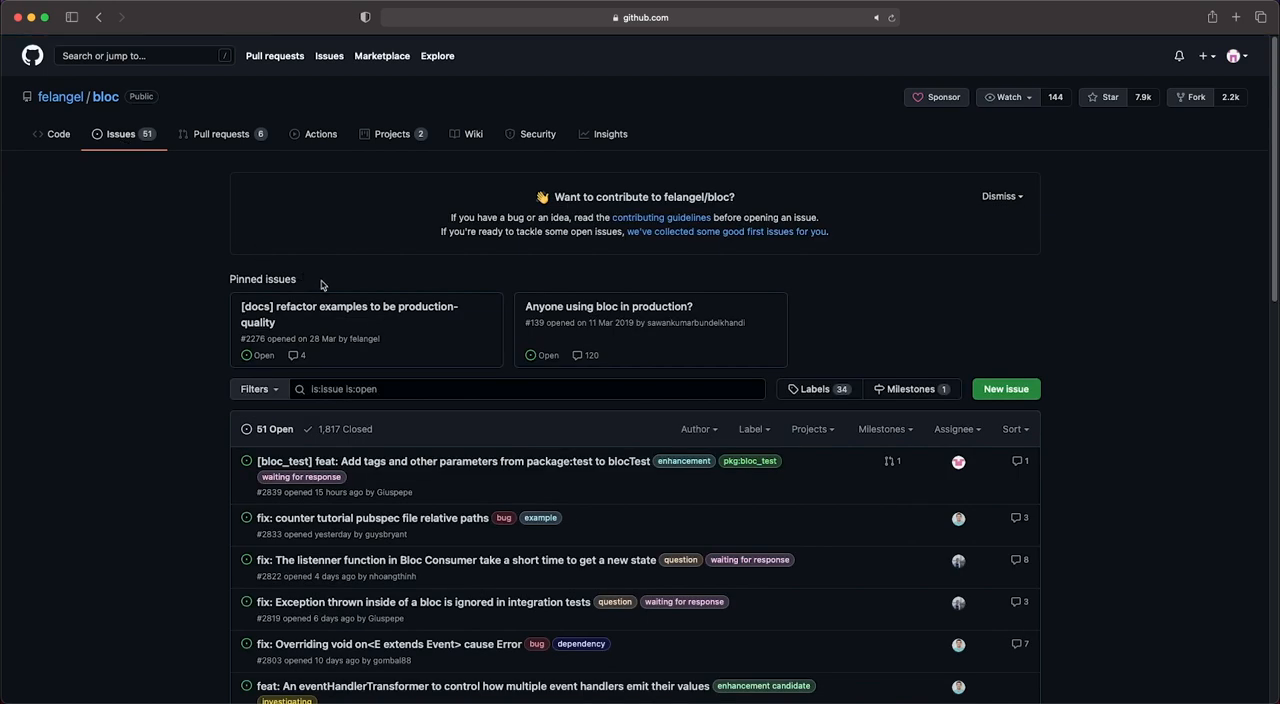
{"action": "scroll", "scroll_direction": "down", "scroll_amount": 3}
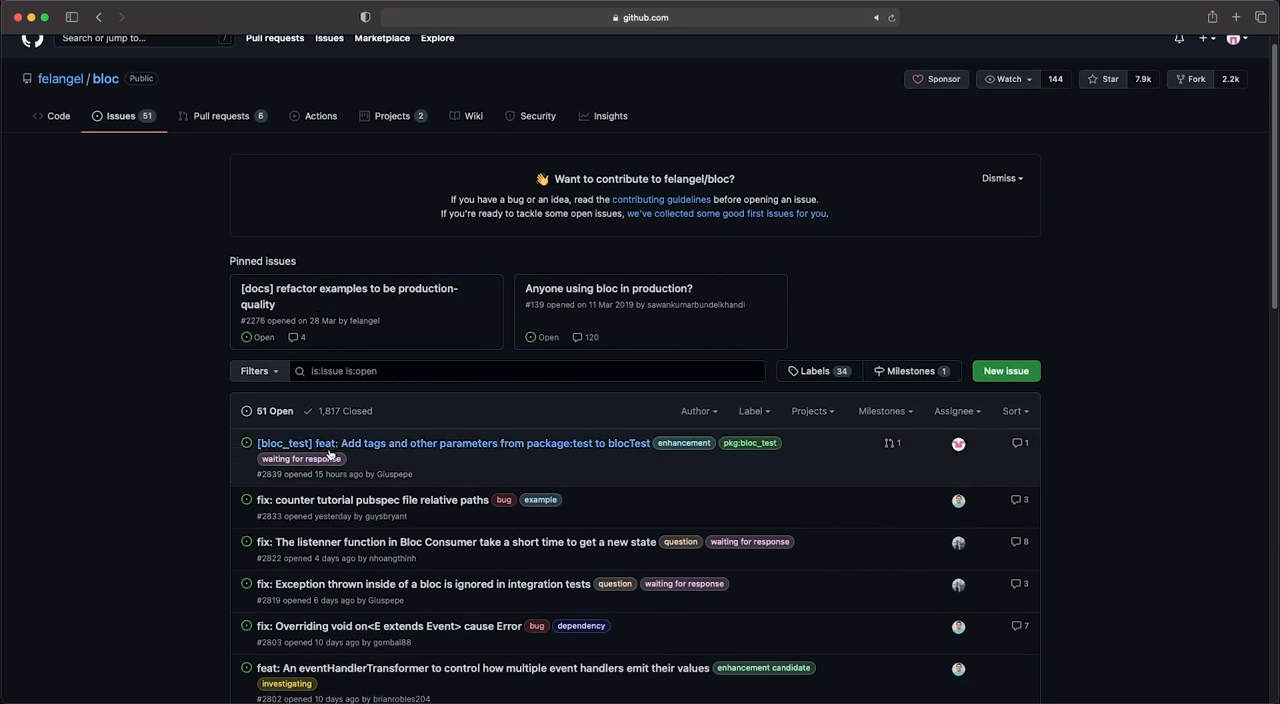
{"action": "scroll", "scroll_direction": "down", "scroll_amount": 3}
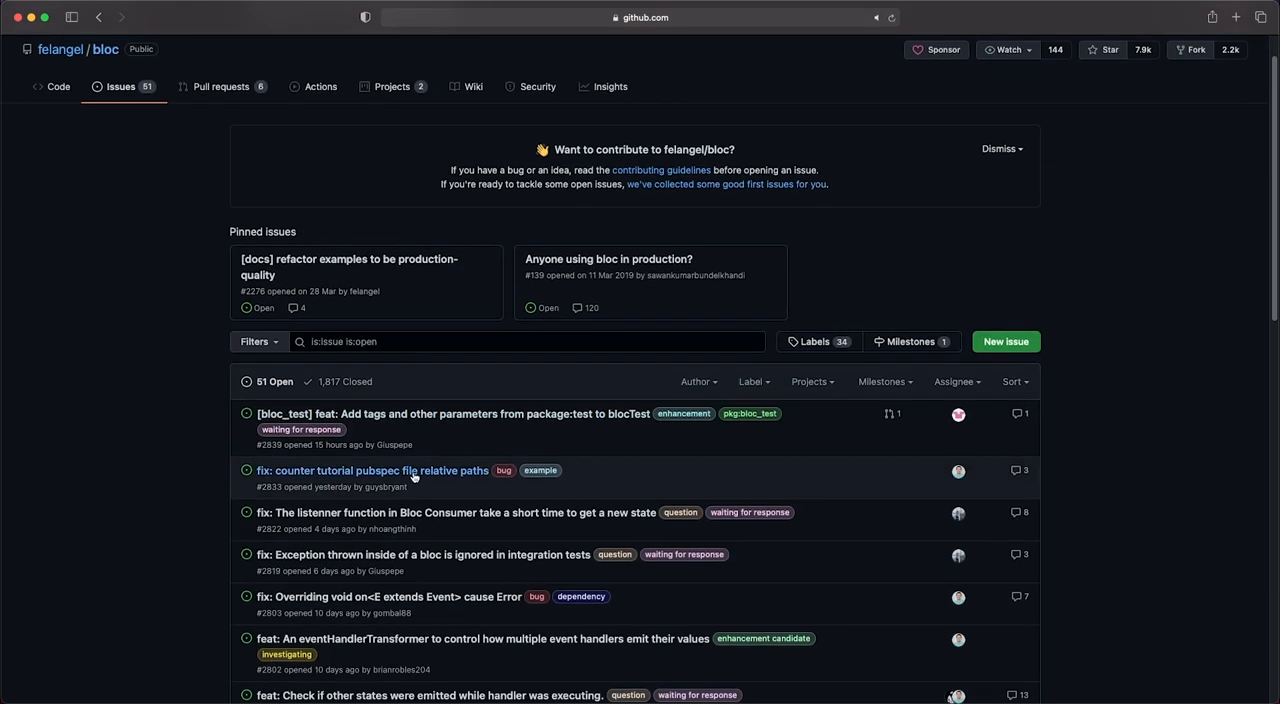
{"action": "scroll", "scroll_direction": "down", "scroll_amount": 3}
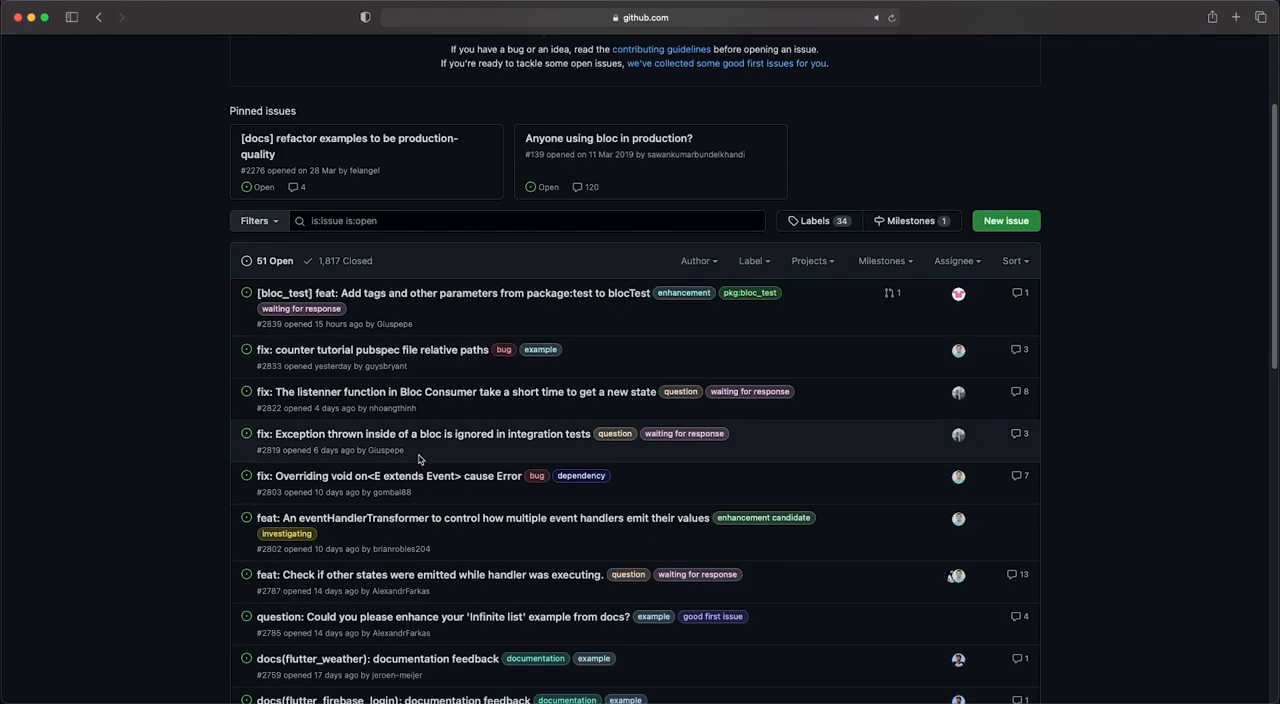
{"action": "mouse_move", "coordinate": [395, 537]}
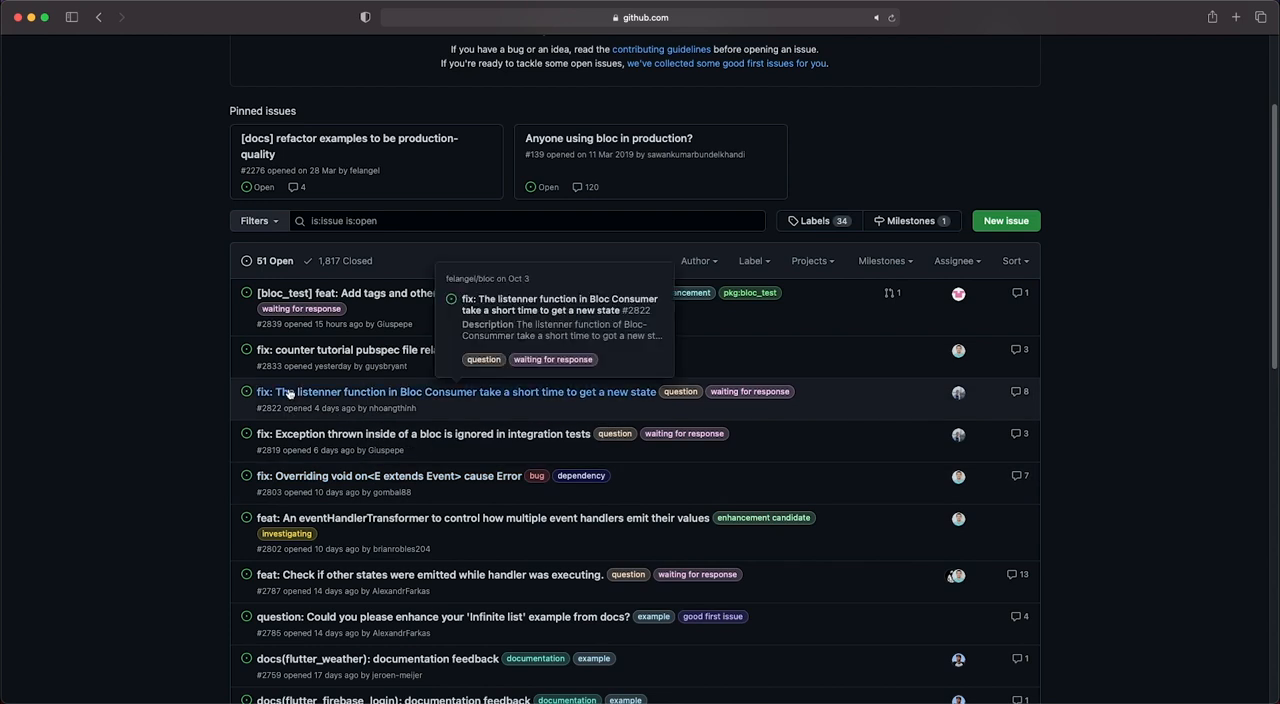
{"action": "scroll", "scroll_direction": "down", "scroll_amount": 3}
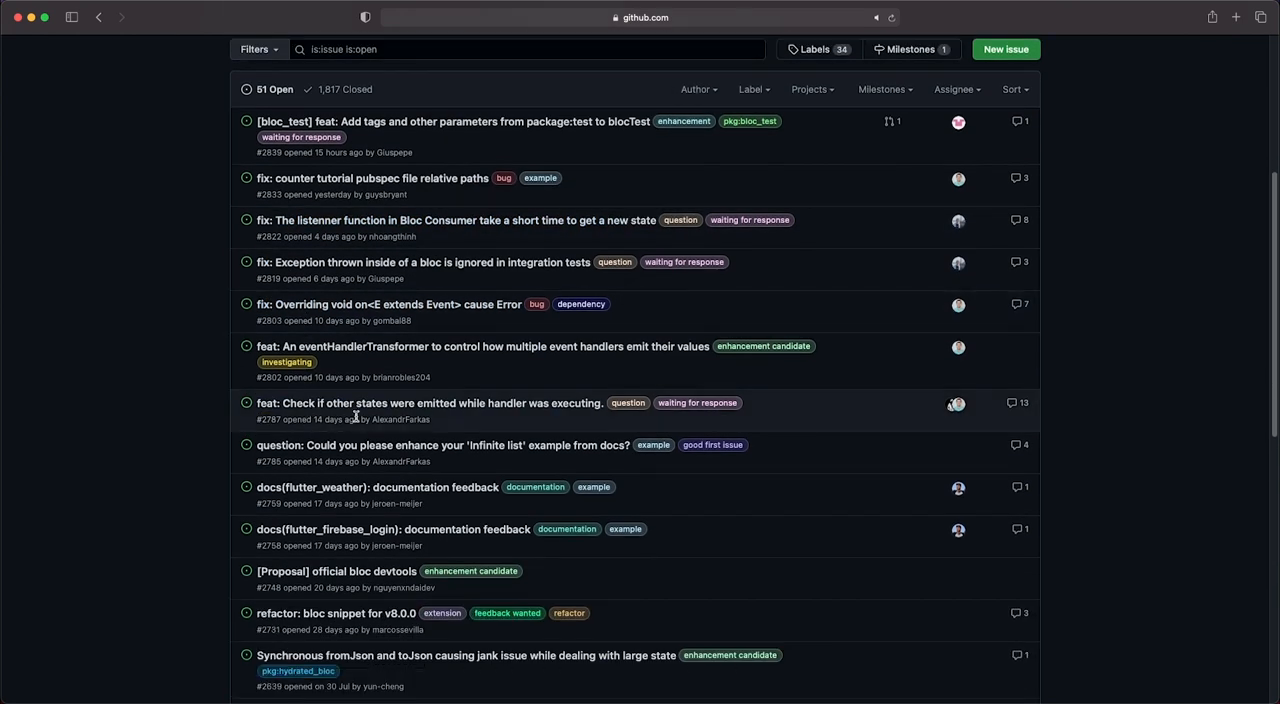
{"action": "scroll", "scroll_direction": "down", "scroll_amount": 3}
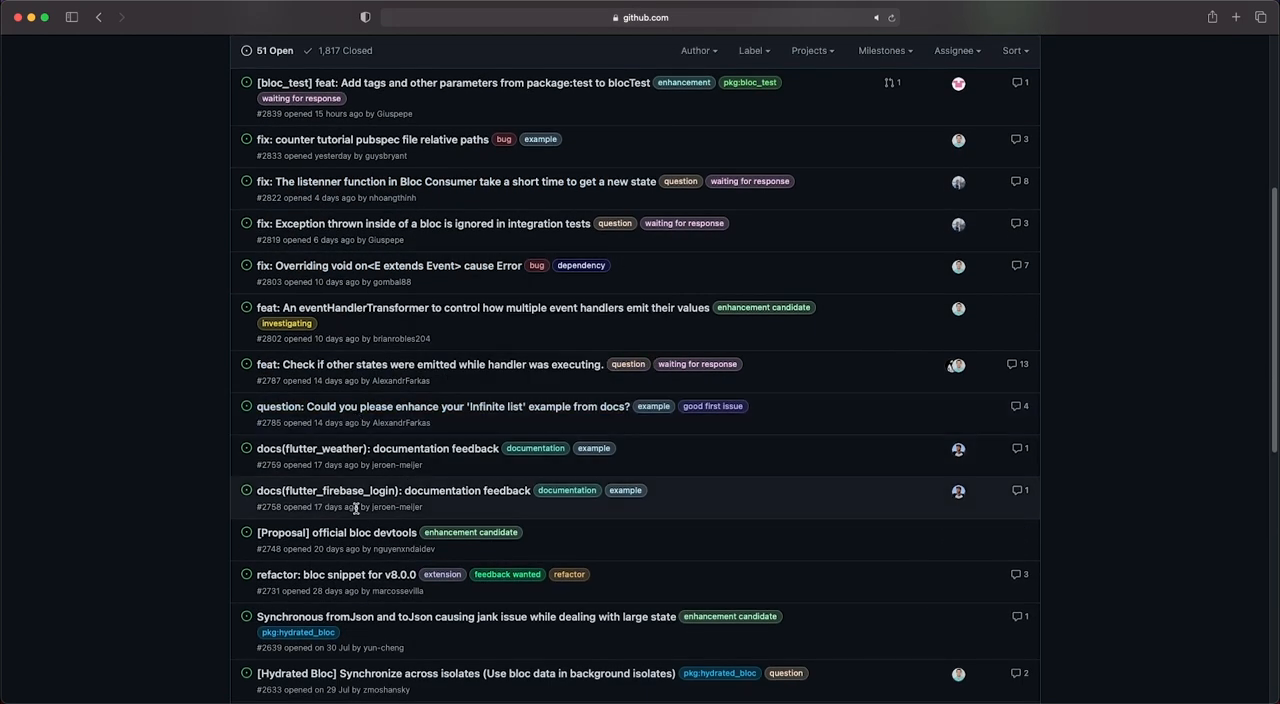
{"action": "left_click", "coordinate": [335, 532]}
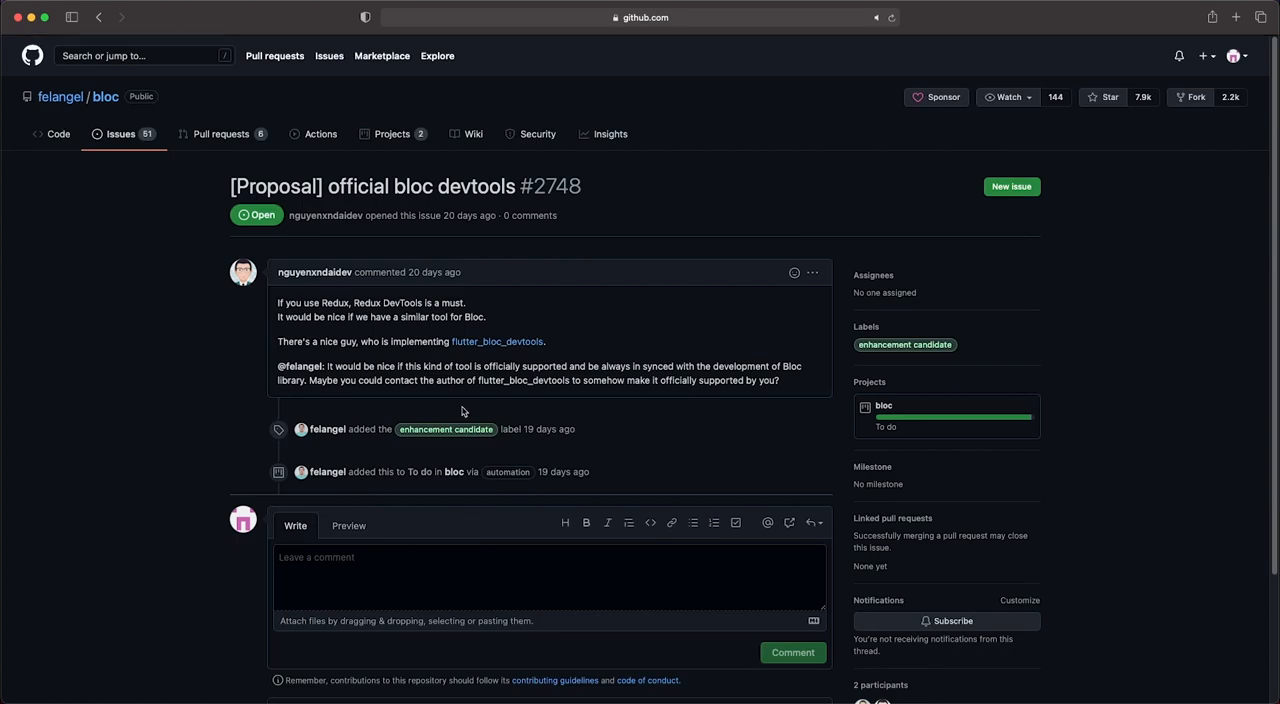
Read the devtools issue, then go back to the felangel/bloc root code page
{"action": "scroll", "scroll_direction": "down", "scroll_amount": 3}
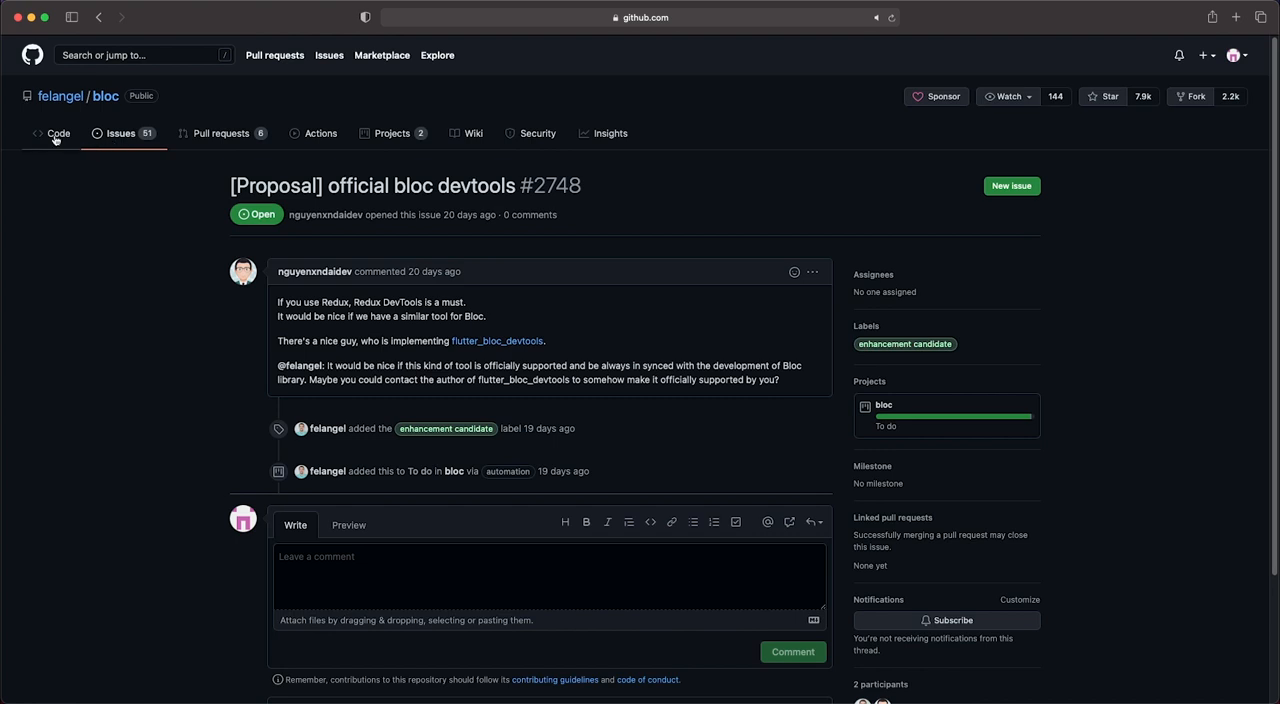
{"action": "left_click", "coordinate": [57, 133]}
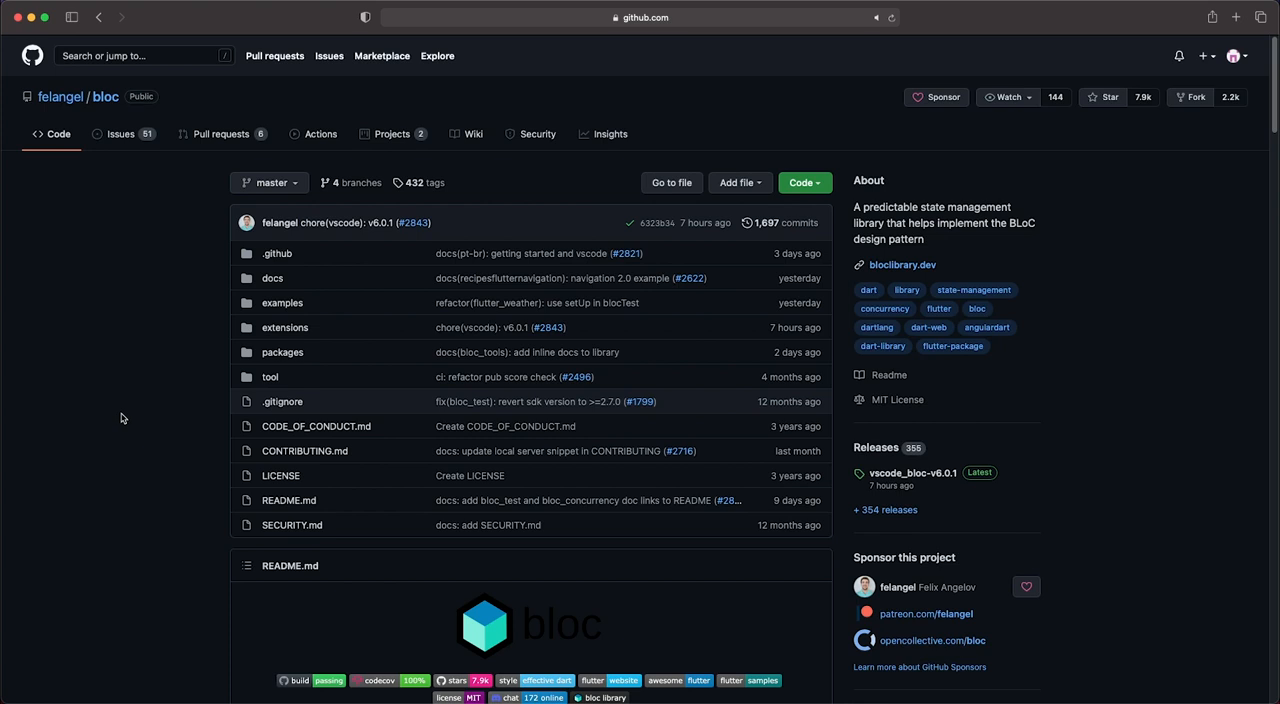
Scroll the bloc README past the package version table and Sponsors section
{"action": "scroll", "scroll_direction": "down", "scroll_amount": 3}
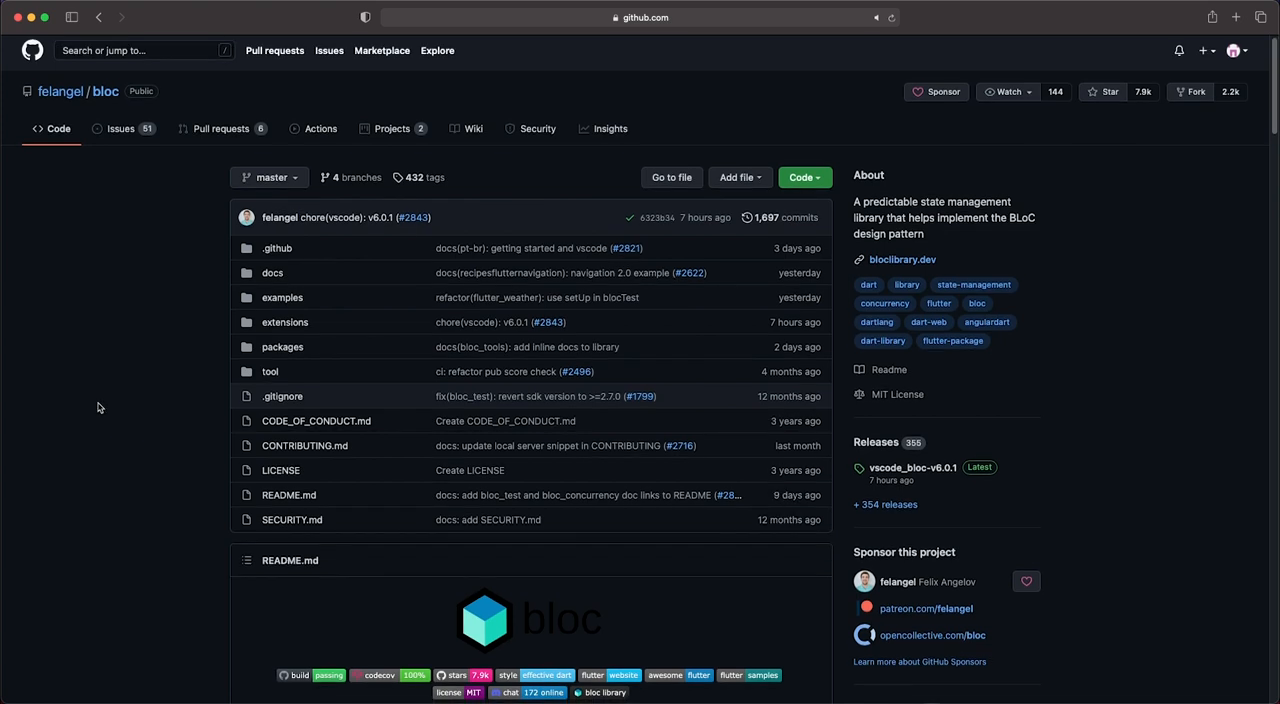
{"action": "scroll", "scroll_direction": "down", "scroll_amount": 3}
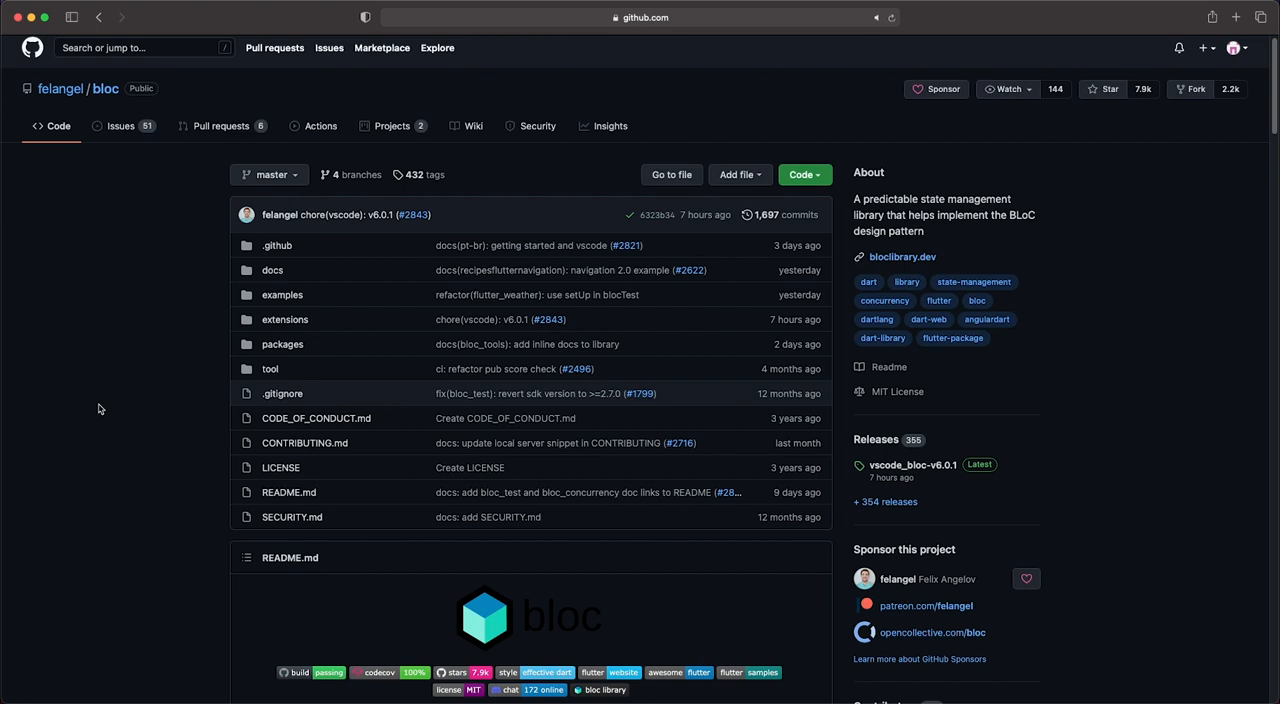
{"action": "scroll", "scroll_direction": "down", "scroll_amount": 3}
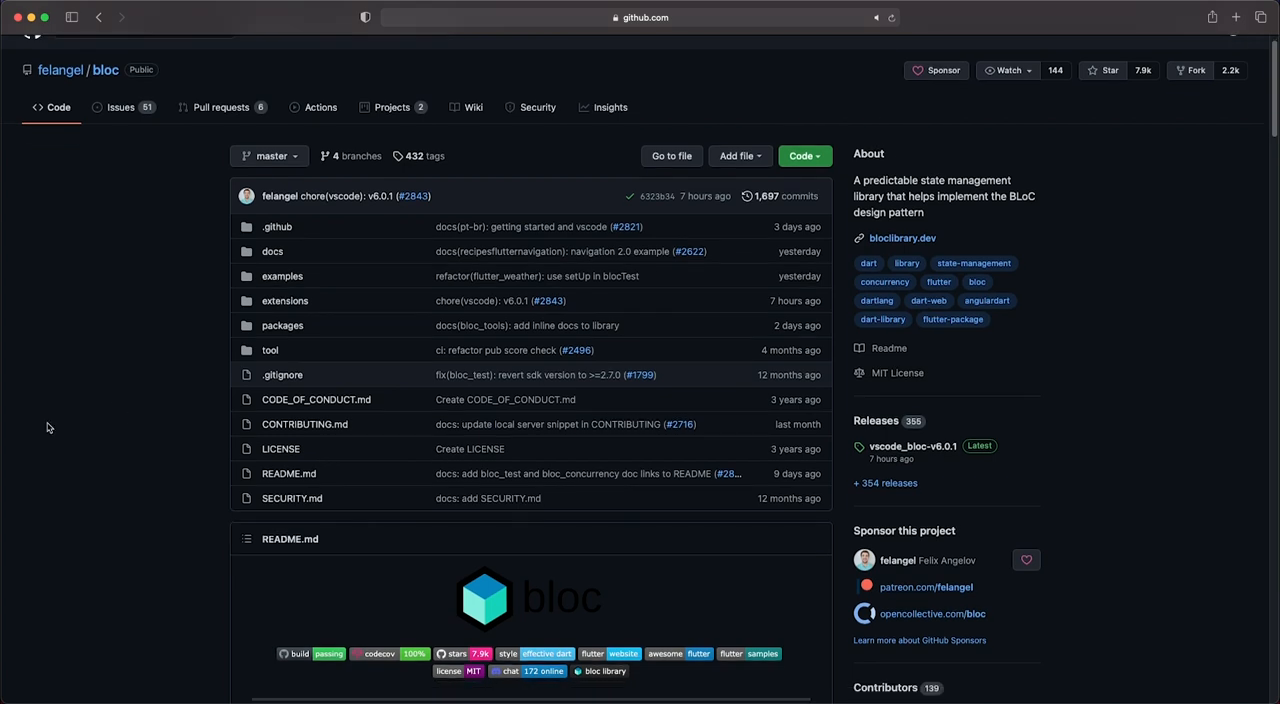
{"action": "scroll", "scroll_direction": "down", "scroll_amount": 3}
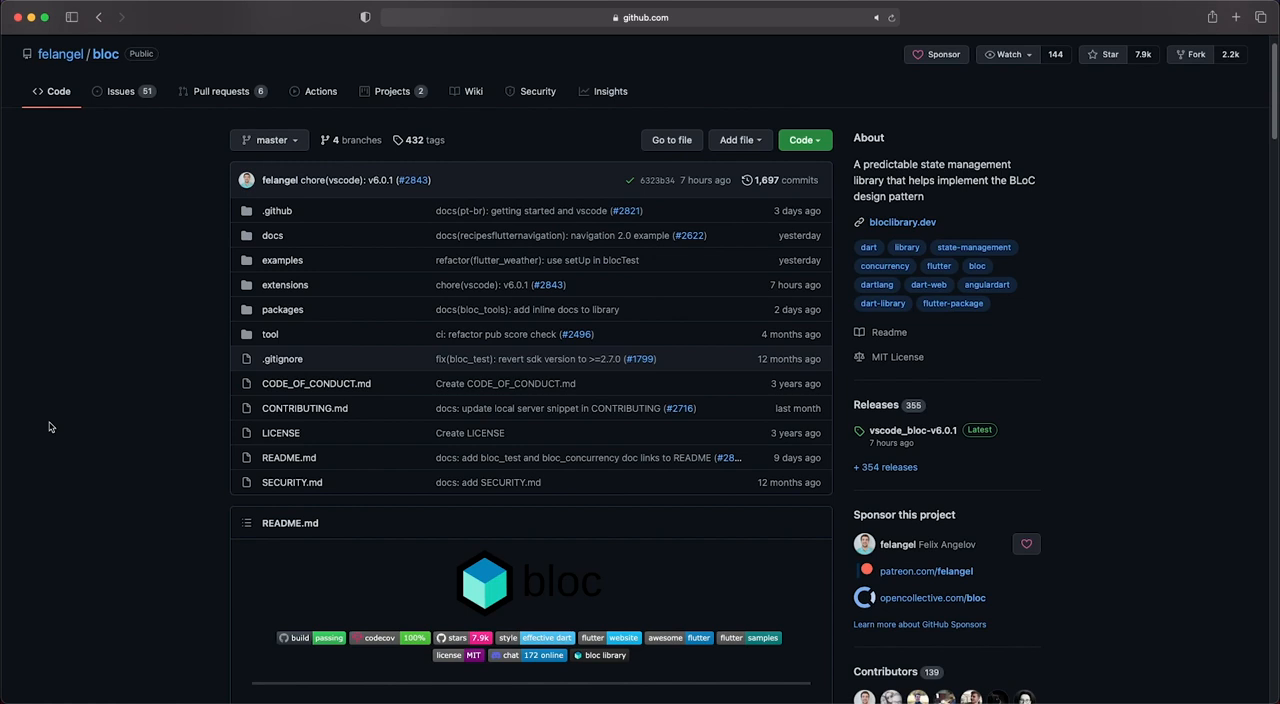
{"action": "scroll", "scroll_direction": "down", "scroll_amount": 3}
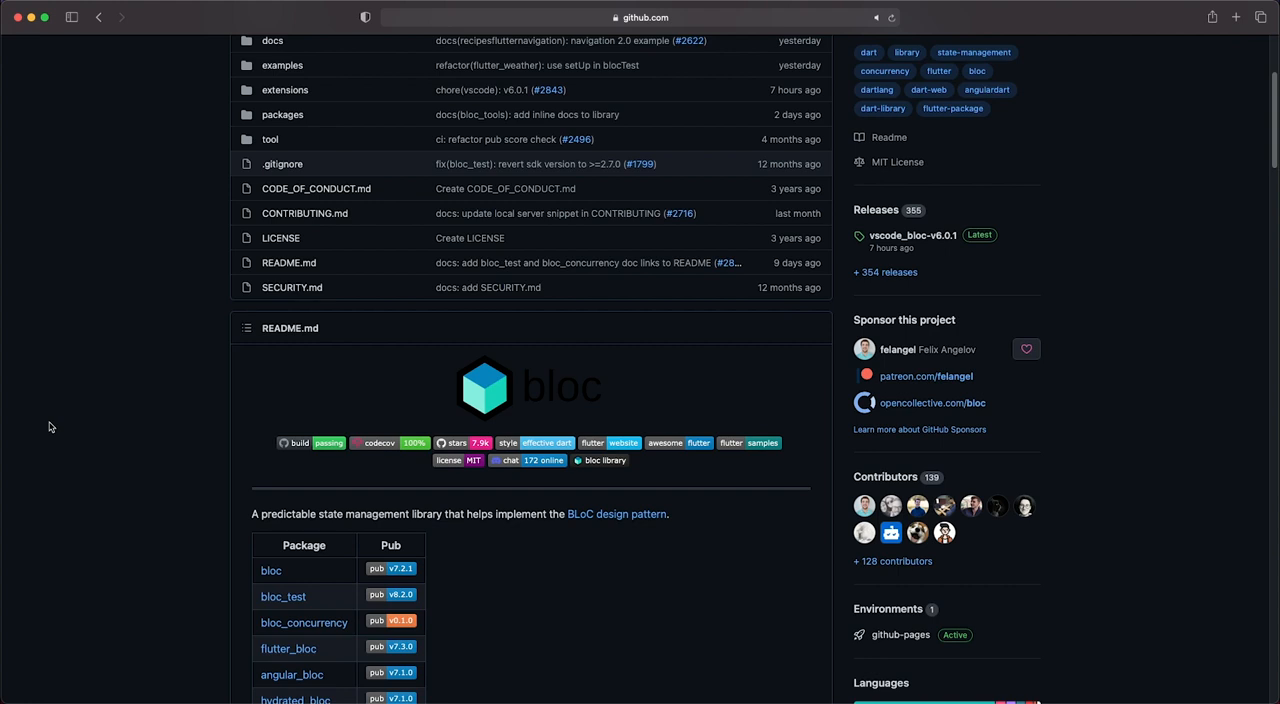
{"action": "mouse_move", "coordinate": [50, 427]}
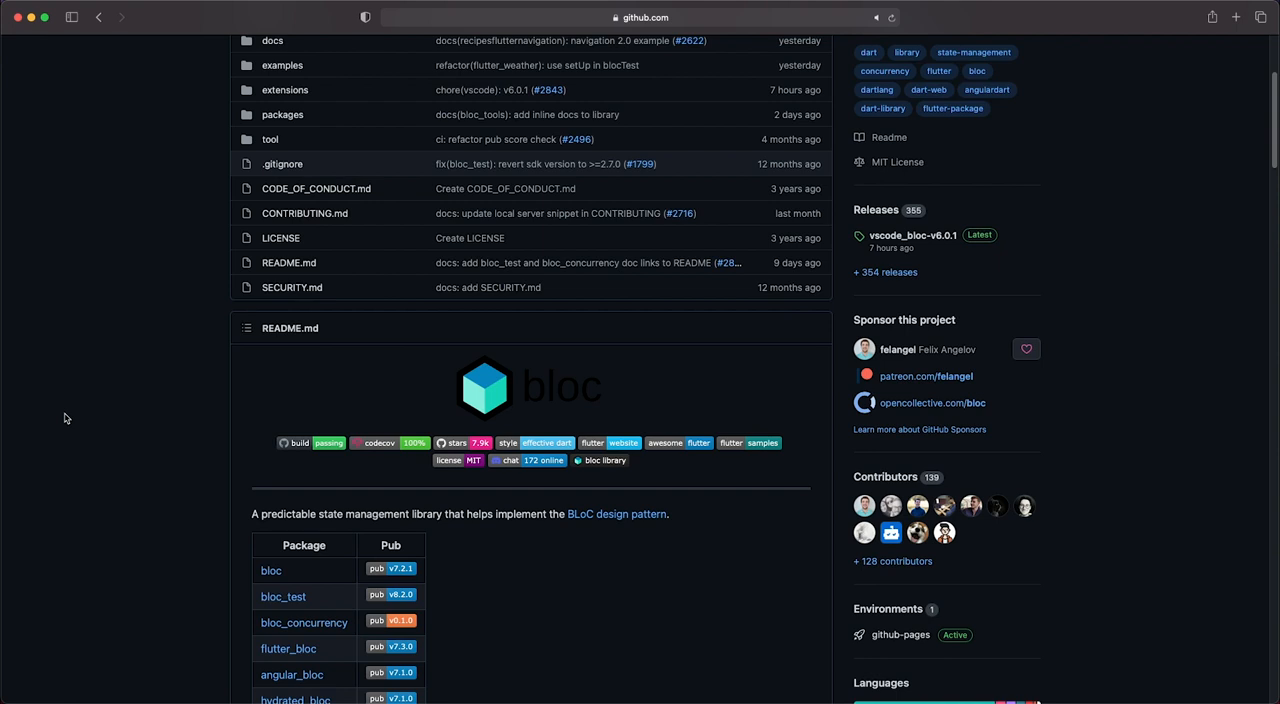
{"action": "mouse_move", "coordinate": [67, 418]}
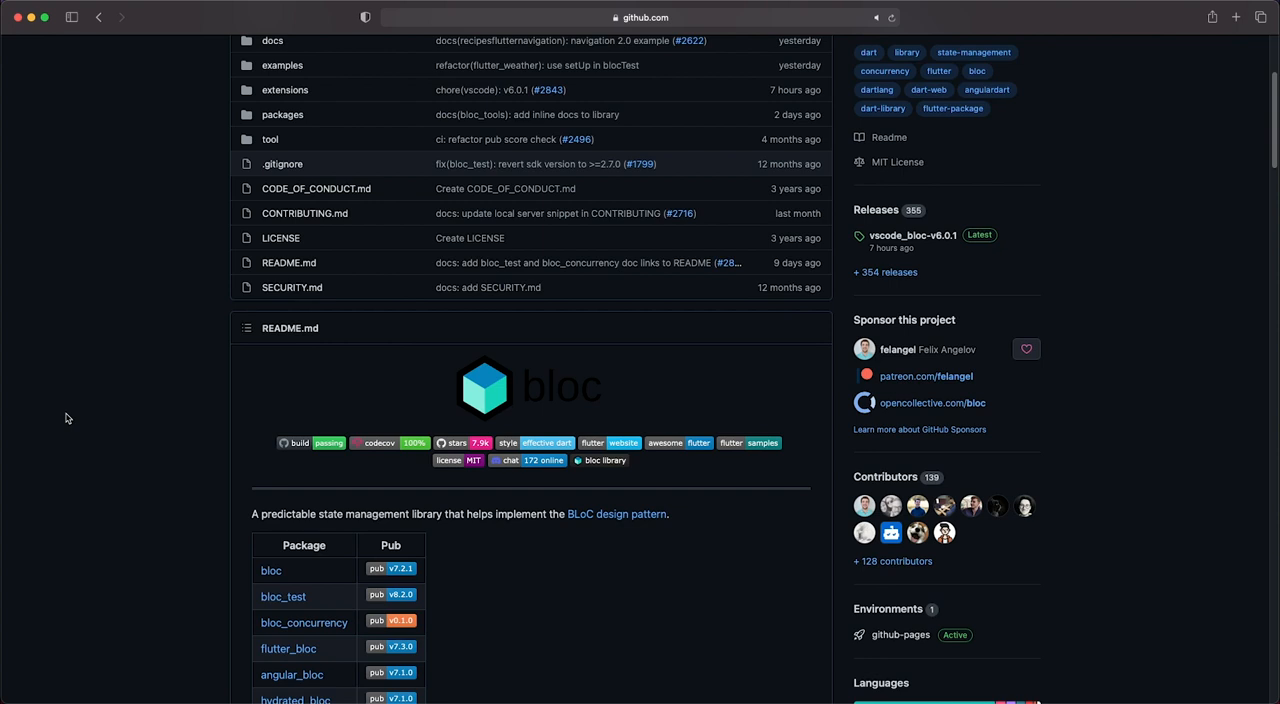
{"action": "mouse_move", "coordinate": [44, 451]}
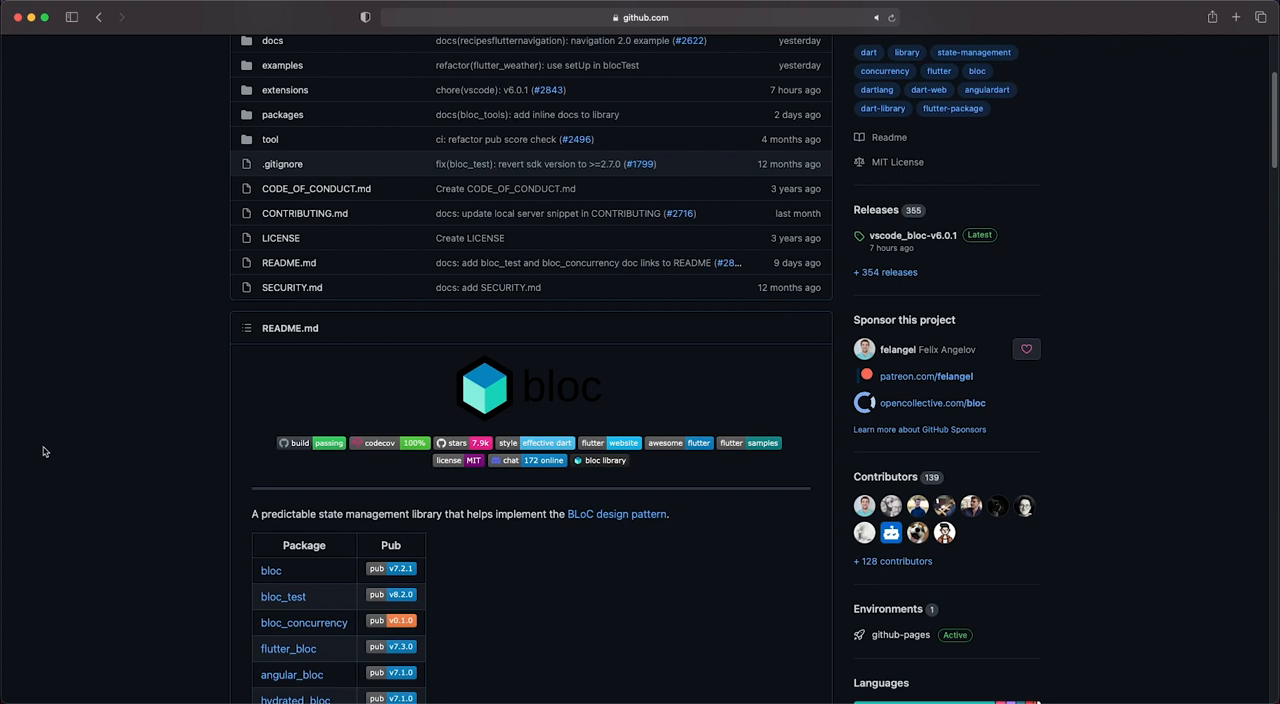
{"action": "scroll", "scroll_direction": "down", "scroll_amount": 3}
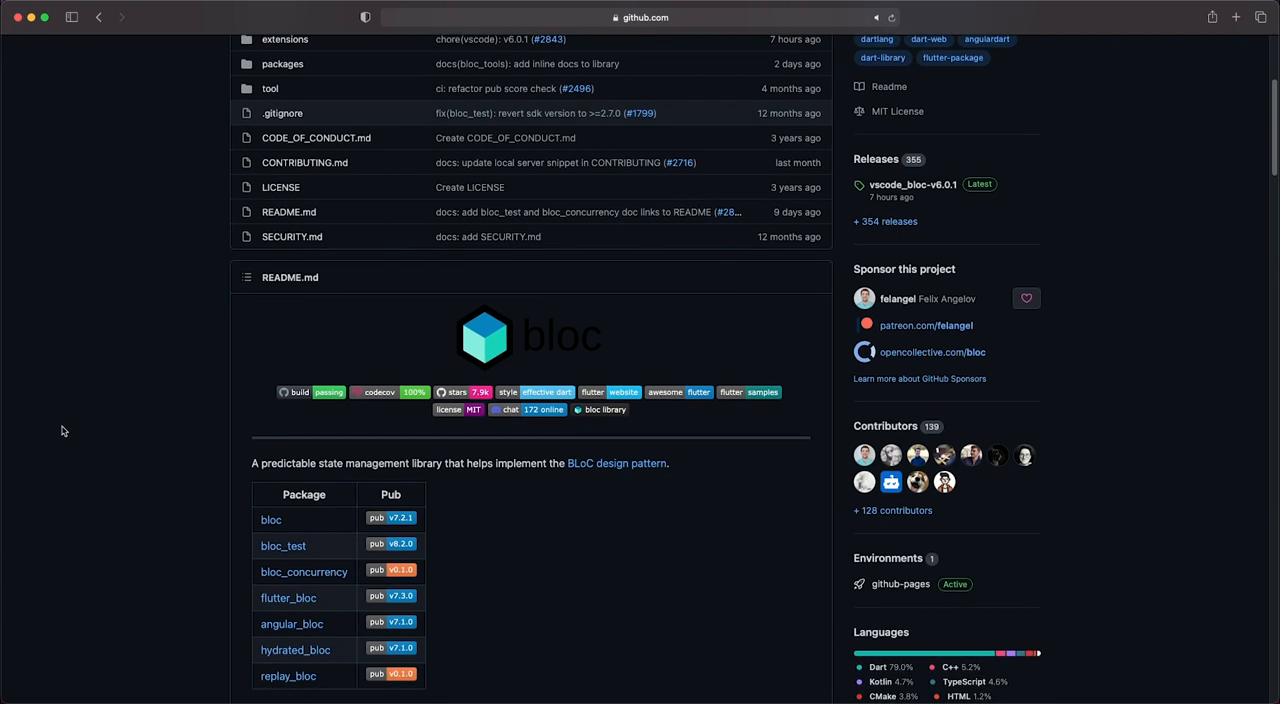
{"action": "scroll", "scroll_direction": "down", "scroll_amount": 3}
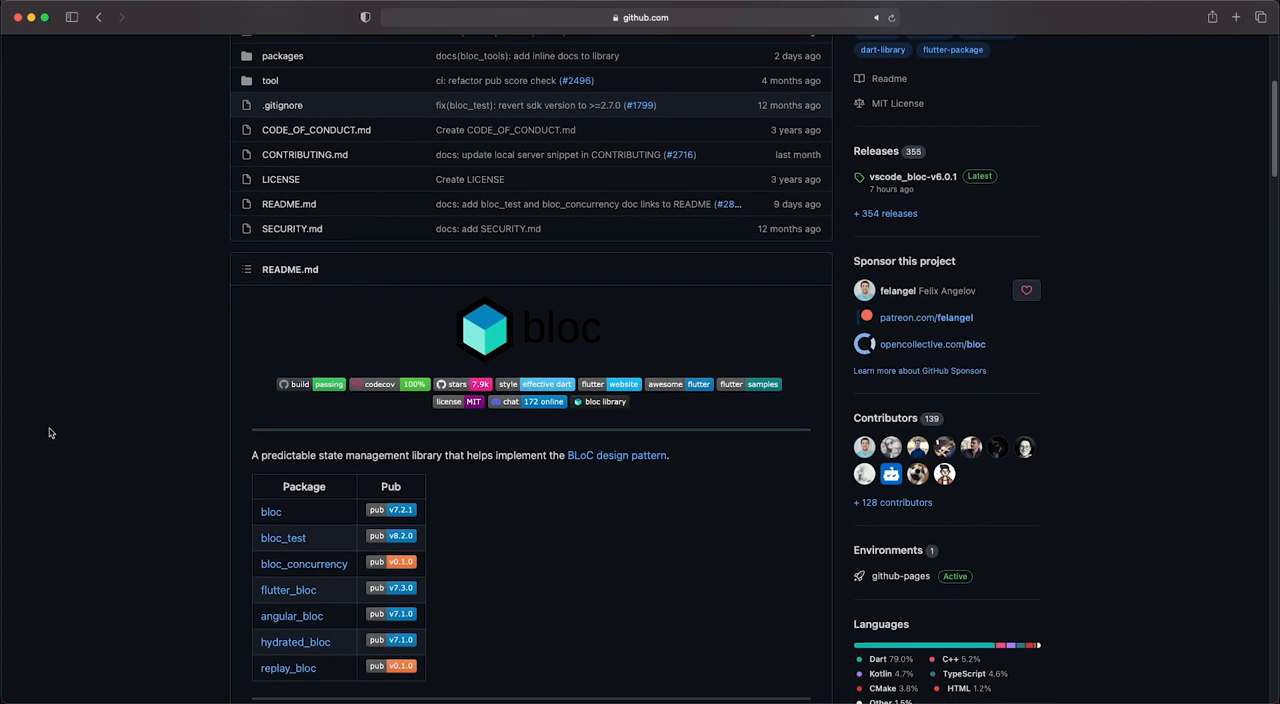
{"action": "scroll", "scroll_direction": "down", "scroll_amount": 3}
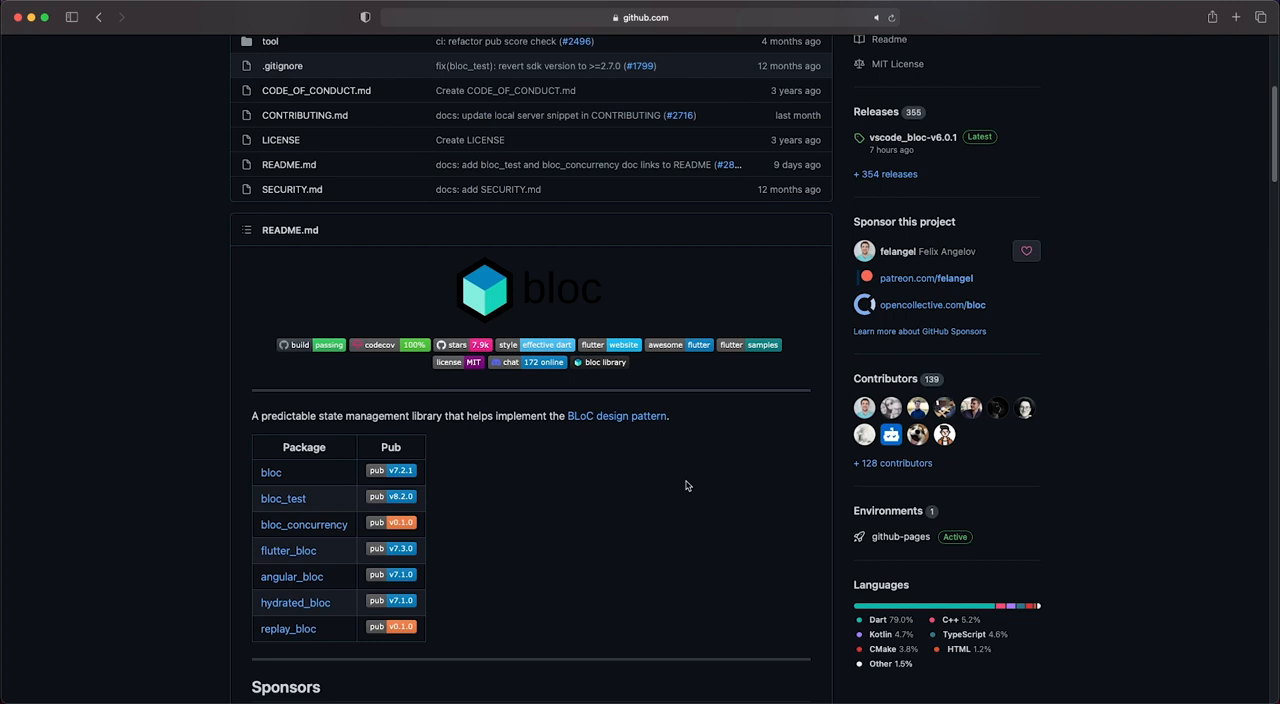
{"action": "mouse_move", "coordinate": [741, 451]}
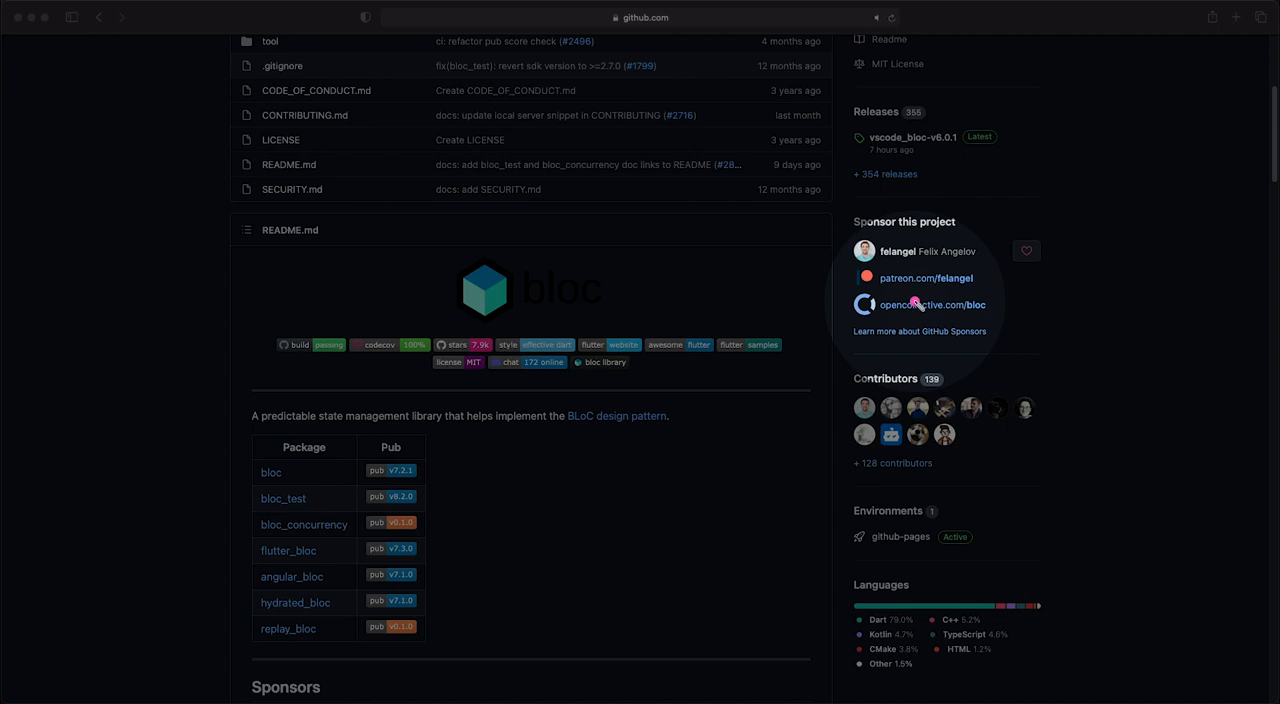
{"action": "mouse_move", "coordinate": [702, 316]}
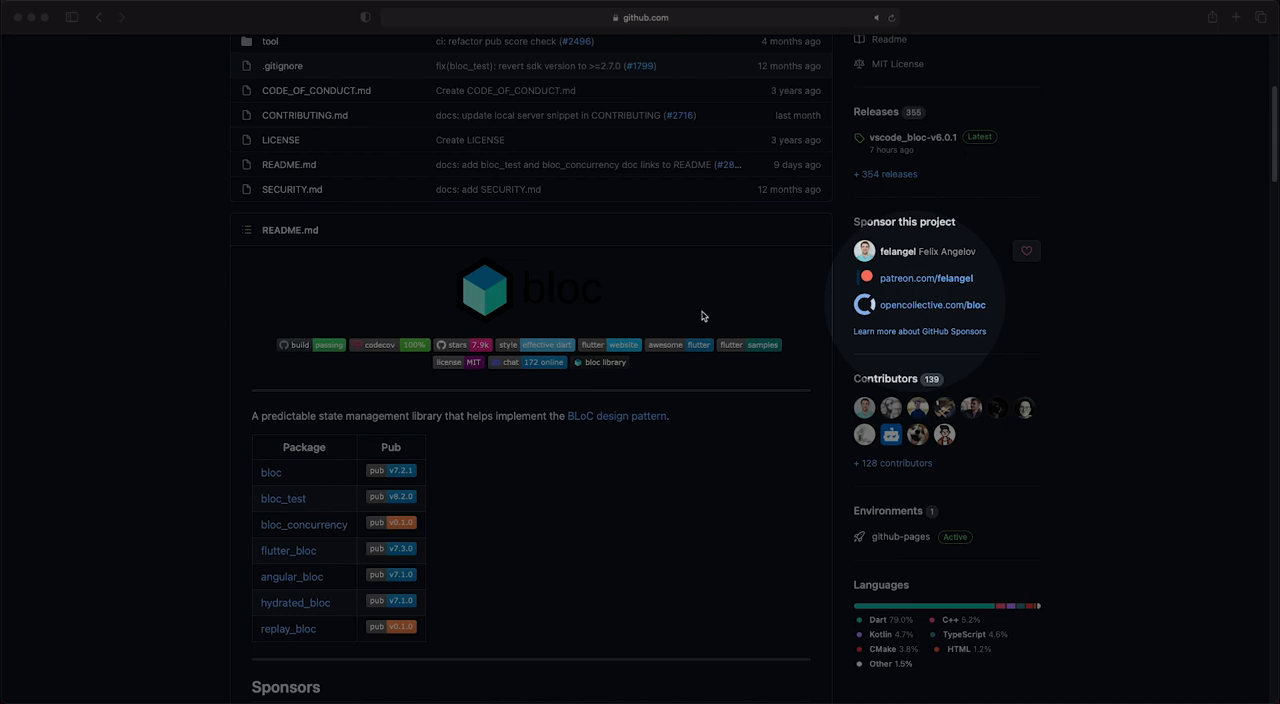
{"action": "scroll", "scroll_direction": "down", "scroll_amount": 3}
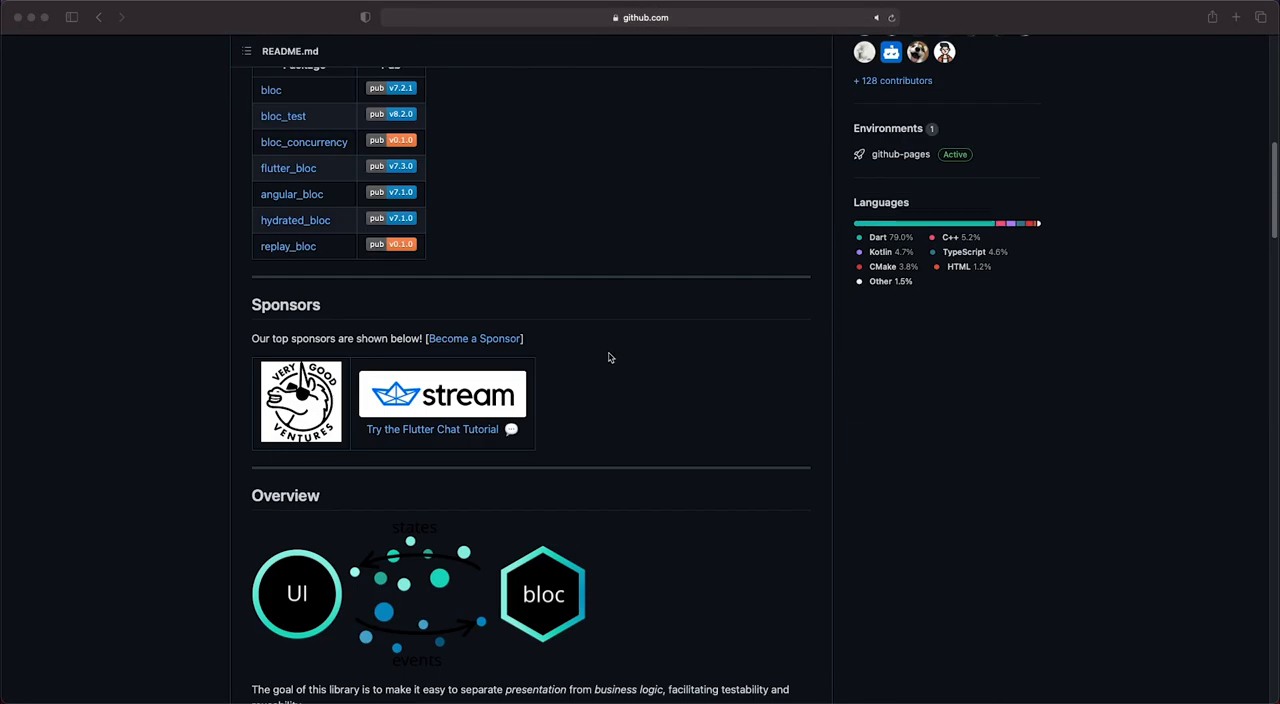
{"action": "scroll", "scroll_direction": "down", "scroll_amount": 3}
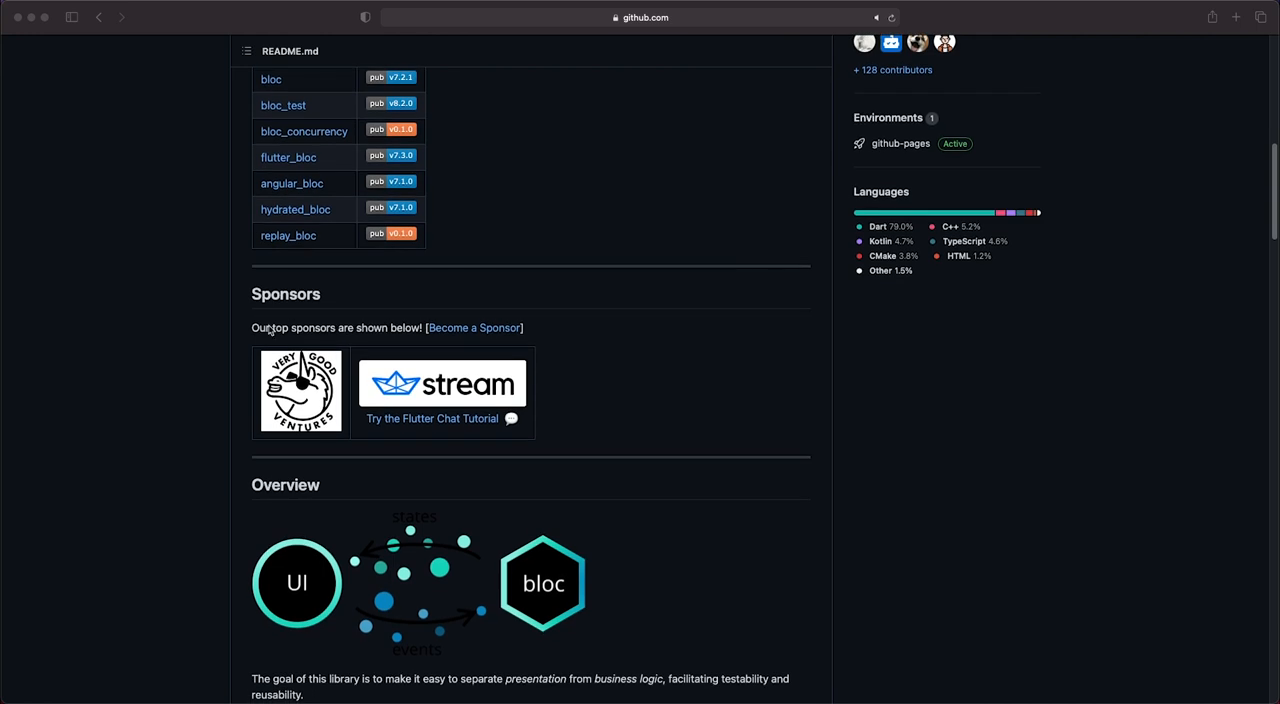
{"action": "mouse_move", "coordinate": [621, 392]}
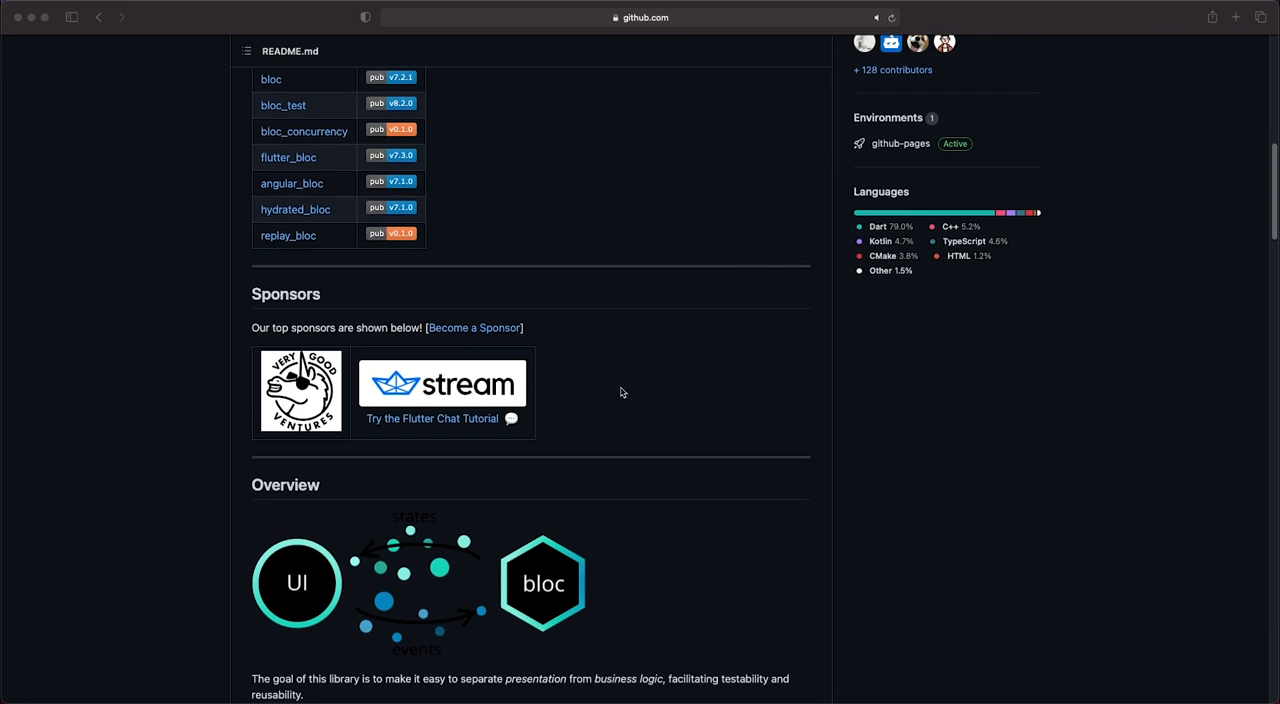
{"action": "scroll", "scroll_direction": "down", "scroll_amount": 3}
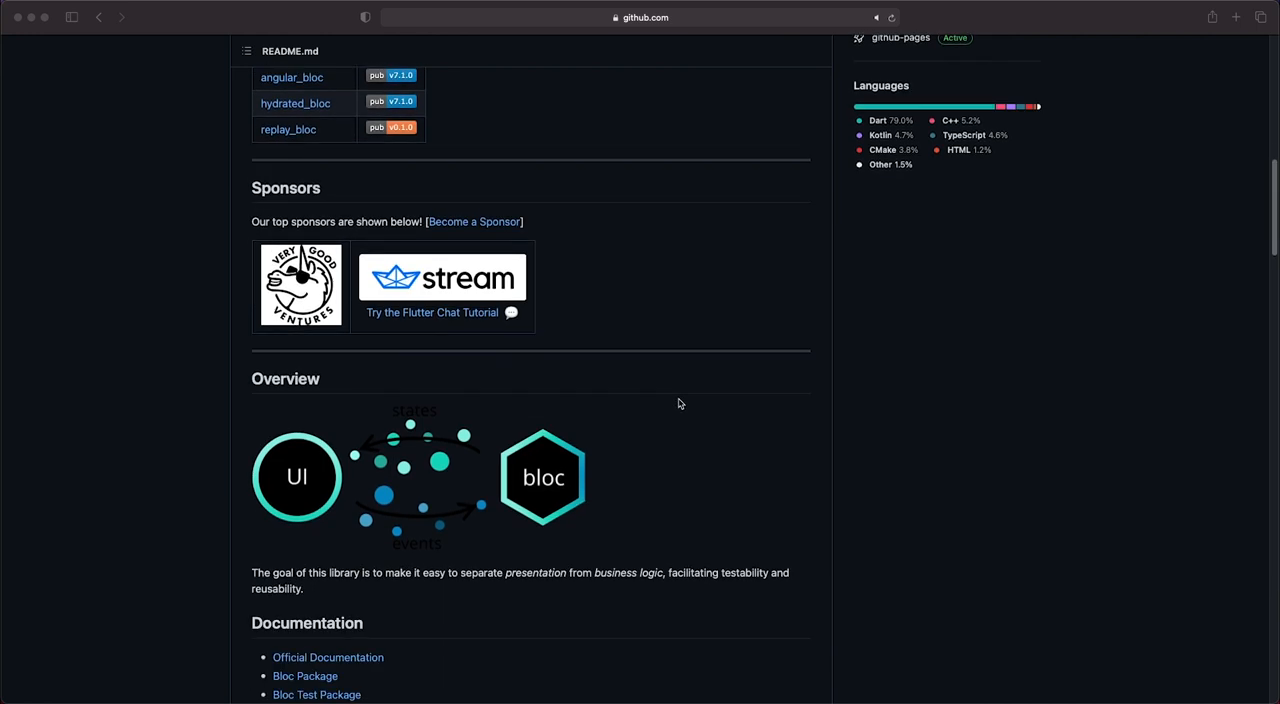
{"action": "scroll", "scroll_direction": "down", "scroll_amount": 3}
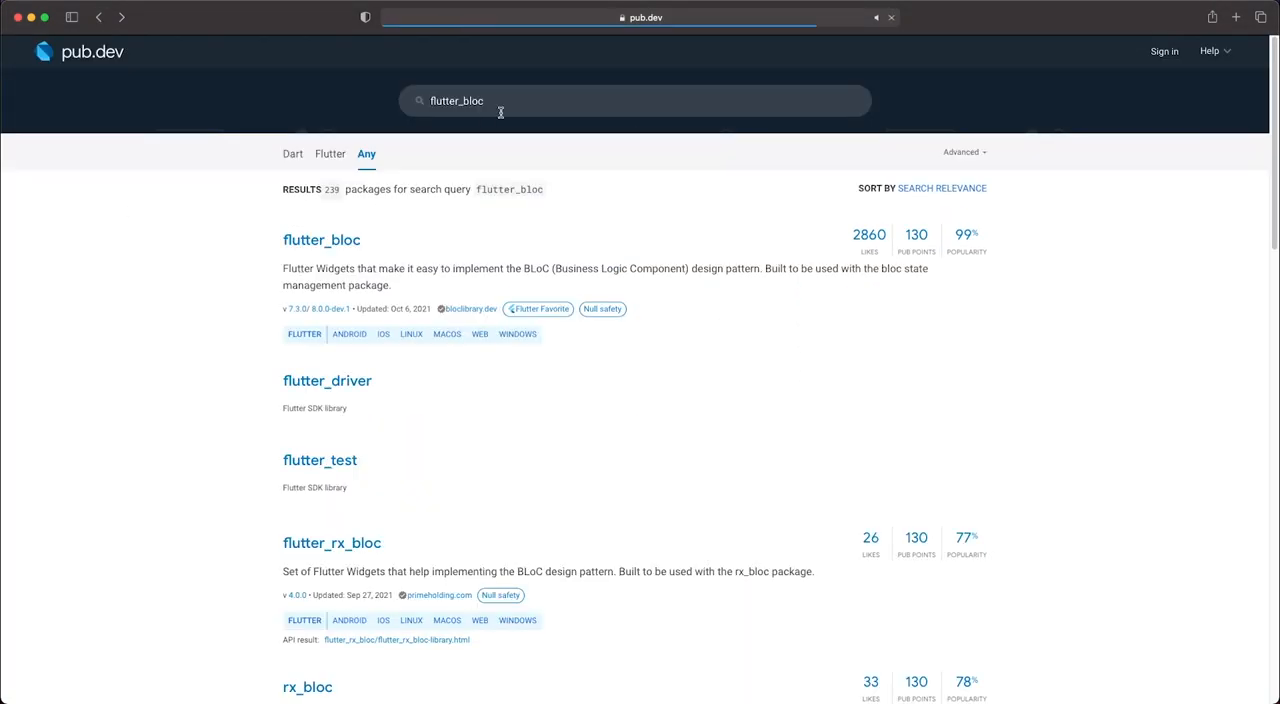
Search pub.dev for sqflite and open the sqflite 2.0.0+4 package page
{"action": "type", "text": "sqflite"}
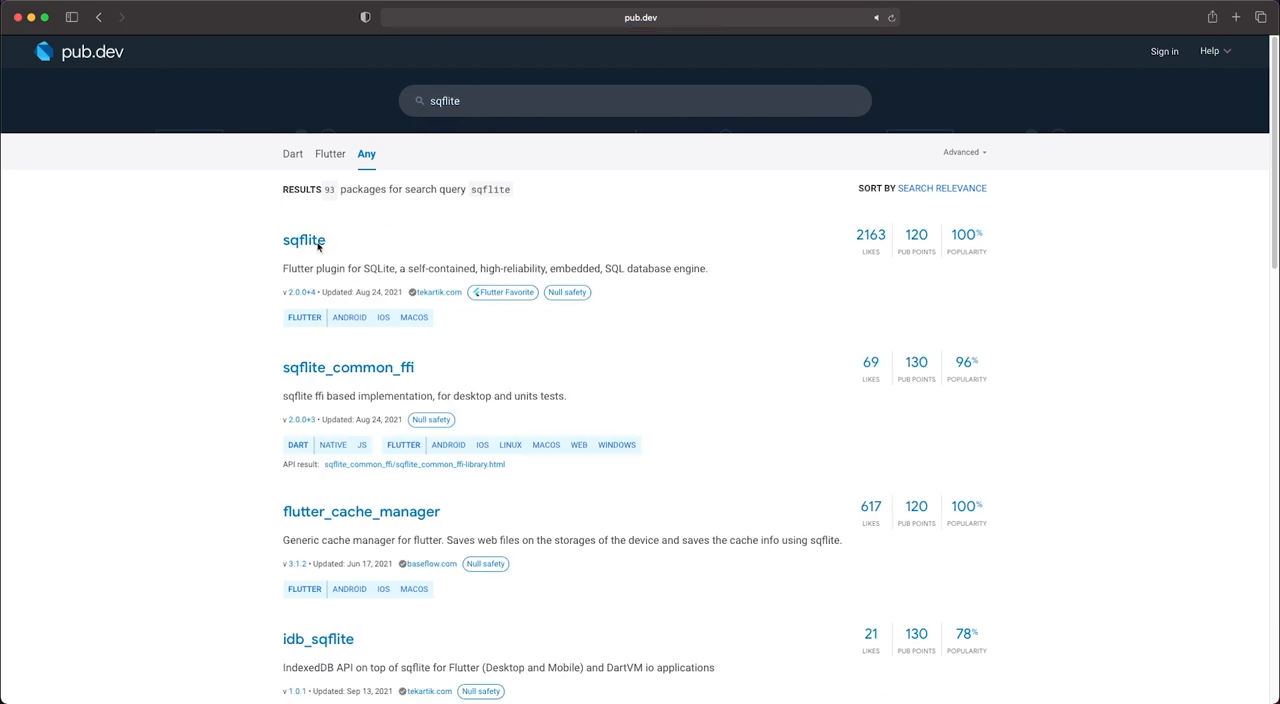
{"action": "mouse_move", "coordinate": [318, 249]}
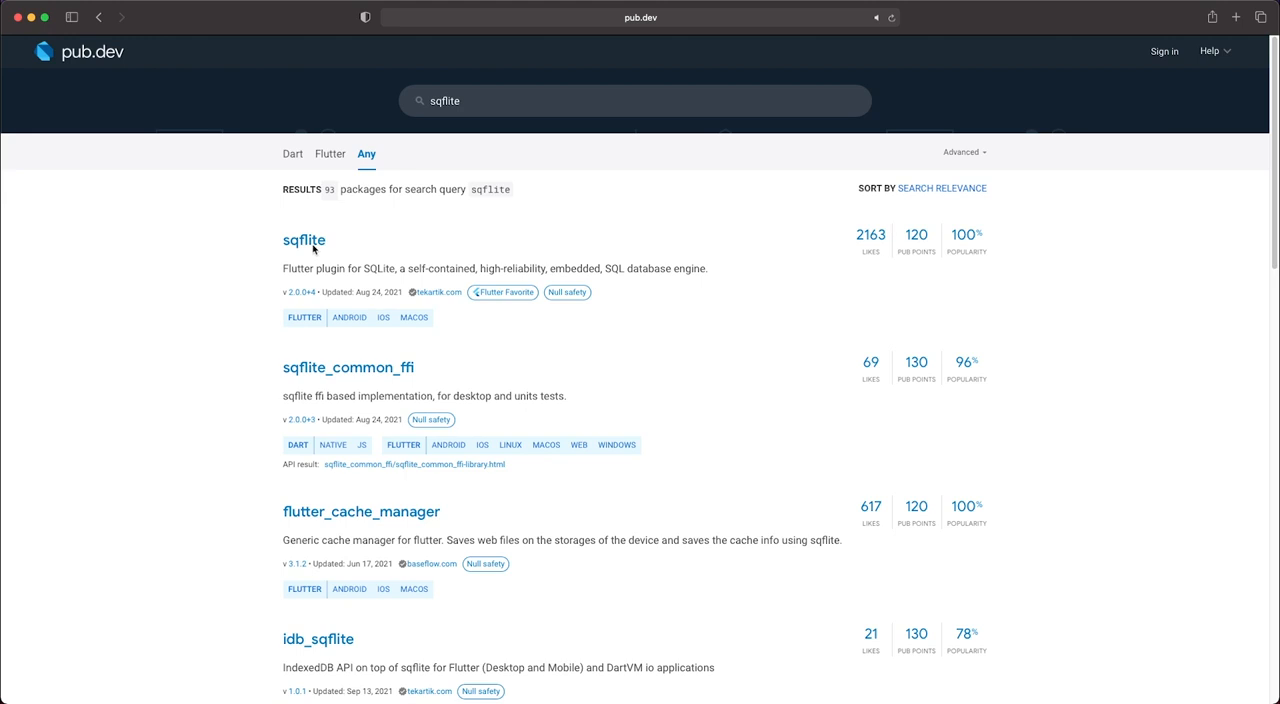
{"action": "mouse_move", "coordinate": [338, 242]}
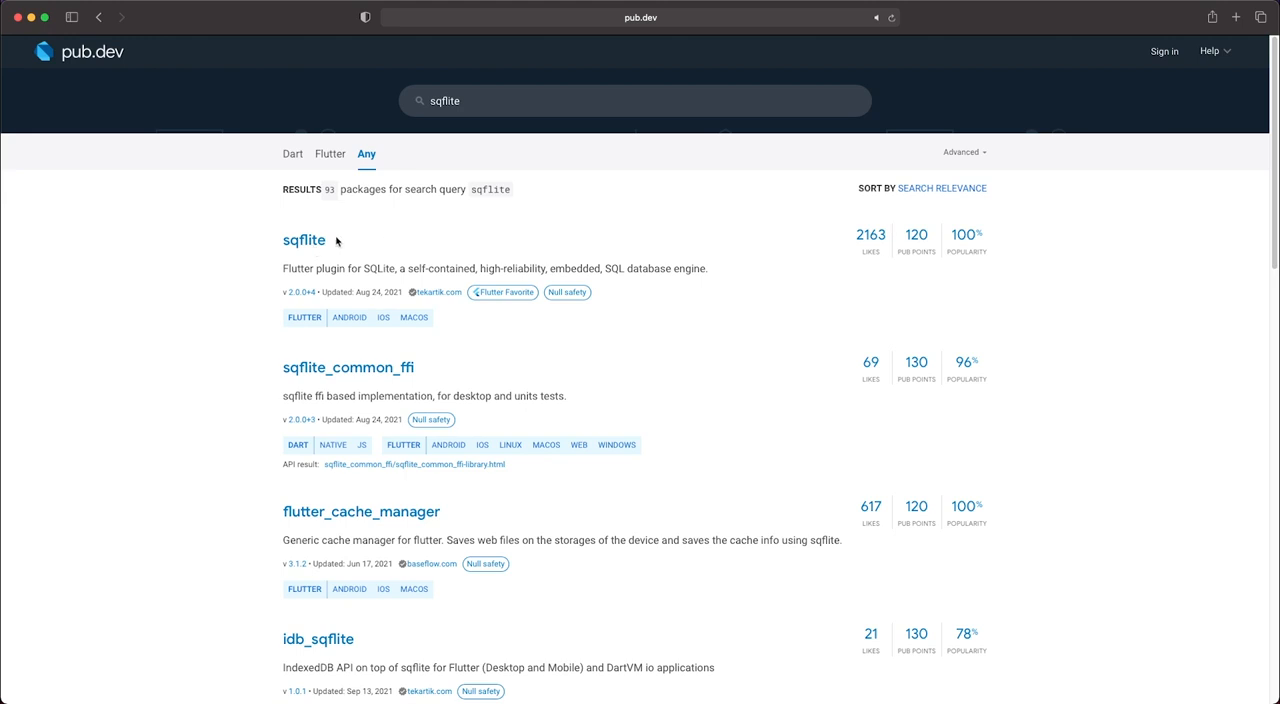
{"action": "left_click", "coordinate": [303, 240]}
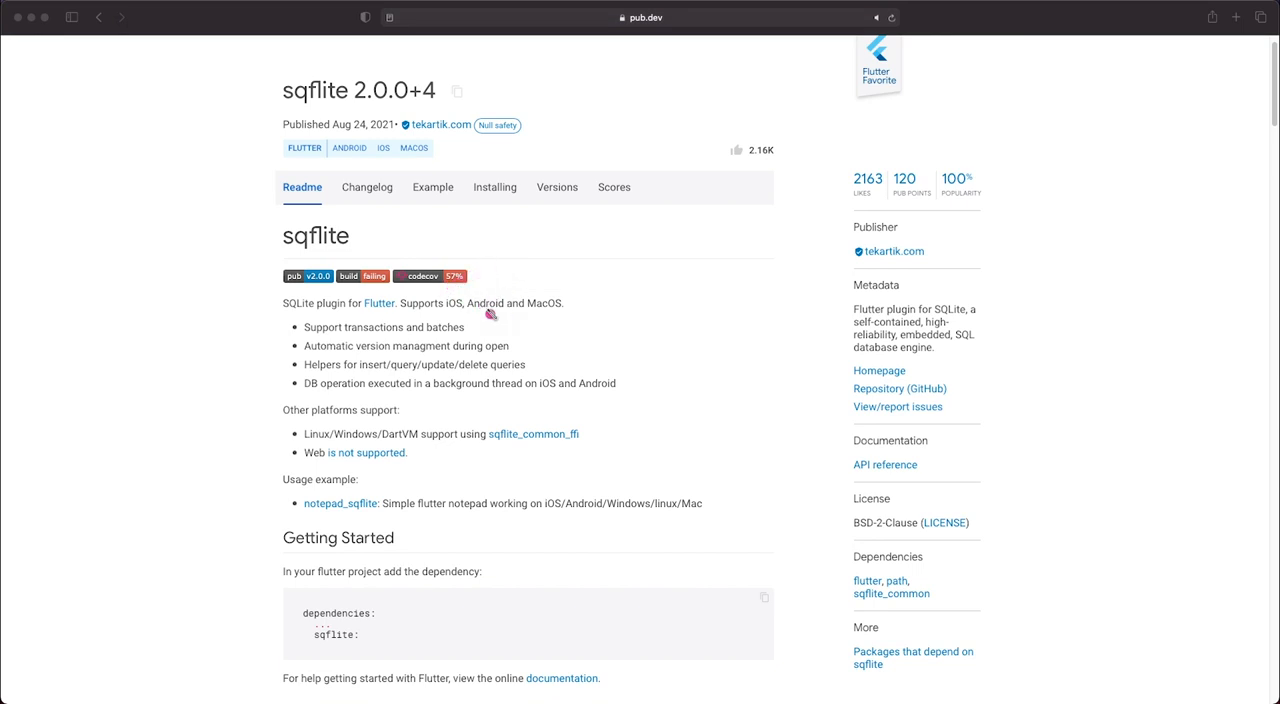
{"action": "mouse_move", "coordinate": [386, 318]}
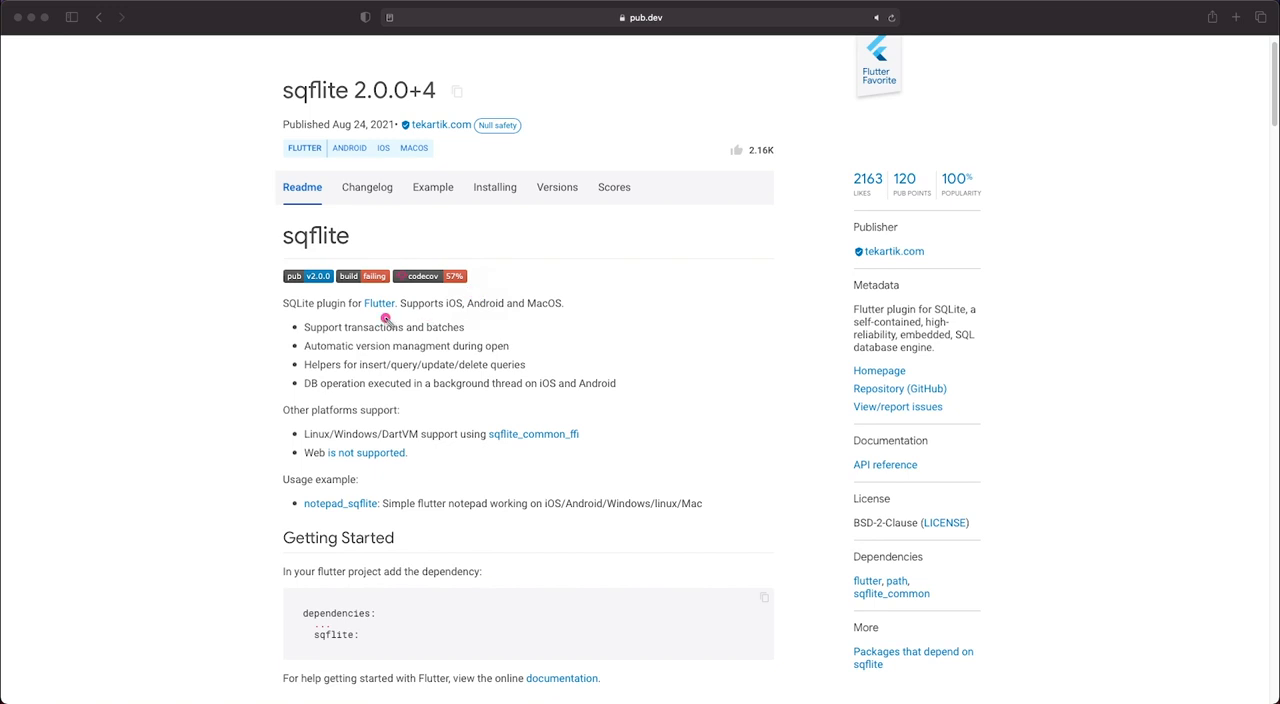
{"action": "mouse_move", "coordinate": [375, 276]}
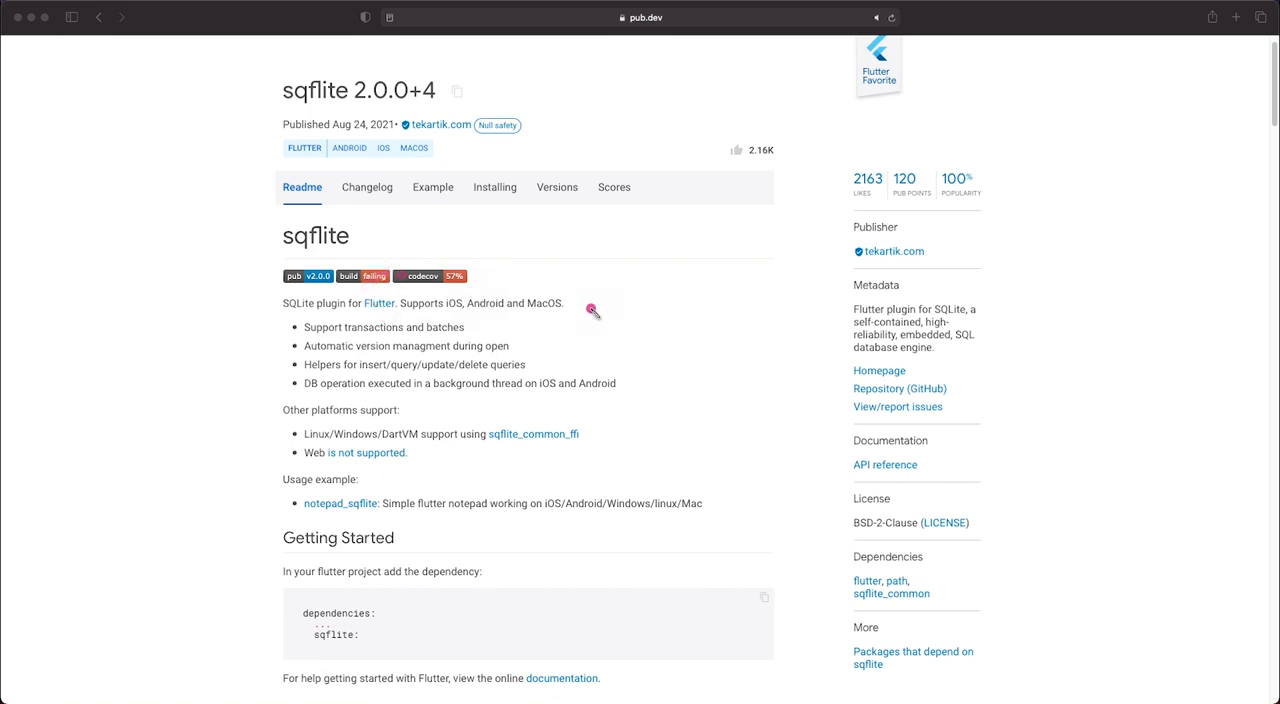
{"action": "mouse_move", "coordinate": [590, 318]}
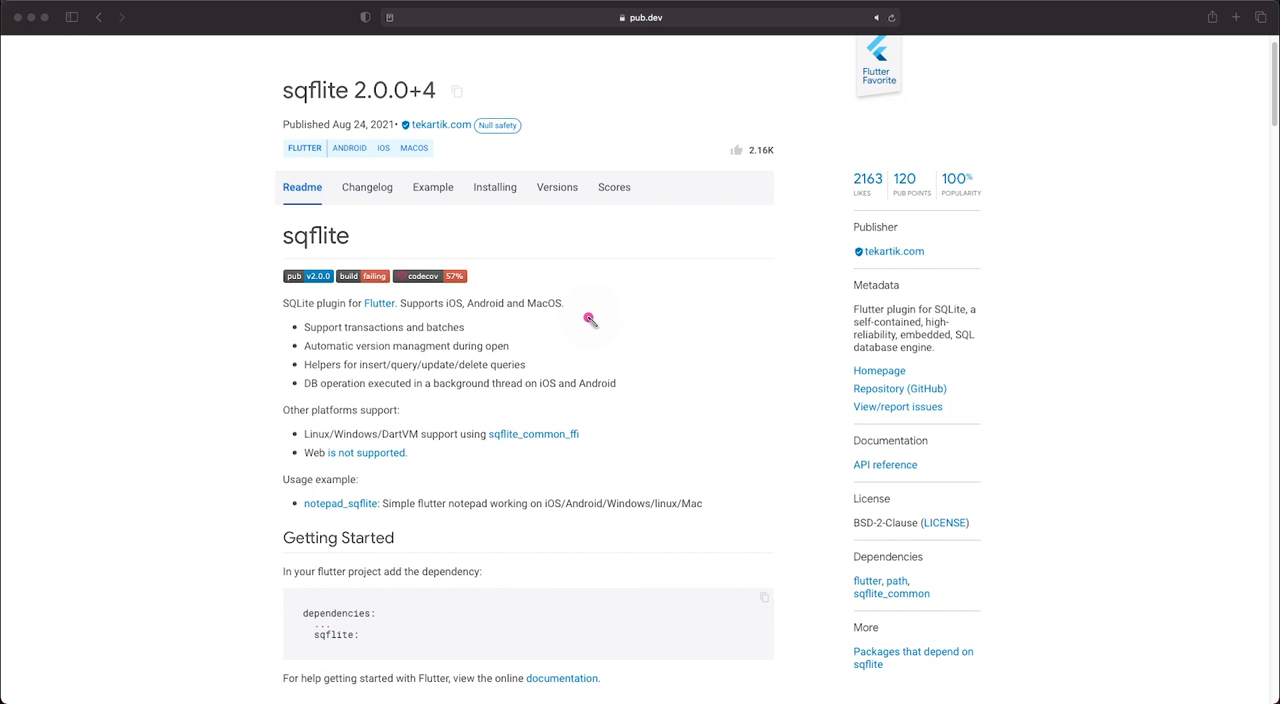
{"action": "mouse_move", "coordinate": [617, 380]}
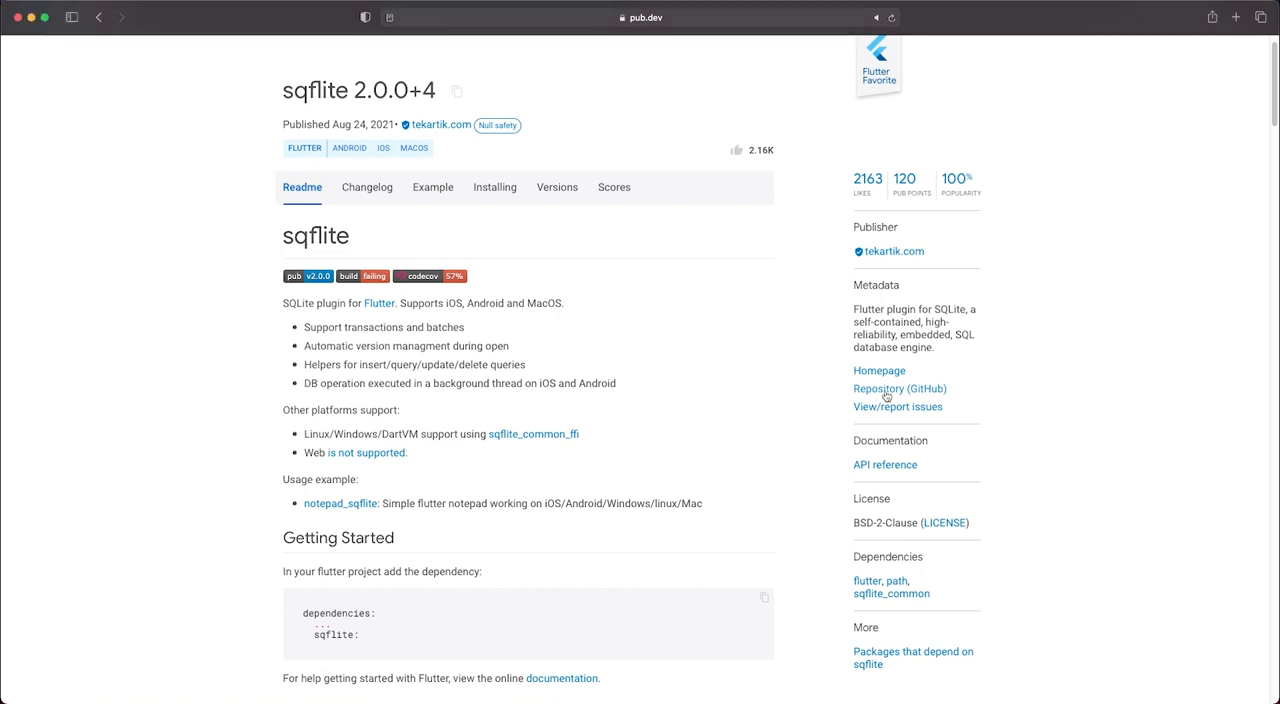
Follow the Repository link to tekartik/sqflite on GitHub and open the sqflite/ios folder
{"action": "left_click", "coordinate": [899, 388]}
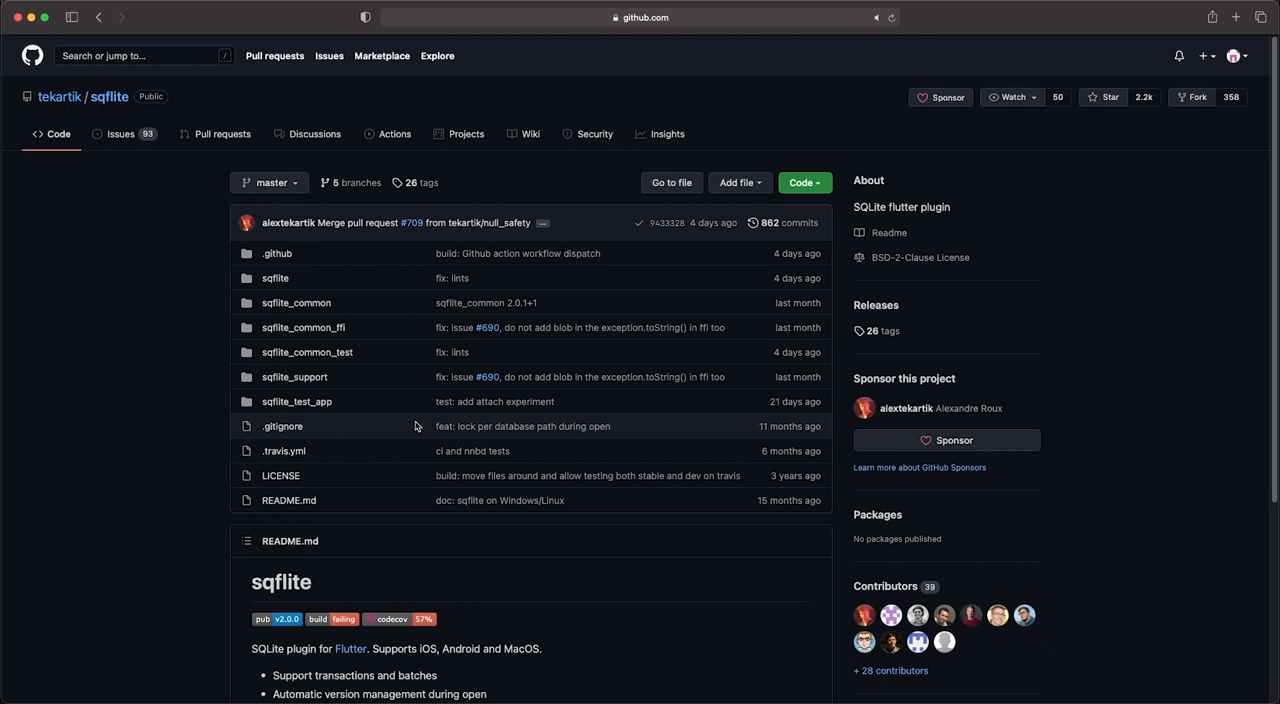
{"action": "scroll", "scroll_direction": "down", "scroll_amount": 3}
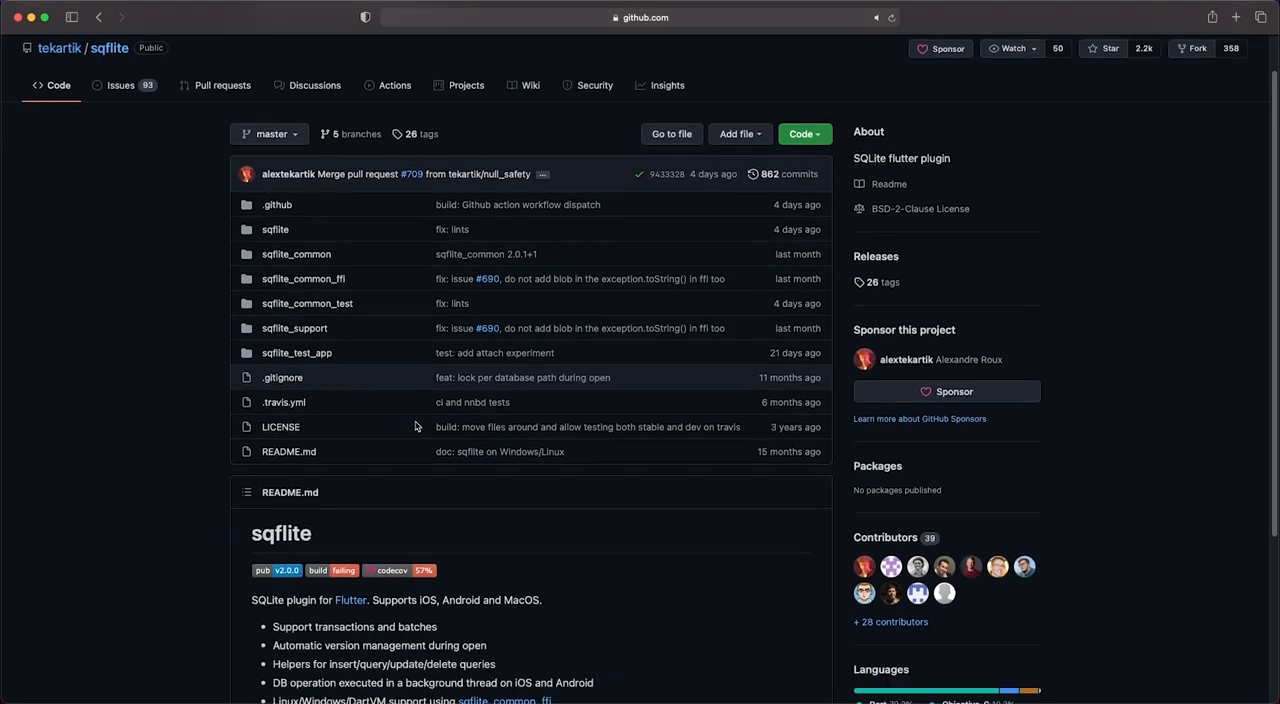
{"action": "left_click", "coordinate": [274, 229]}
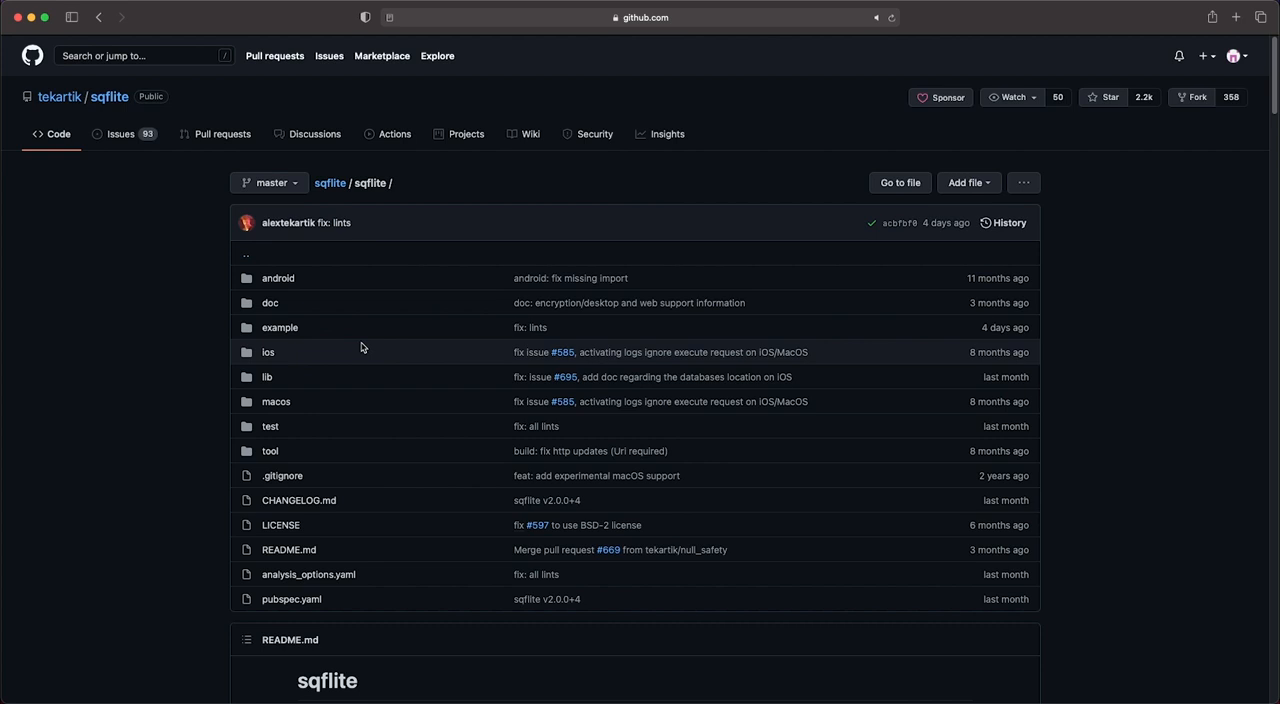
{"action": "left_click", "coordinate": [267, 351]}
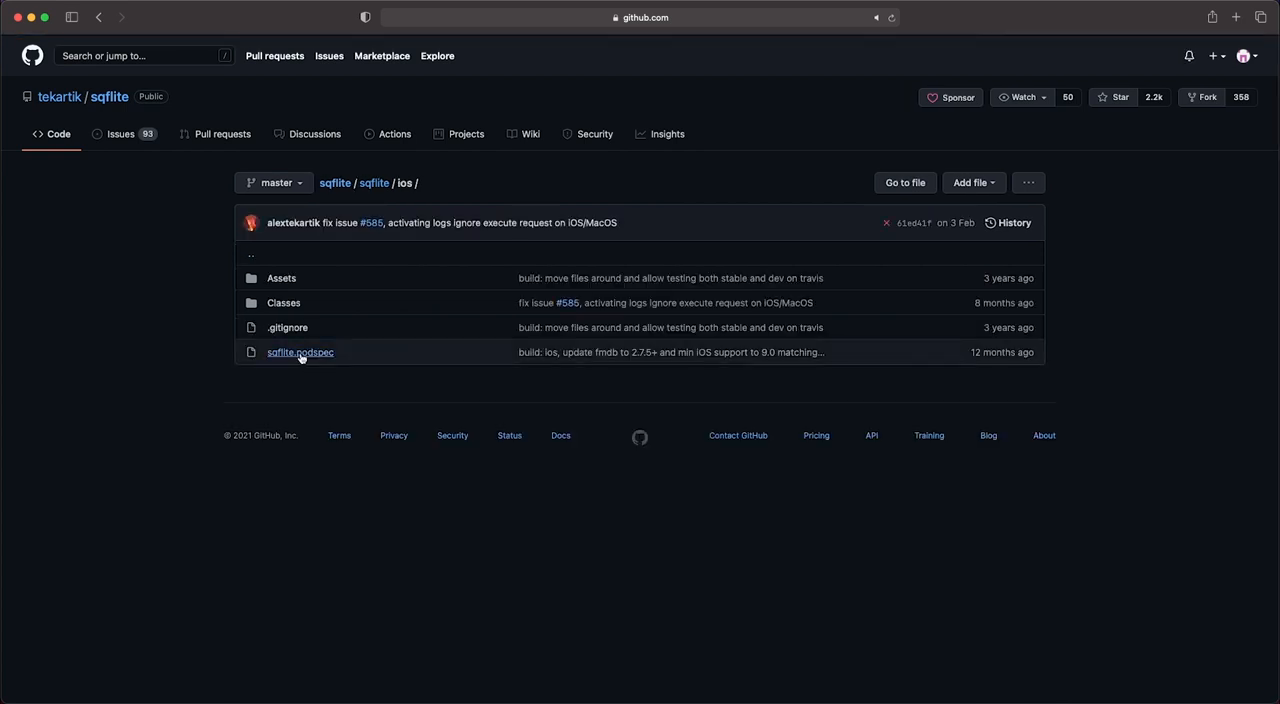
{"action": "mouse_move", "coordinate": [297, 352]}
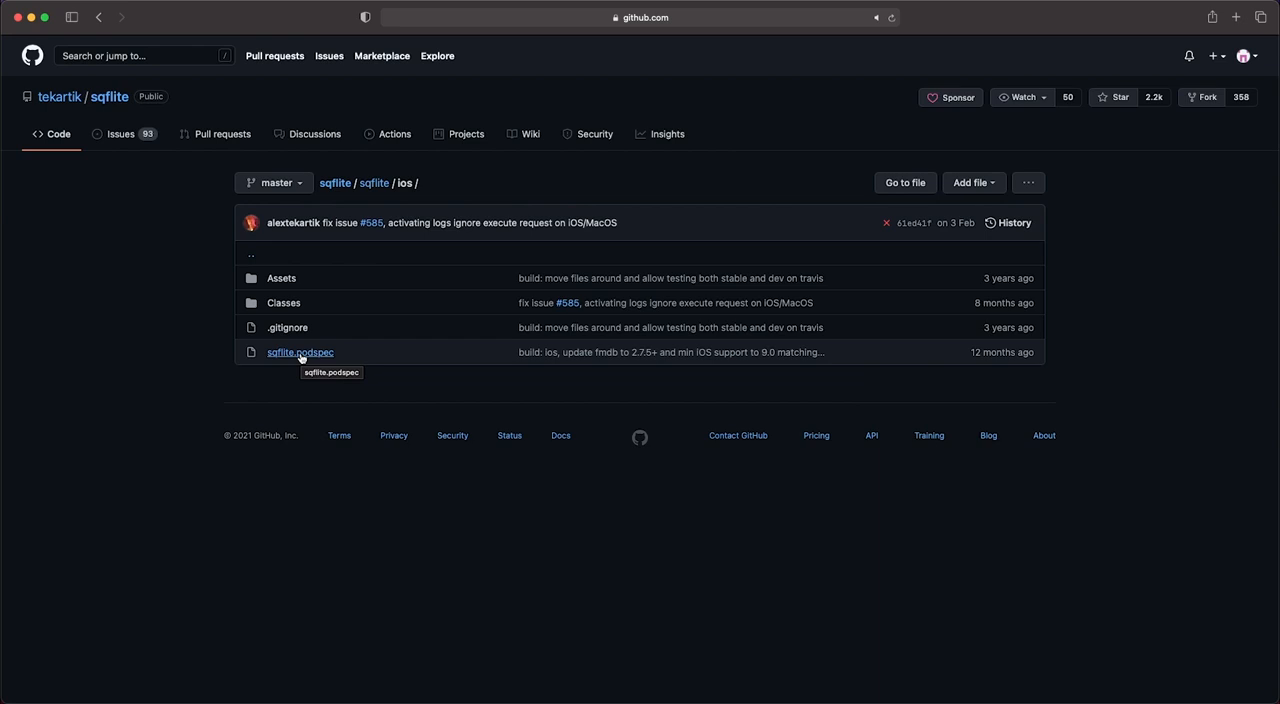
{"action": "left_click", "coordinate": [298, 352]}
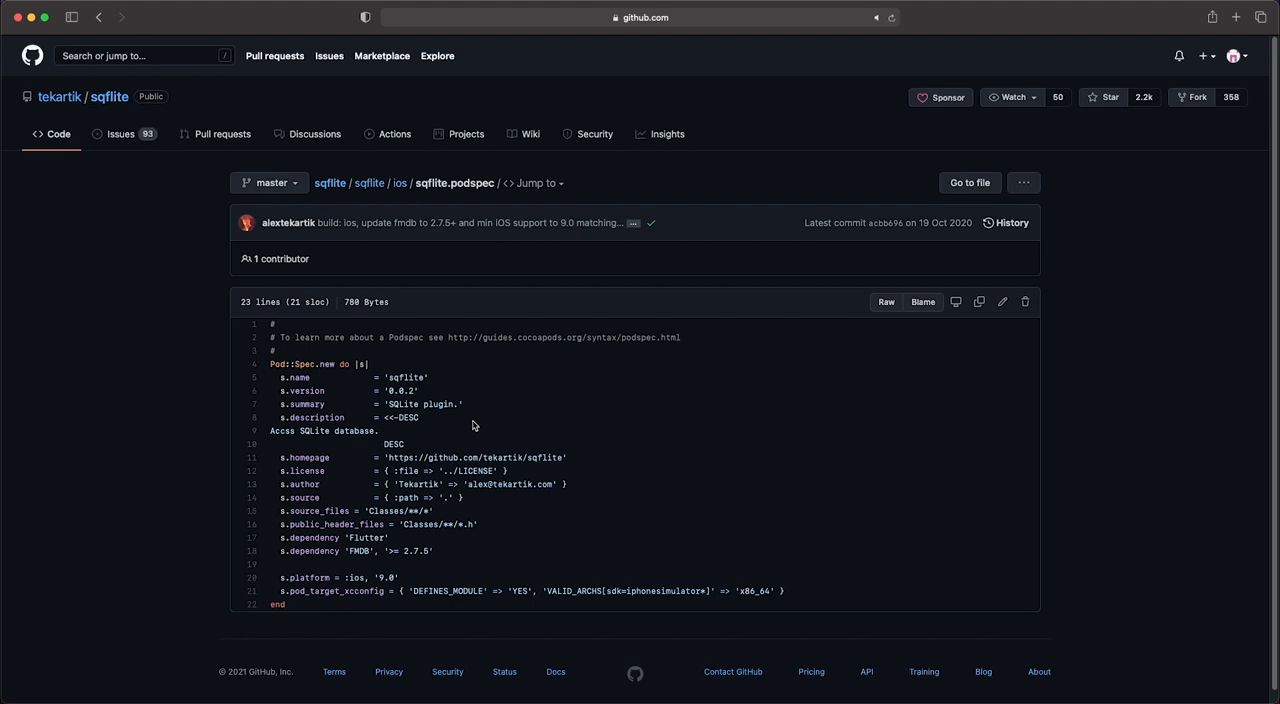
{"action": "mouse_move", "coordinate": [476, 498]}
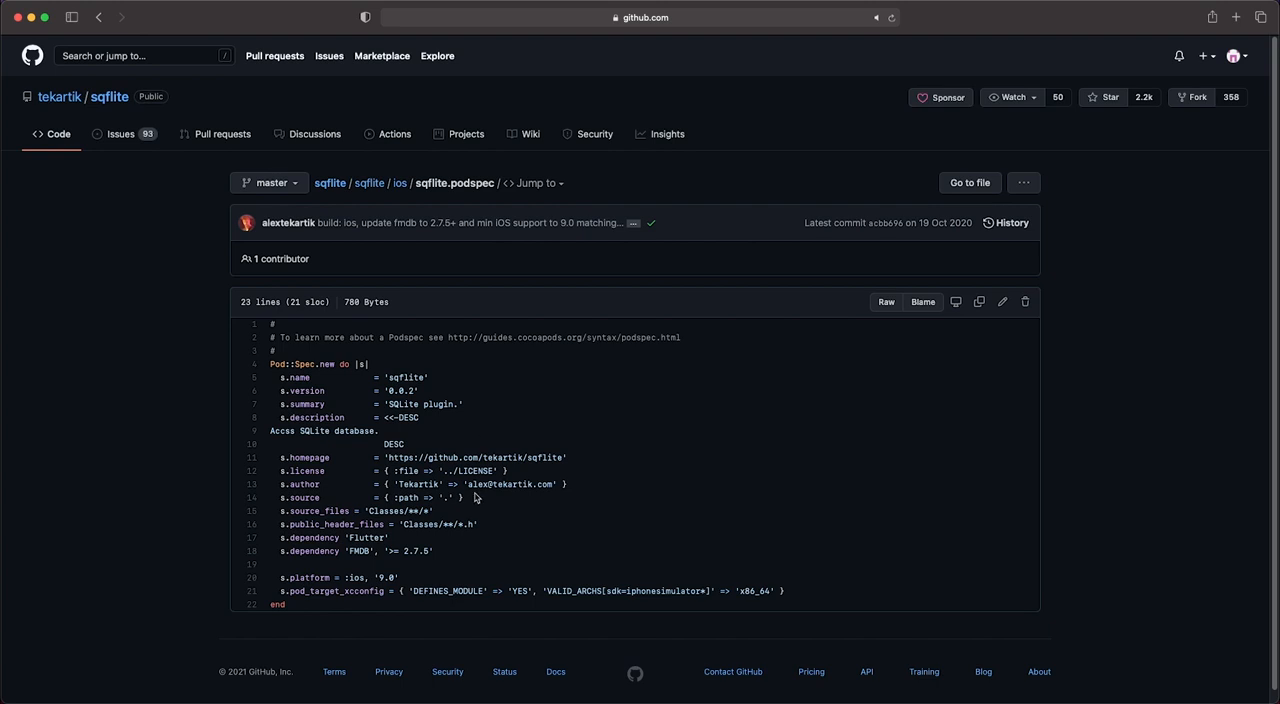
{"action": "mouse_move", "coordinate": [488, 410]}
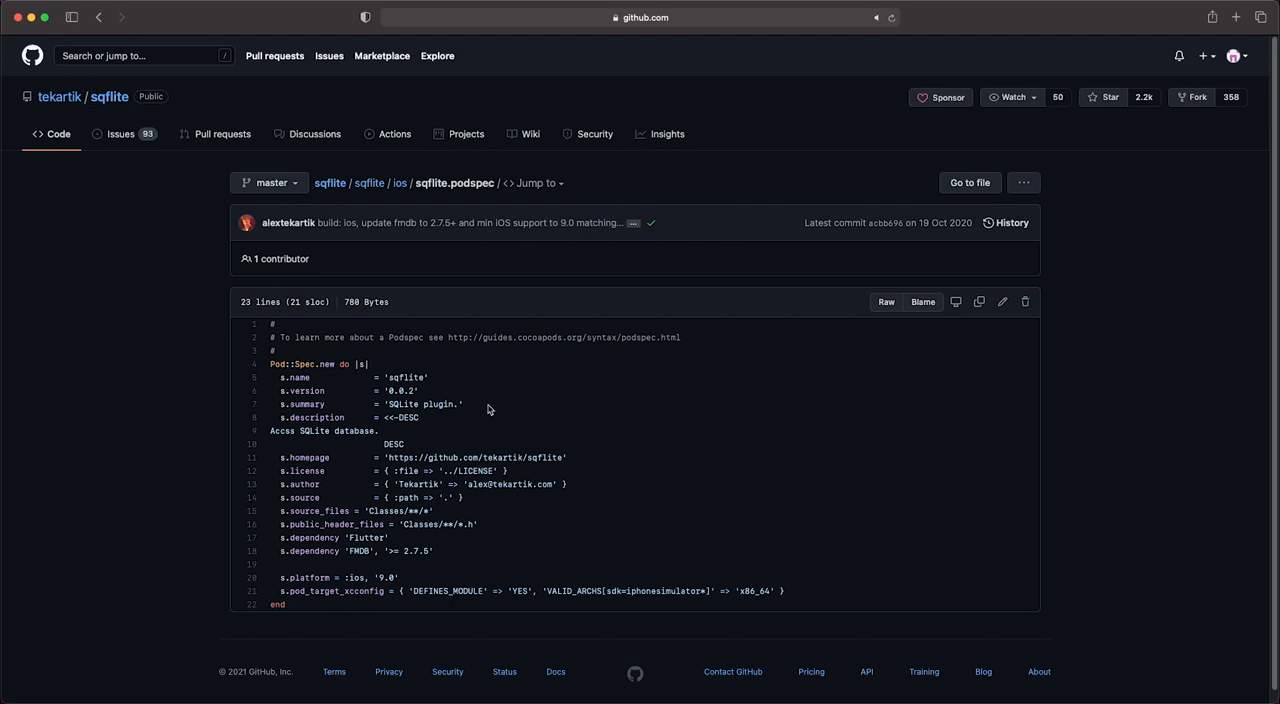
{"action": "scroll", "scroll_direction": "down", "scroll_amount": 3}
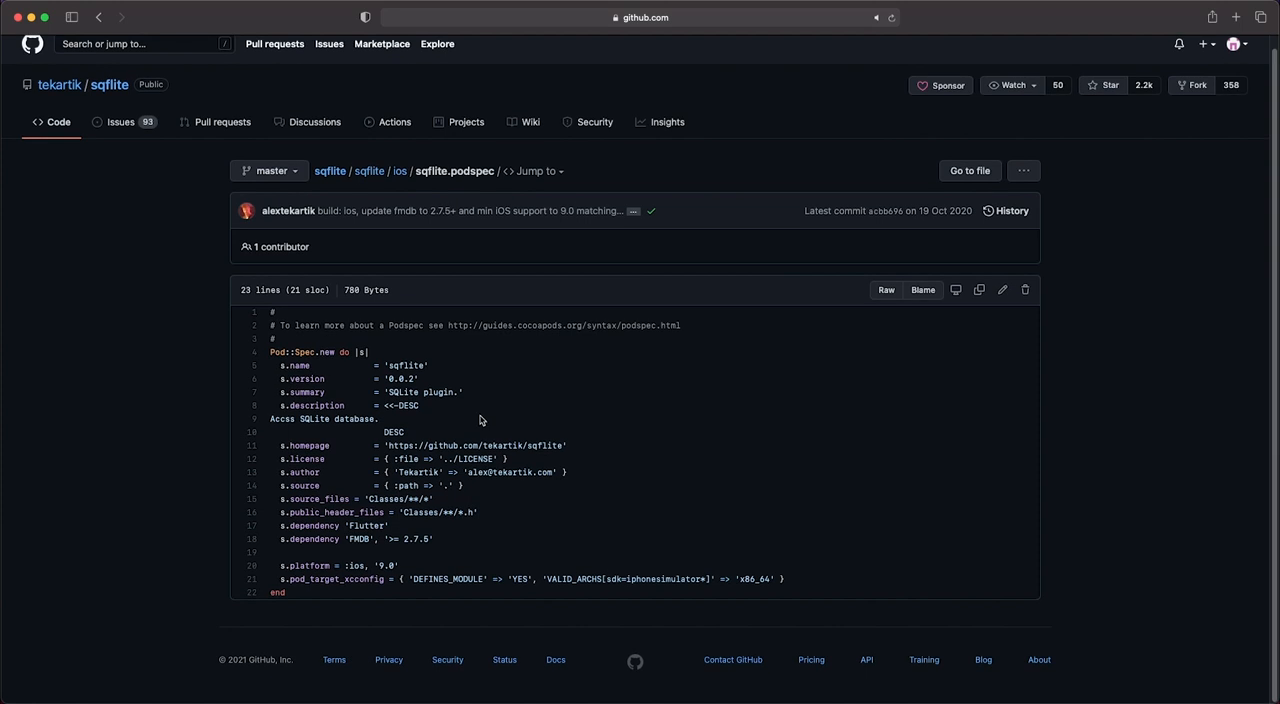
{"action": "mouse_move", "coordinate": [283, 533]}
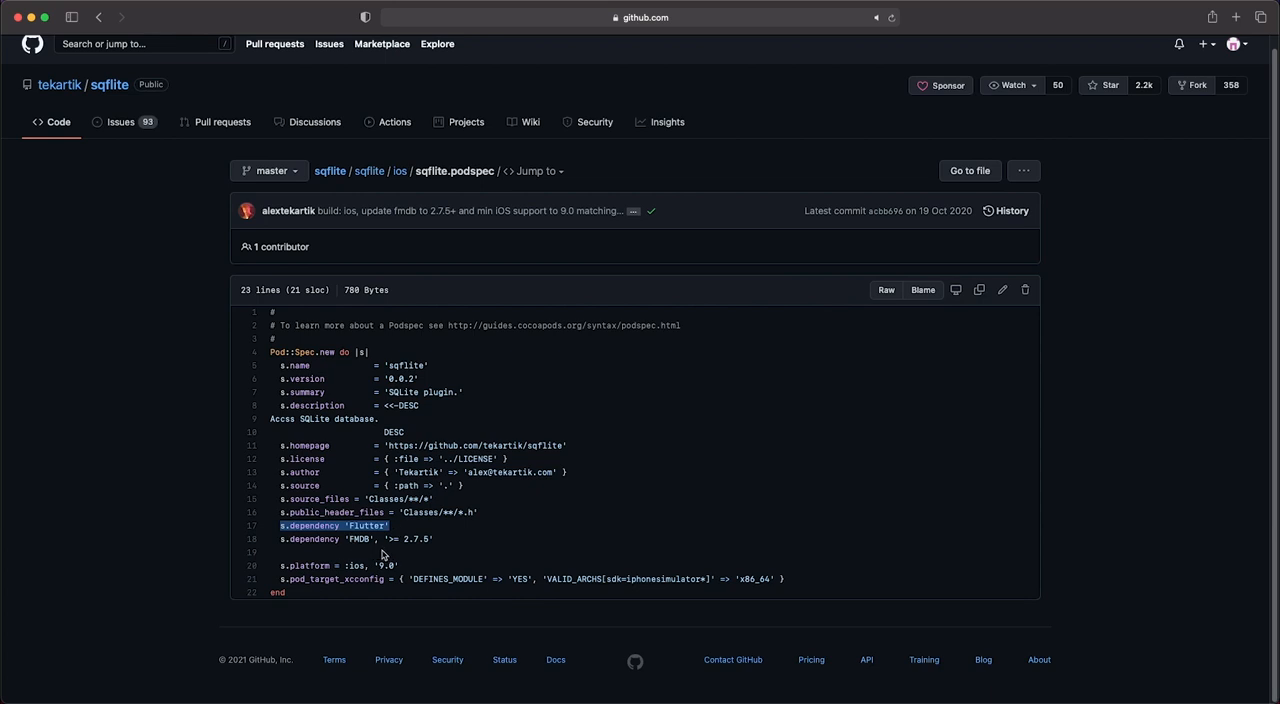
{"action": "mouse_move", "coordinate": [524, 556]}
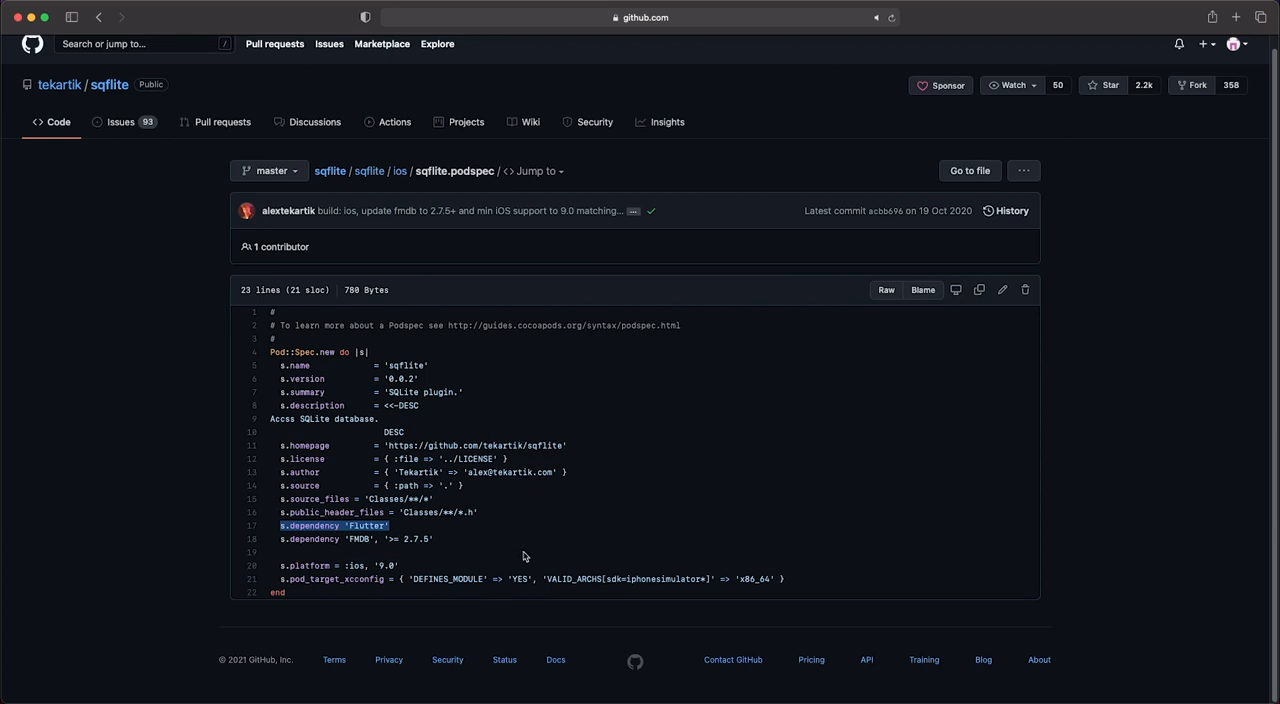
{"action": "mouse_move", "coordinate": [308, 568]}
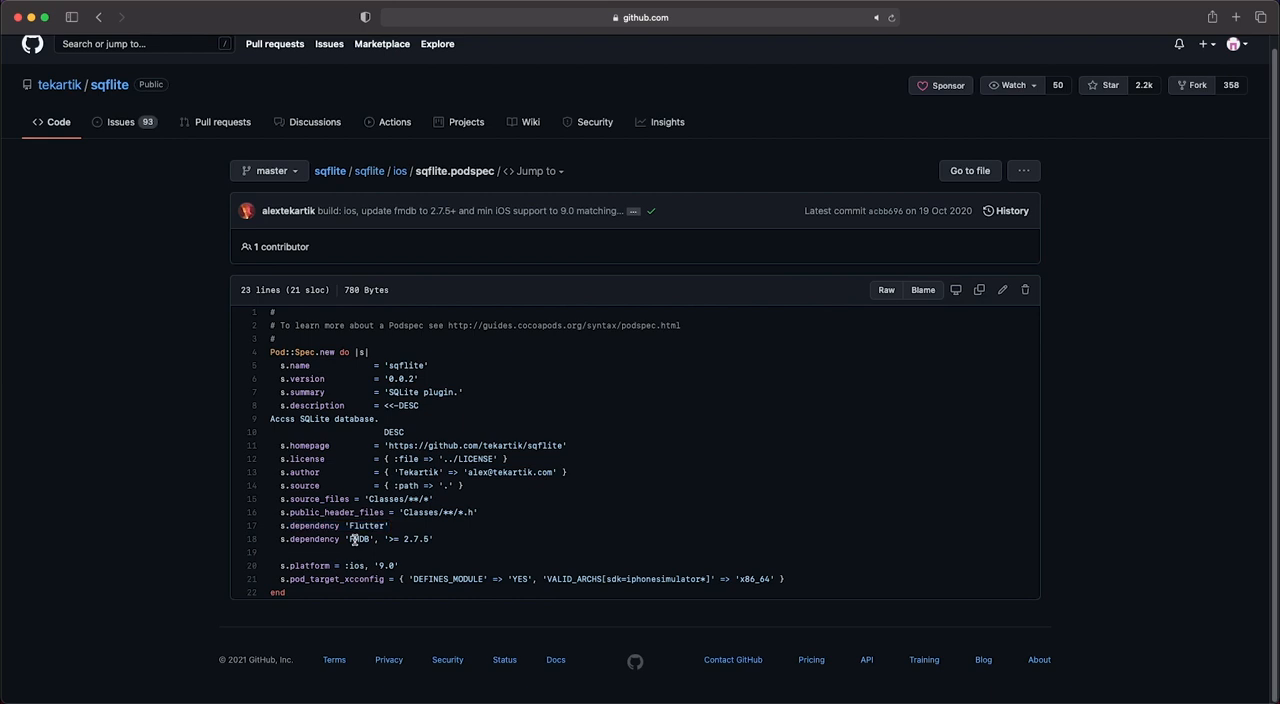
{"action": "double_click", "coordinate": [357, 539]}
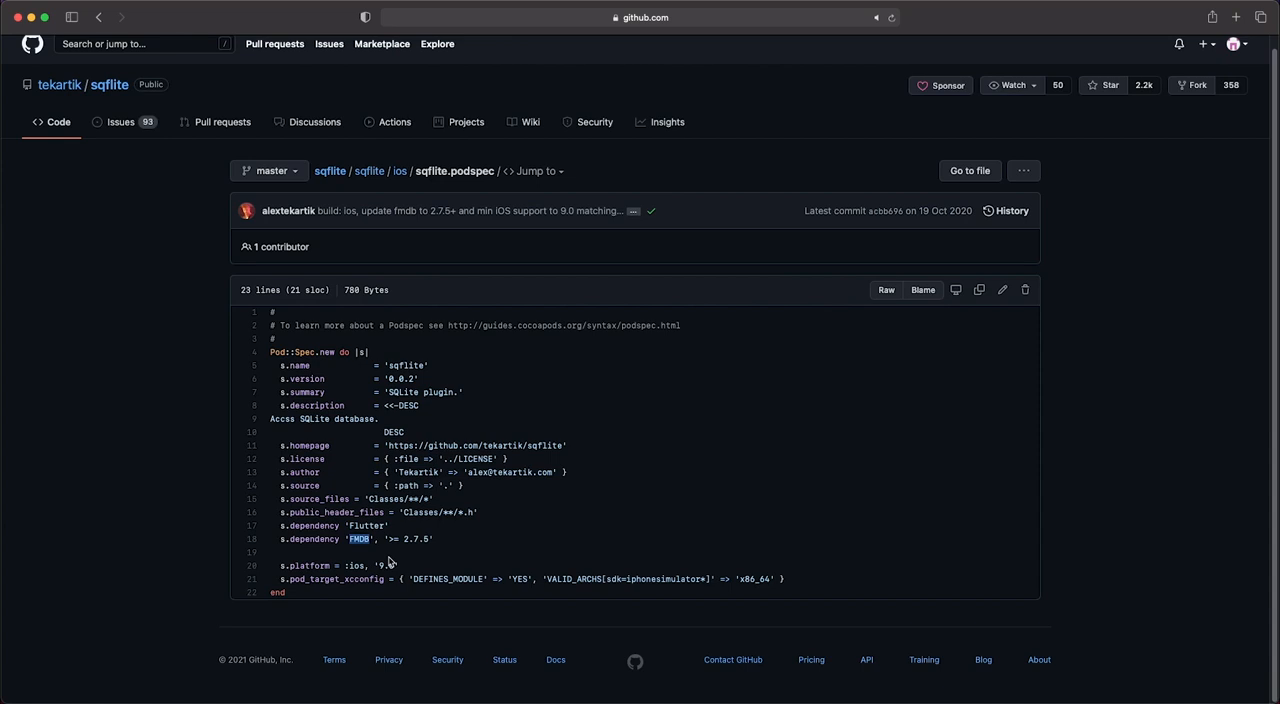
{"action": "double_click", "coordinate": [357, 539]}
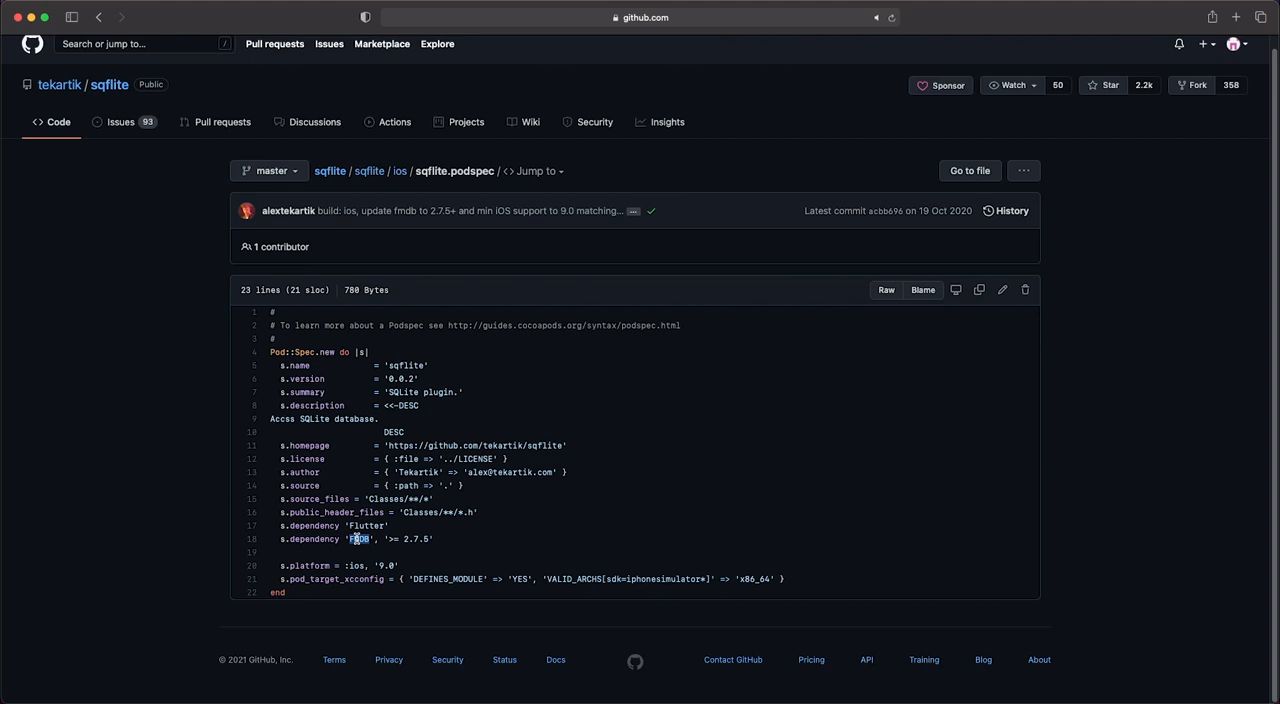
{"action": "double_click", "coordinate": [356, 539]}
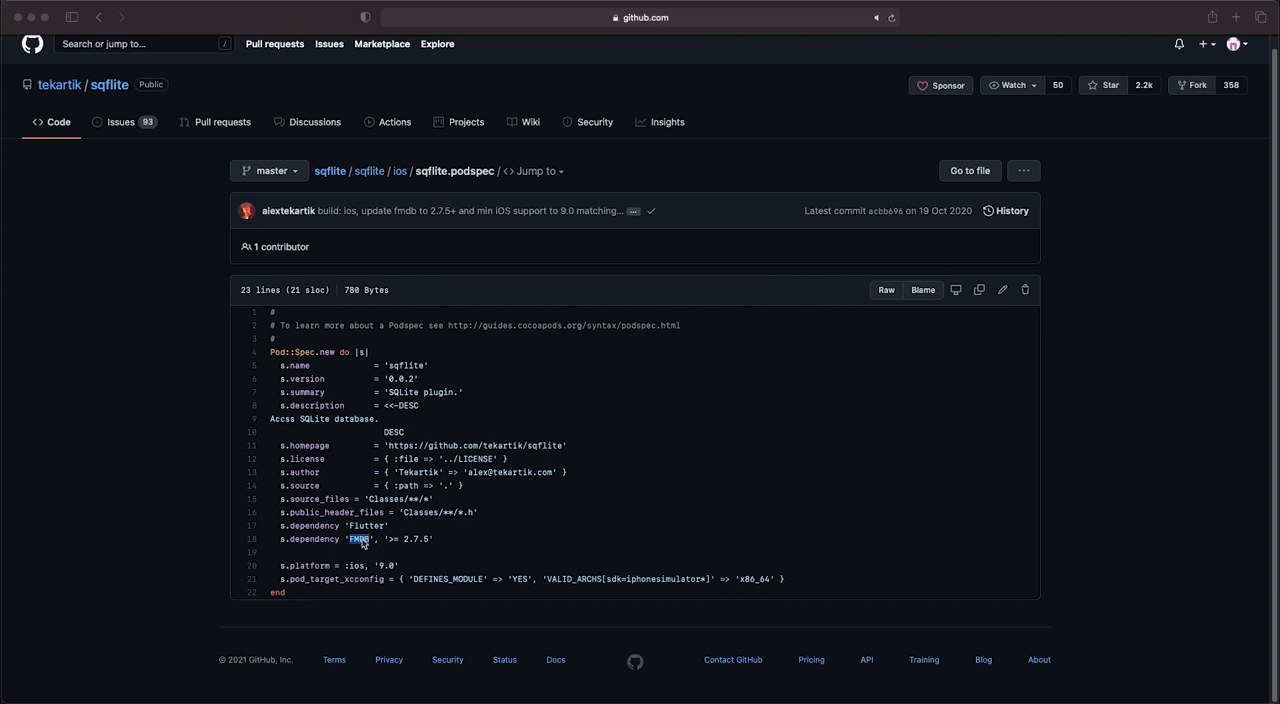
{"action": "mouse_move", "coordinate": [357, 556]}
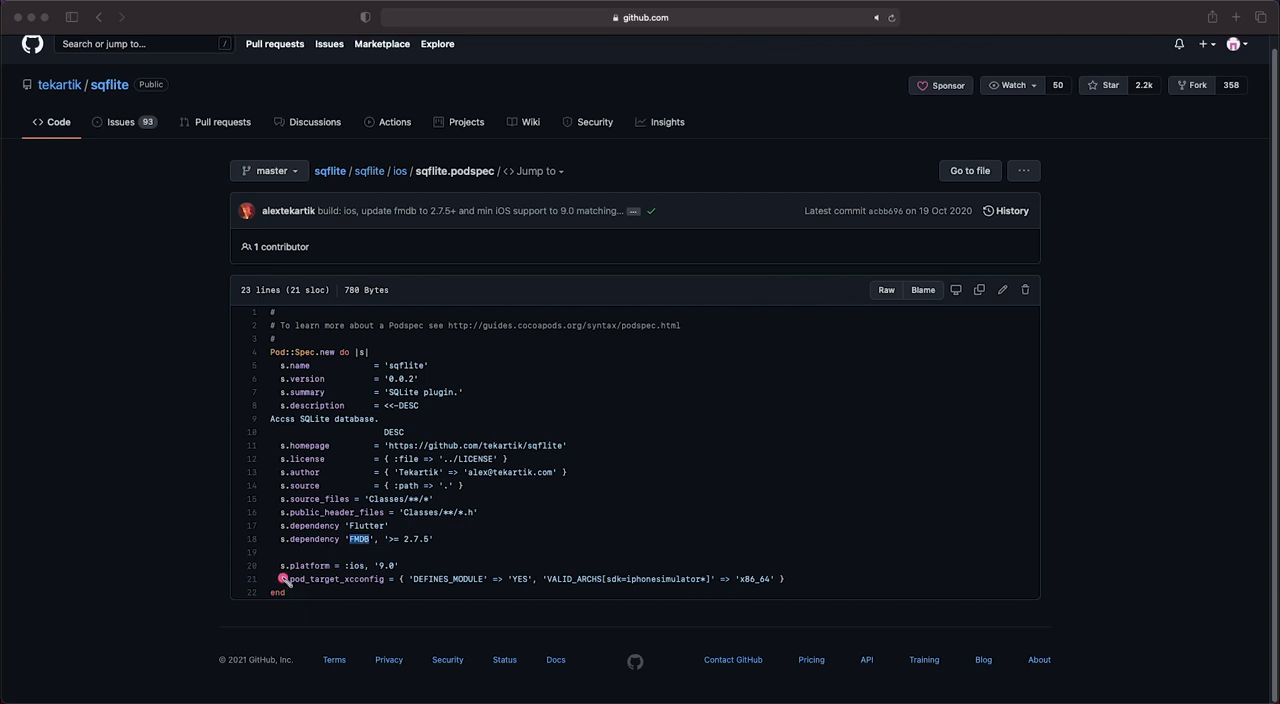
{"action": "left_click_drag", "start_coordinate": [280, 579], "coordinate": [400, 579]}
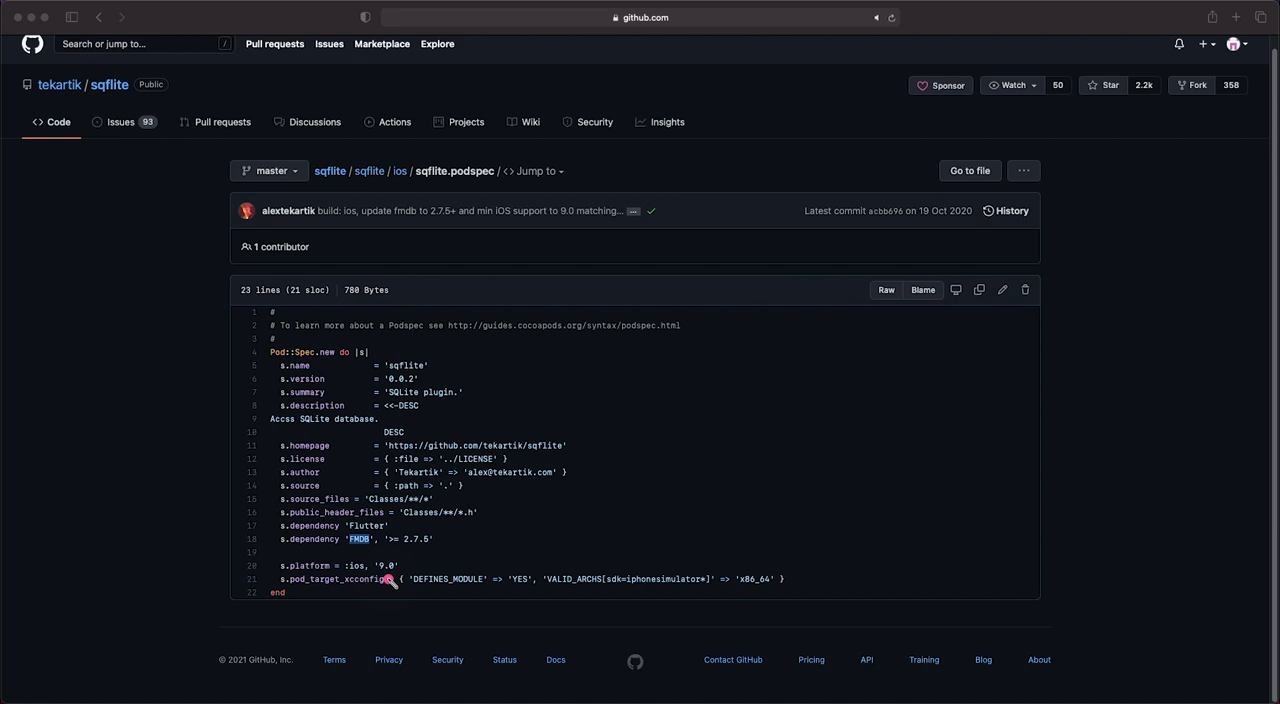
{"action": "mouse_move", "coordinate": [385, 580]}
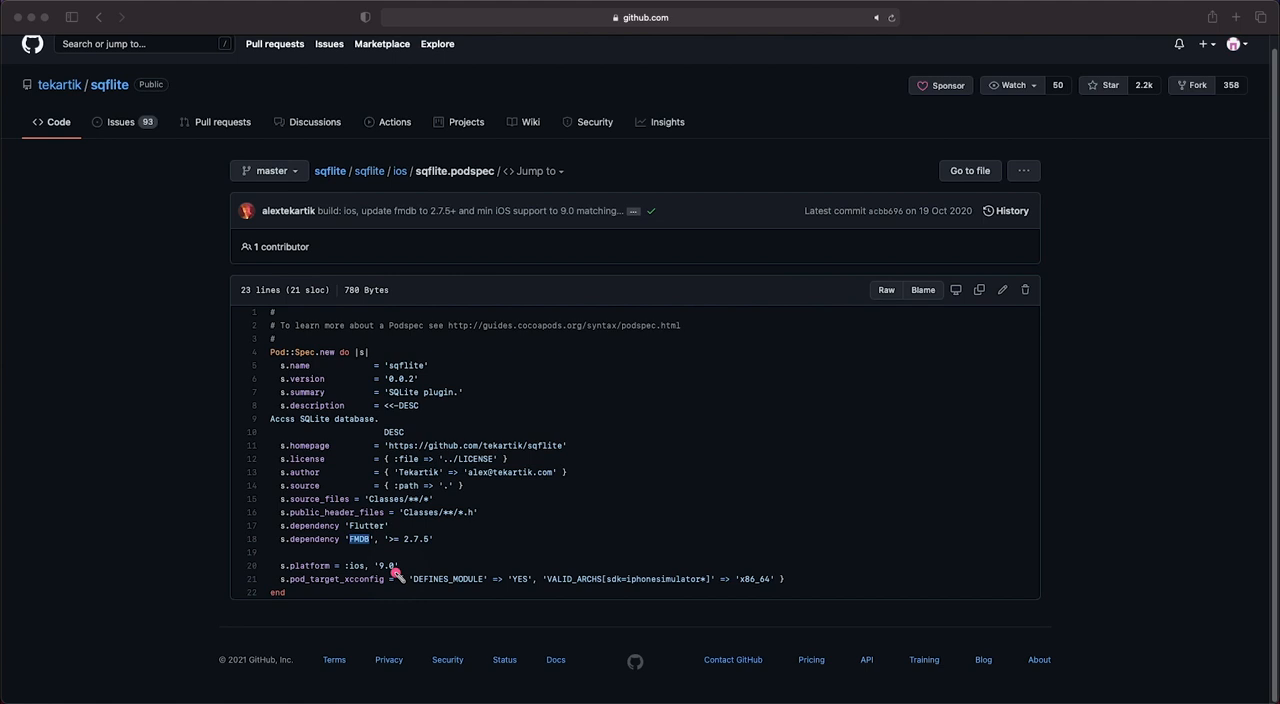
{"action": "mouse_move", "coordinate": [358, 578]}
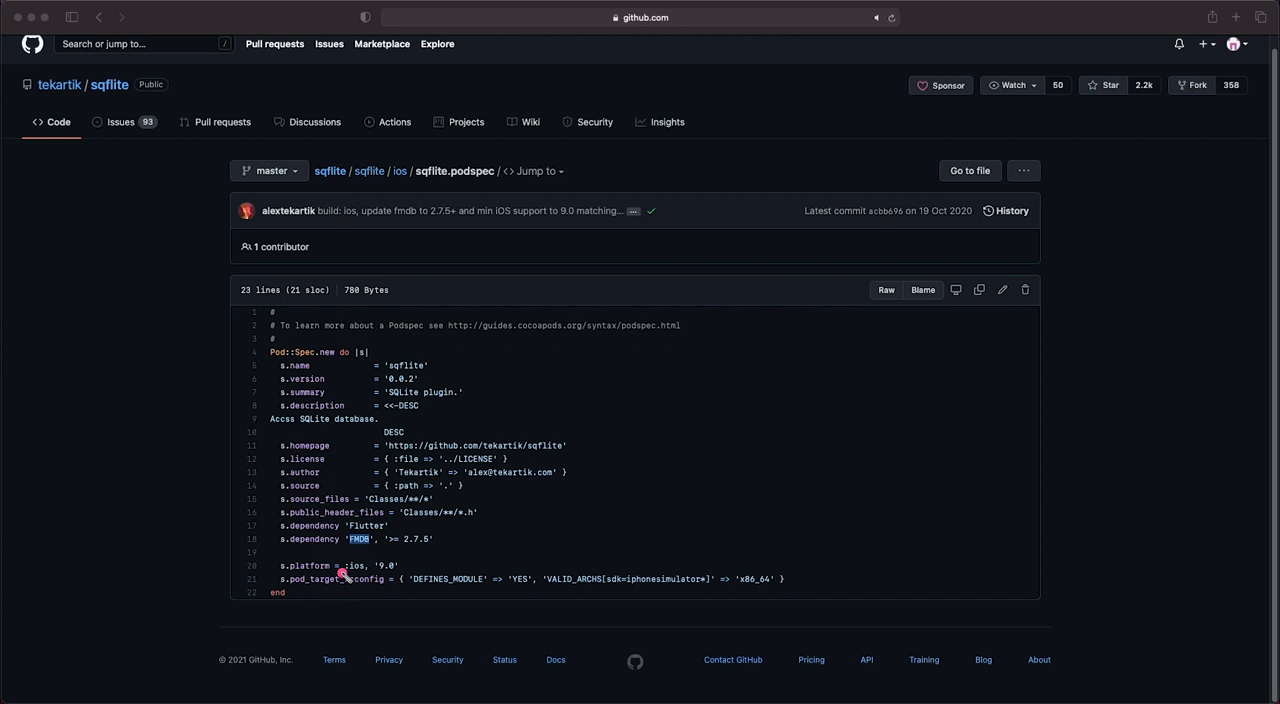
{"action": "mouse_move", "coordinate": [463, 565]}
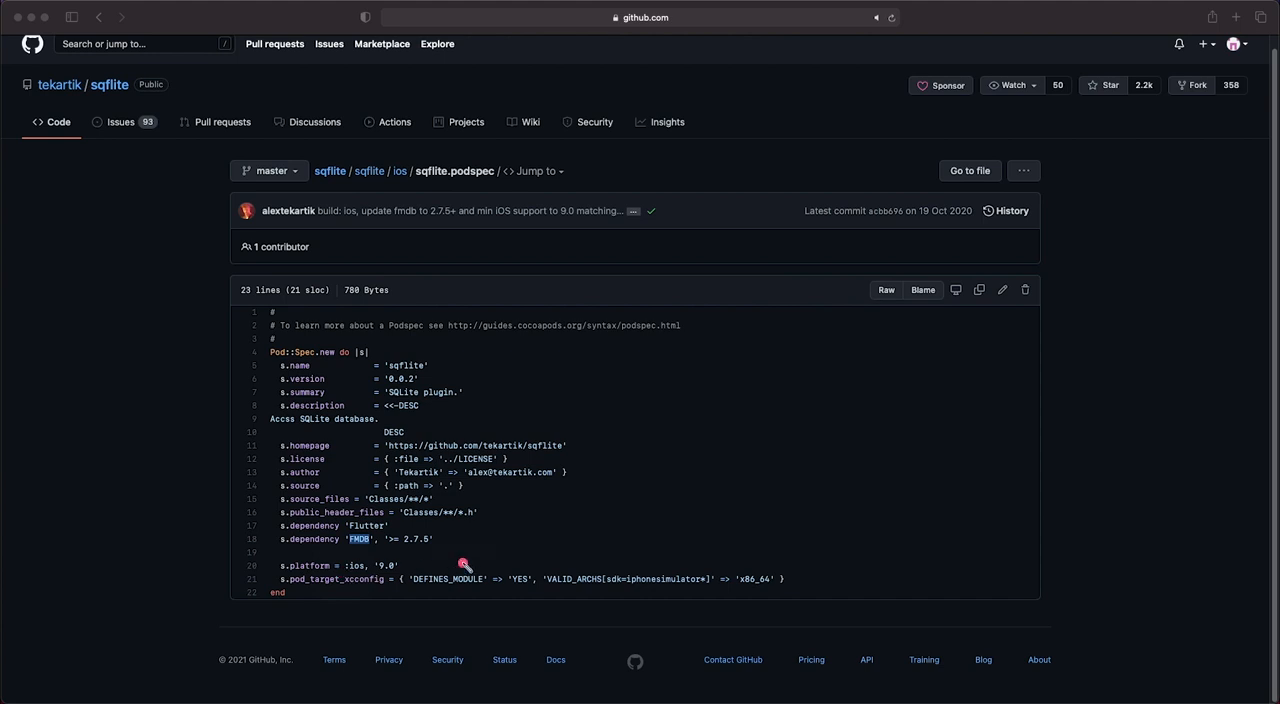
{"action": "mouse_move", "coordinate": [266, 228]}
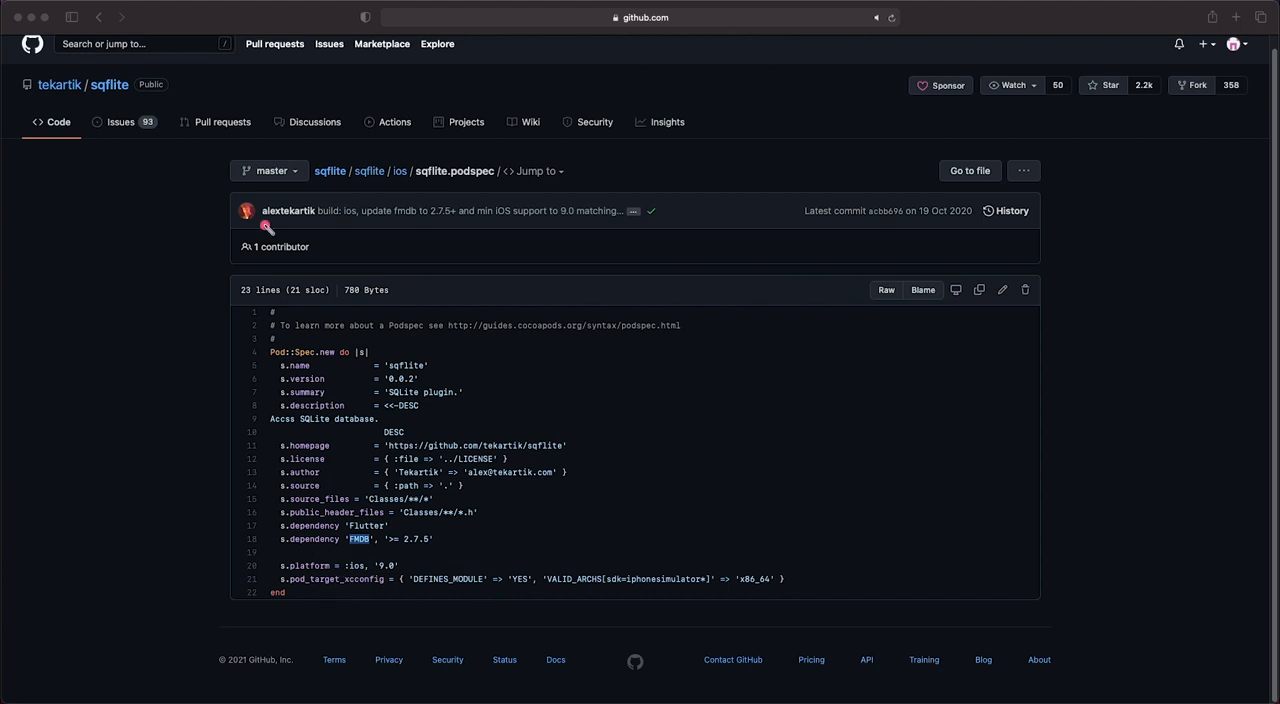
{"action": "mouse_move", "coordinate": [107, 37]}
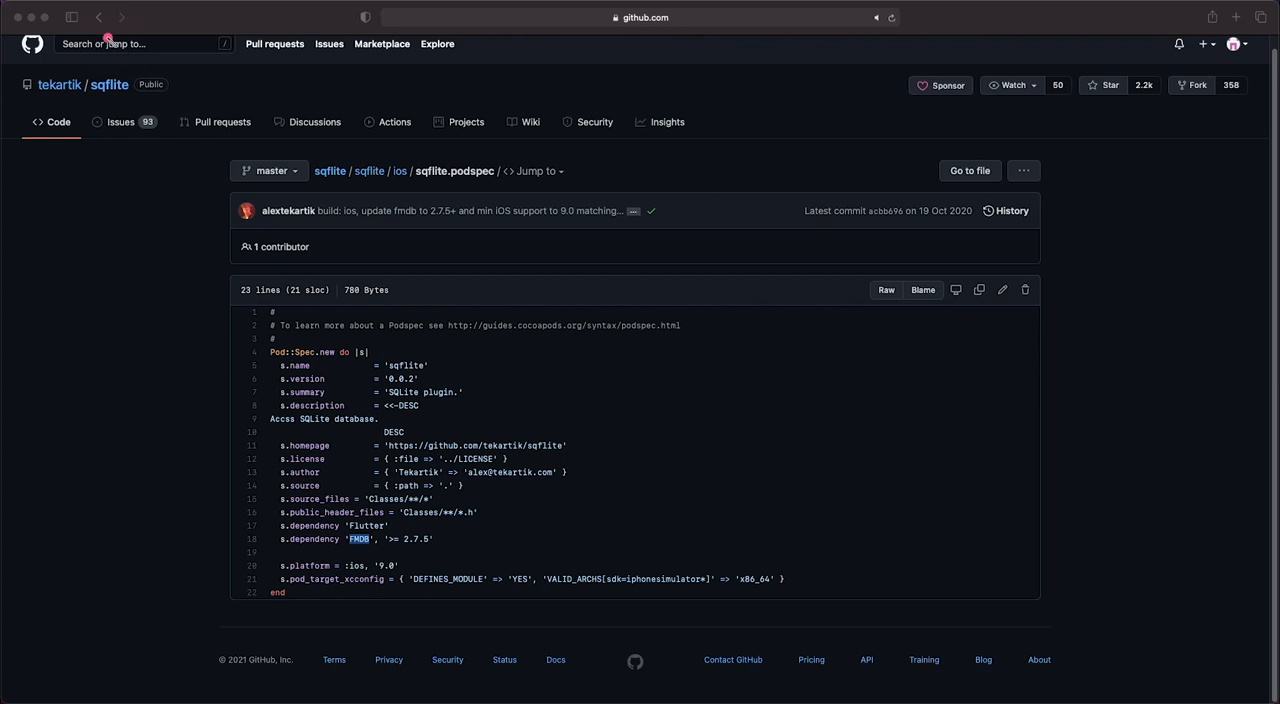
Return to the sqflite folder and review android/build.gradle (compileSdkVersion 29, minSdkVersion 16)
{"action": "left_click", "coordinate": [95, 17]}
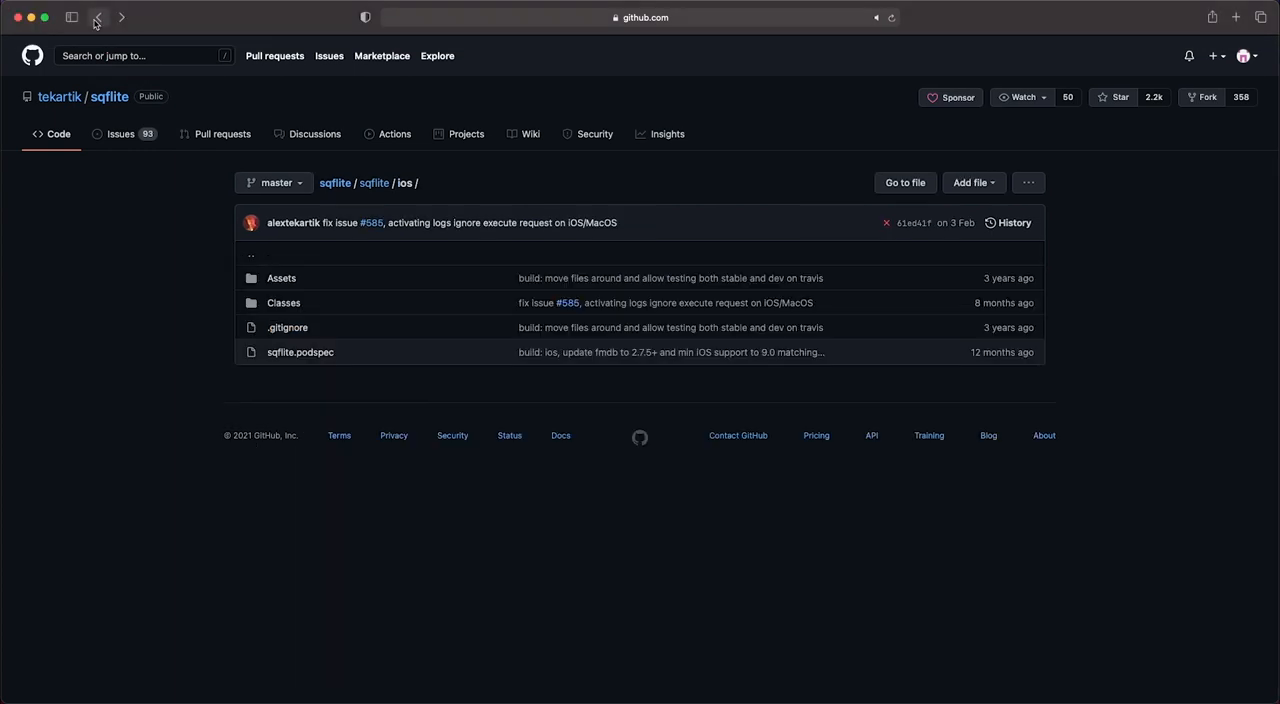
{"action": "left_click", "coordinate": [96, 17]}
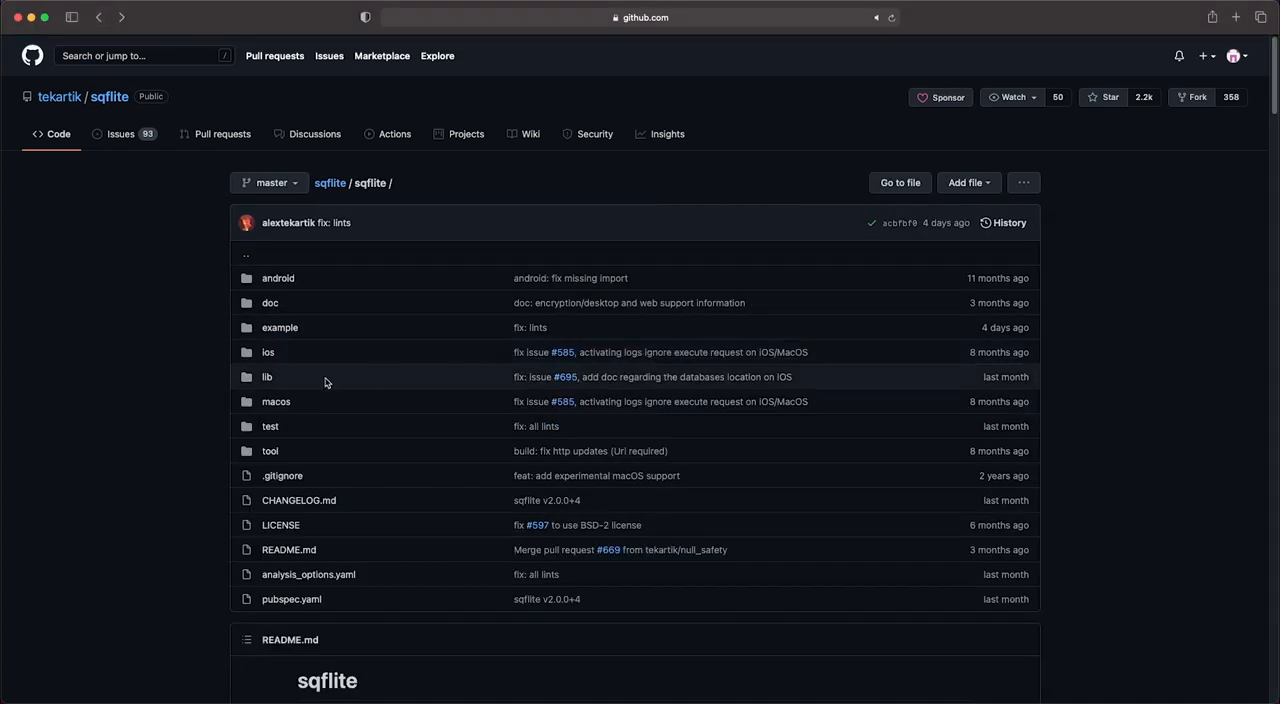
{"action": "mouse_move", "coordinate": [278, 278]}
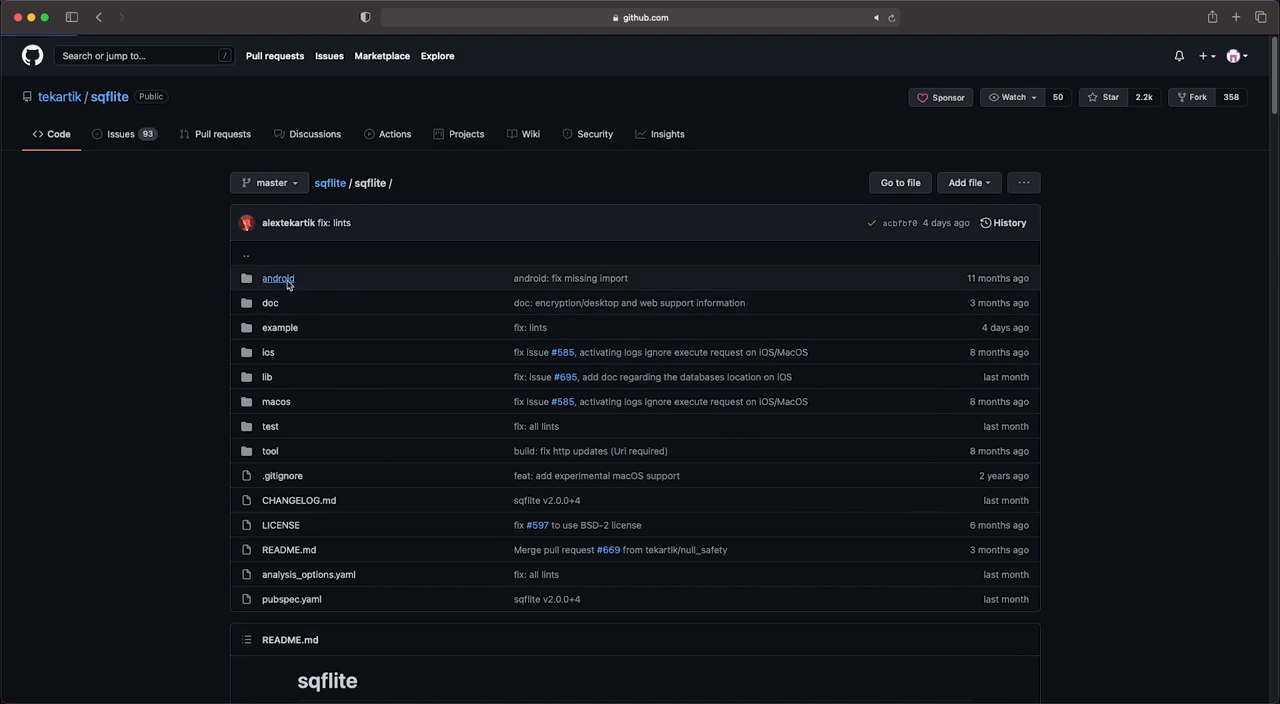
{"action": "left_click", "coordinate": [278, 278]}
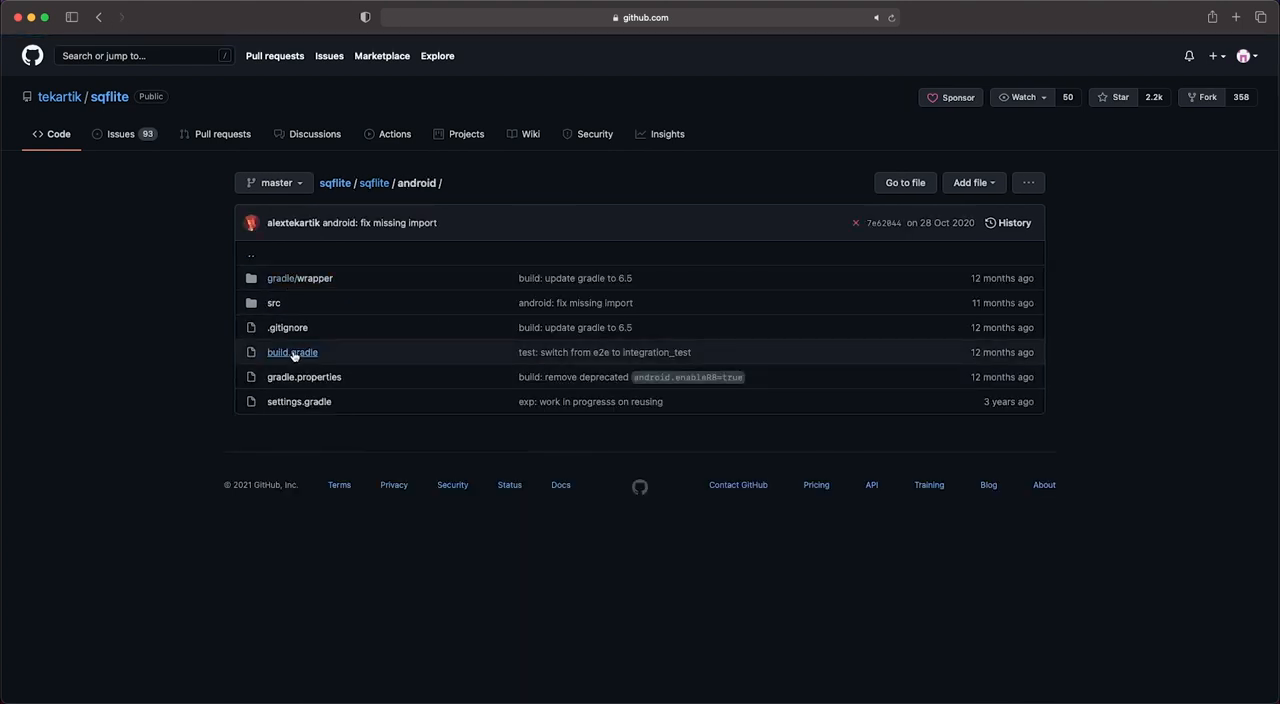
{"action": "left_click", "coordinate": [291, 352]}
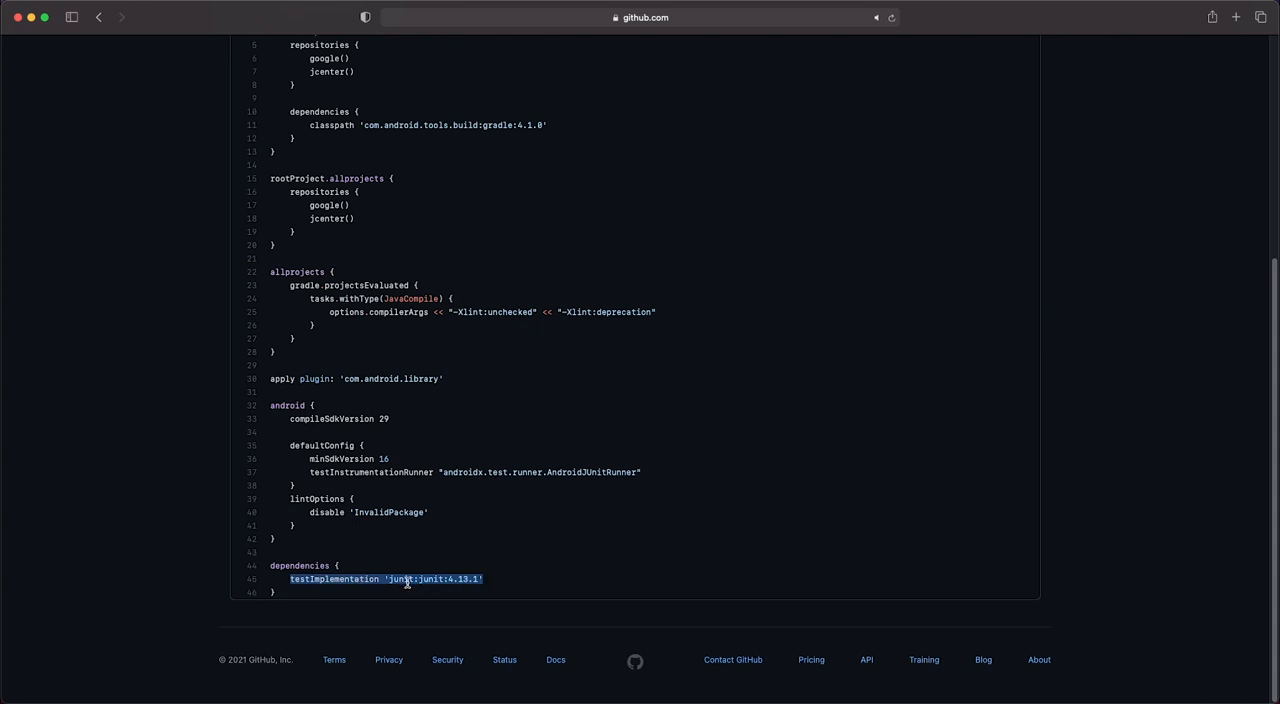
{"action": "mouse_move", "coordinate": [565, 482]}
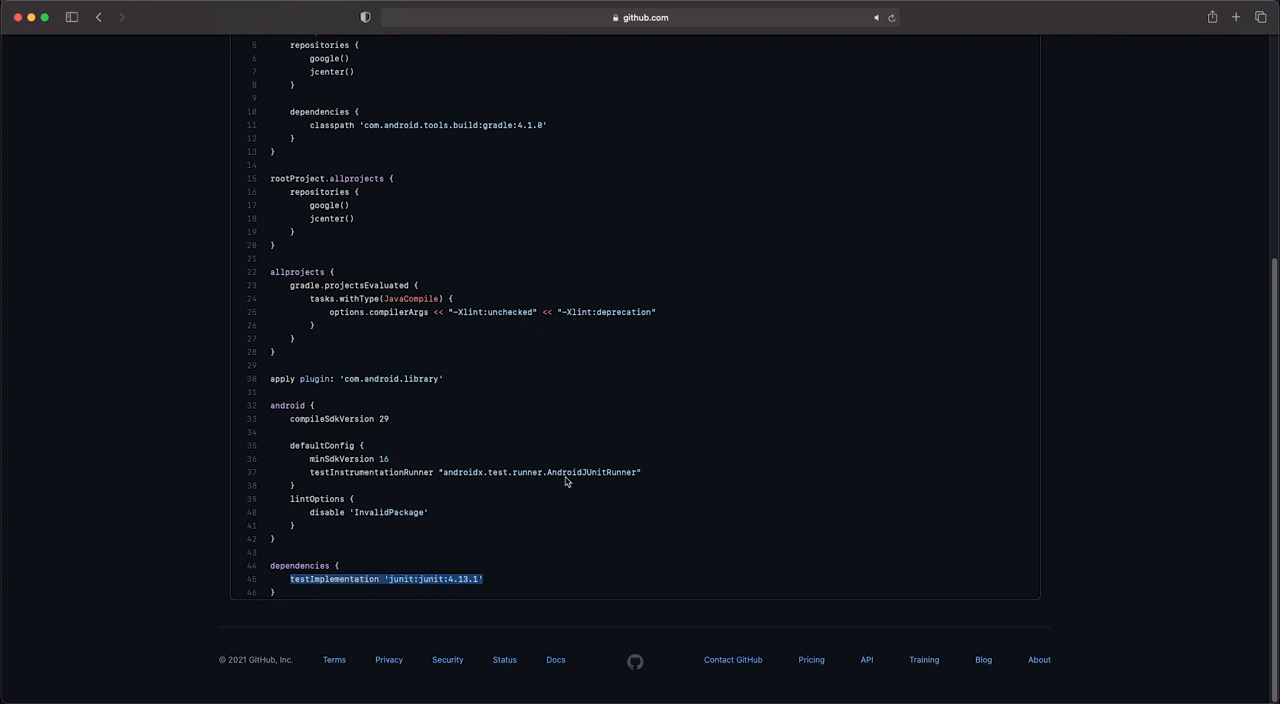
{"action": "scroll", "scroll_direction": "up", "scroll_amount": 3}
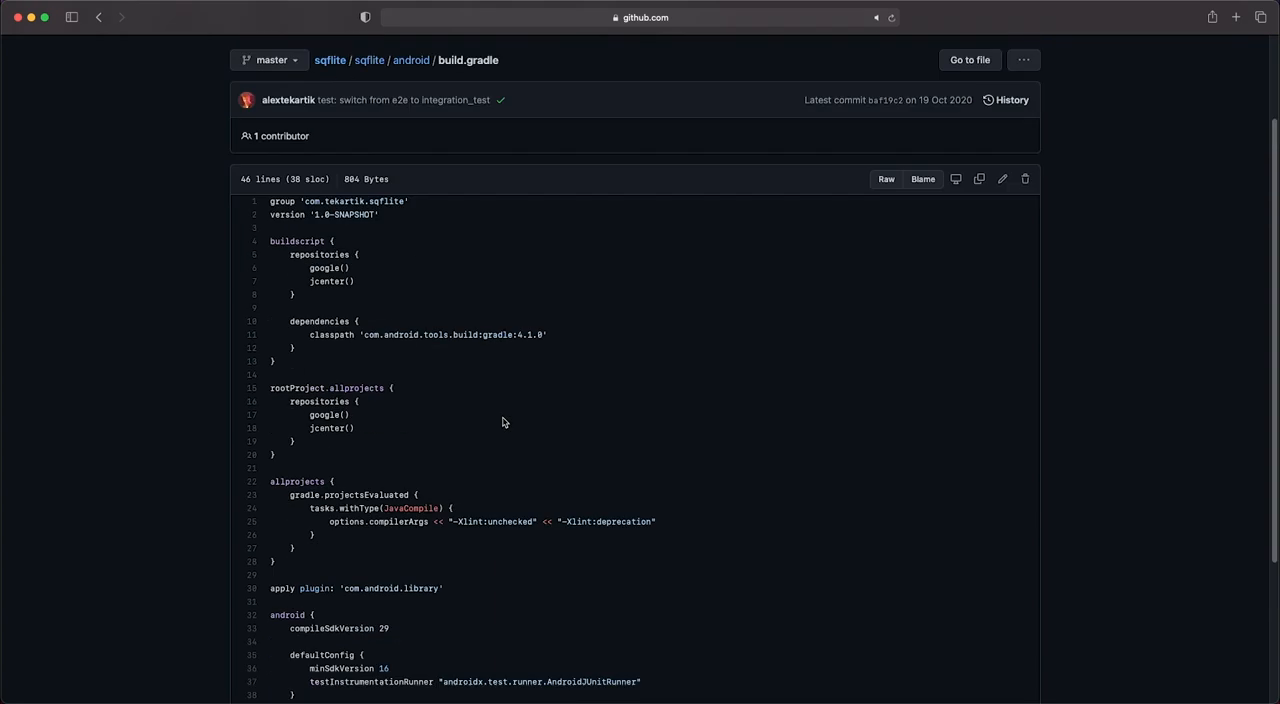
{"action": "scroll", "scroll_direction": "down", "scroll_amount": 3}
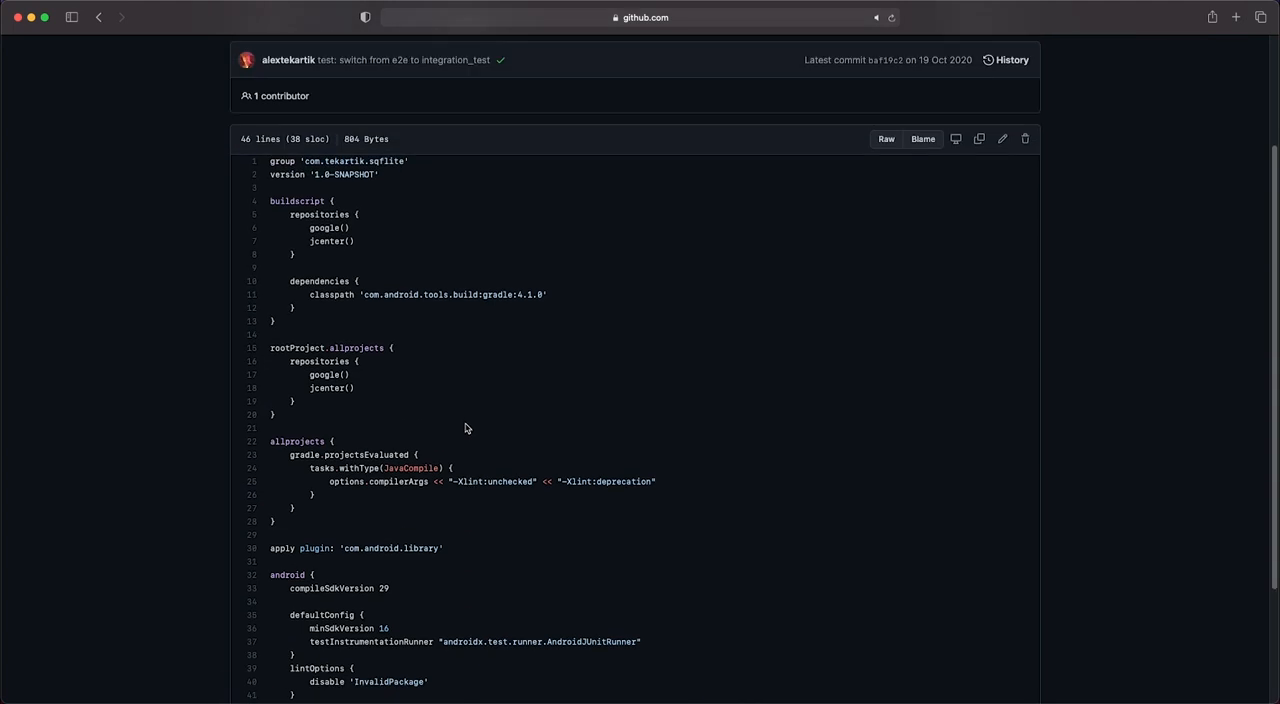
{"action": "mouse_move", "coordinate": [415, 390]}
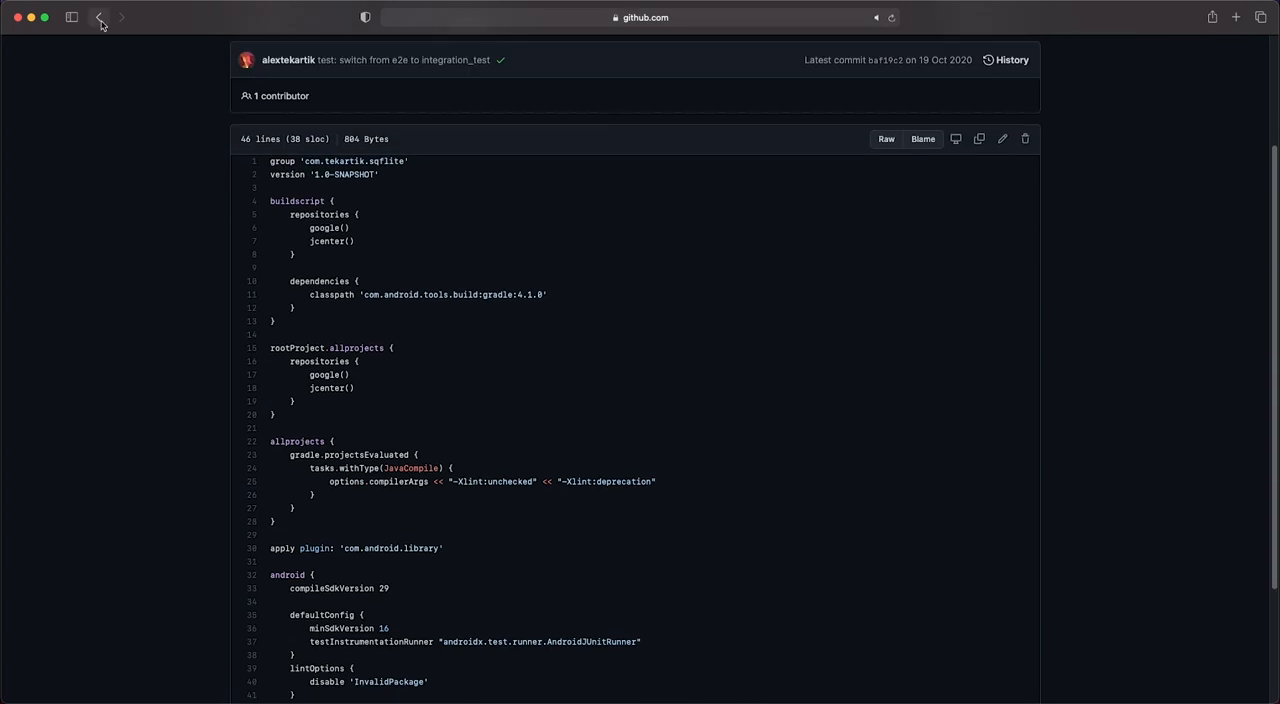
Navigate back from build.gradle, ending on the pub.dev home page
{"action": "left_click", "coordinate": [98, 17]}
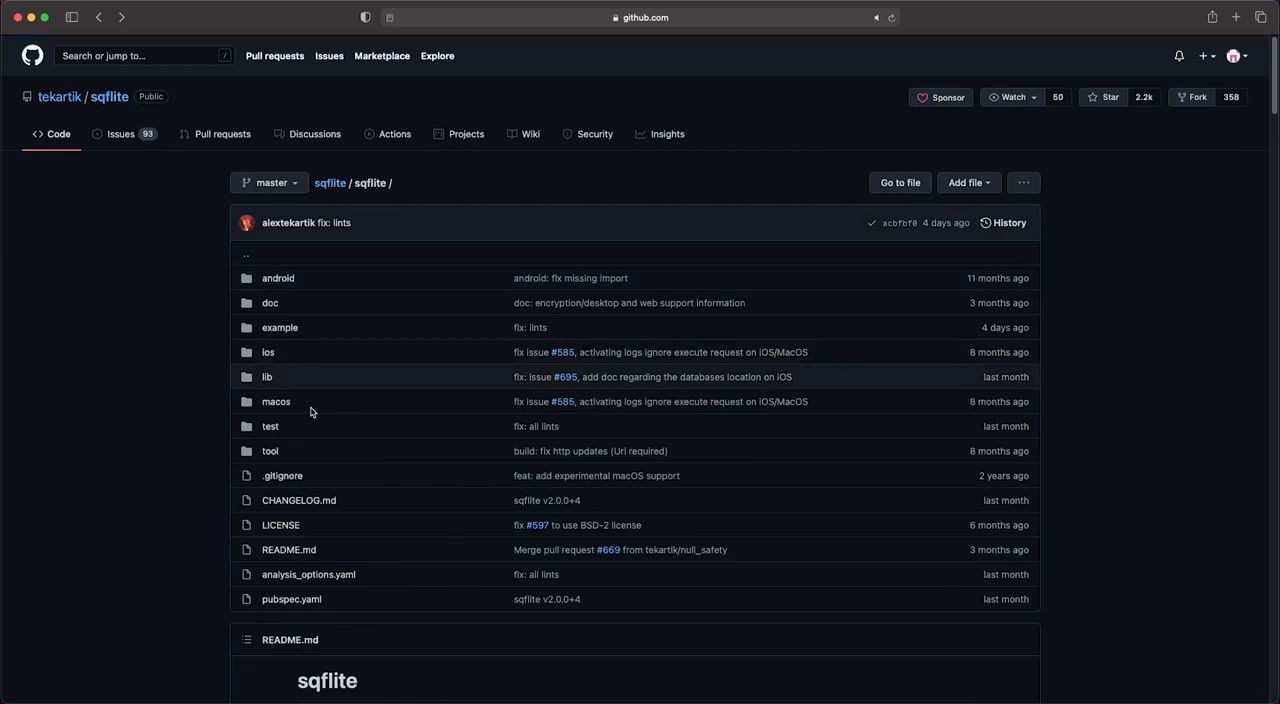
{"action": "mouse_move", "coordinate": [313, 425]}
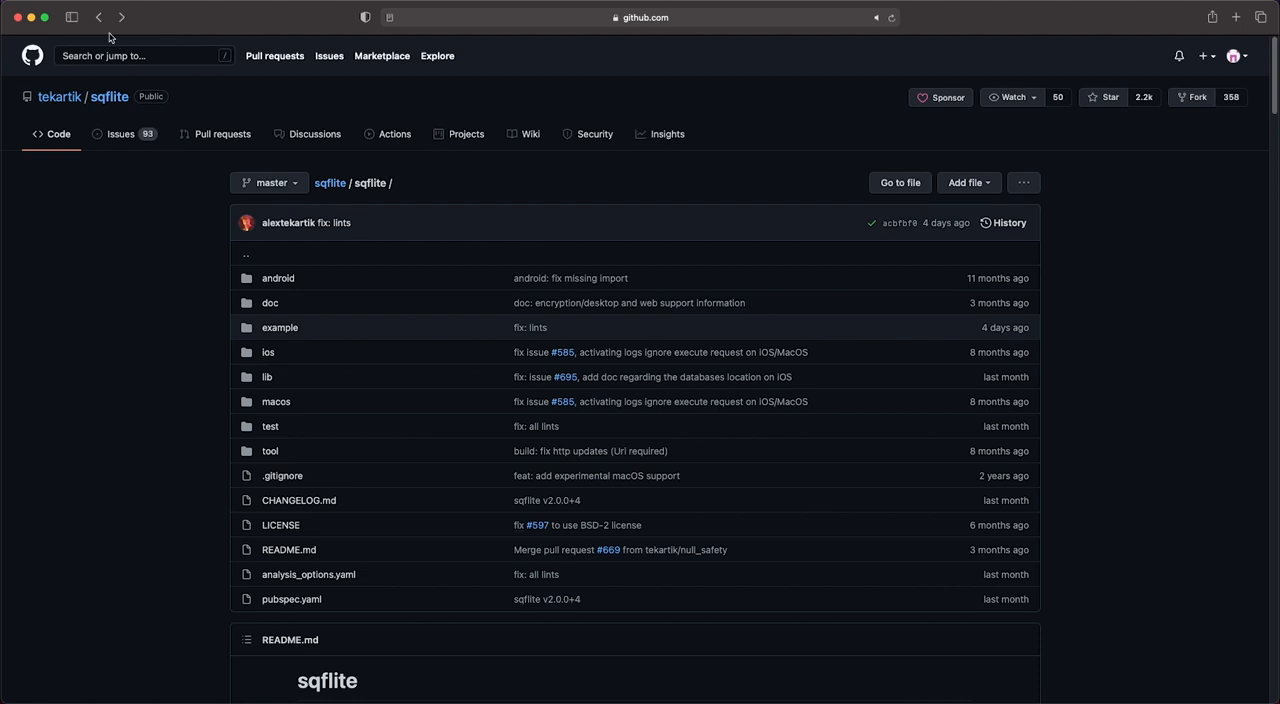
{"action": "left_click", "coordinate": [98, 17]}
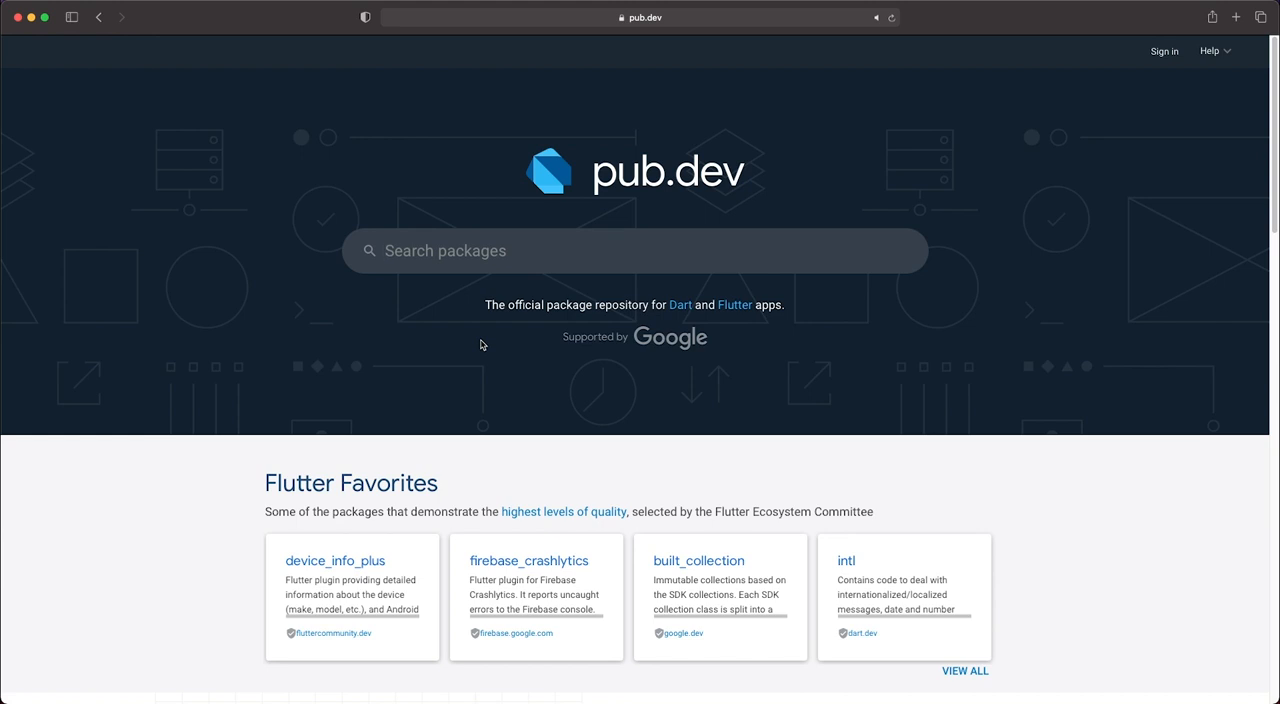
{"action": "mouse_move", "coordinate": [350, 343]}
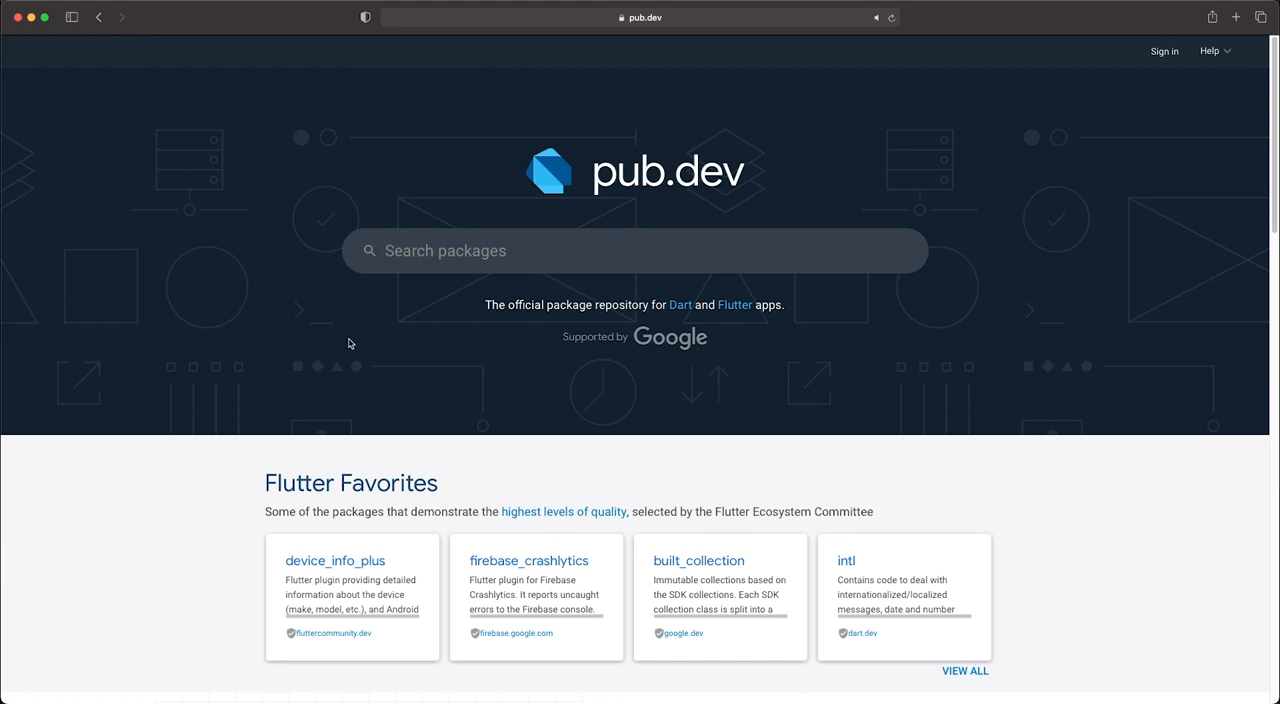